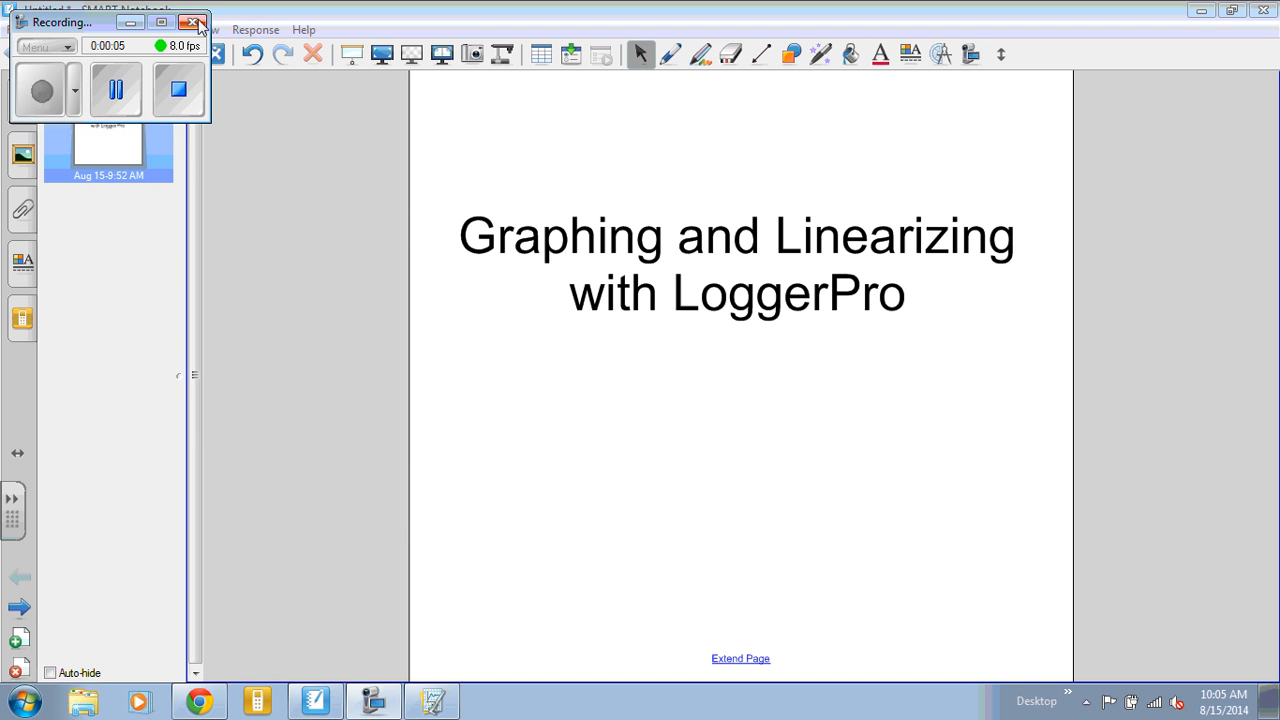
- Switch to Logger Pro showing the eight-point data table and scatter graph
{"action": "left_click", "coordinate": [192, 22]}
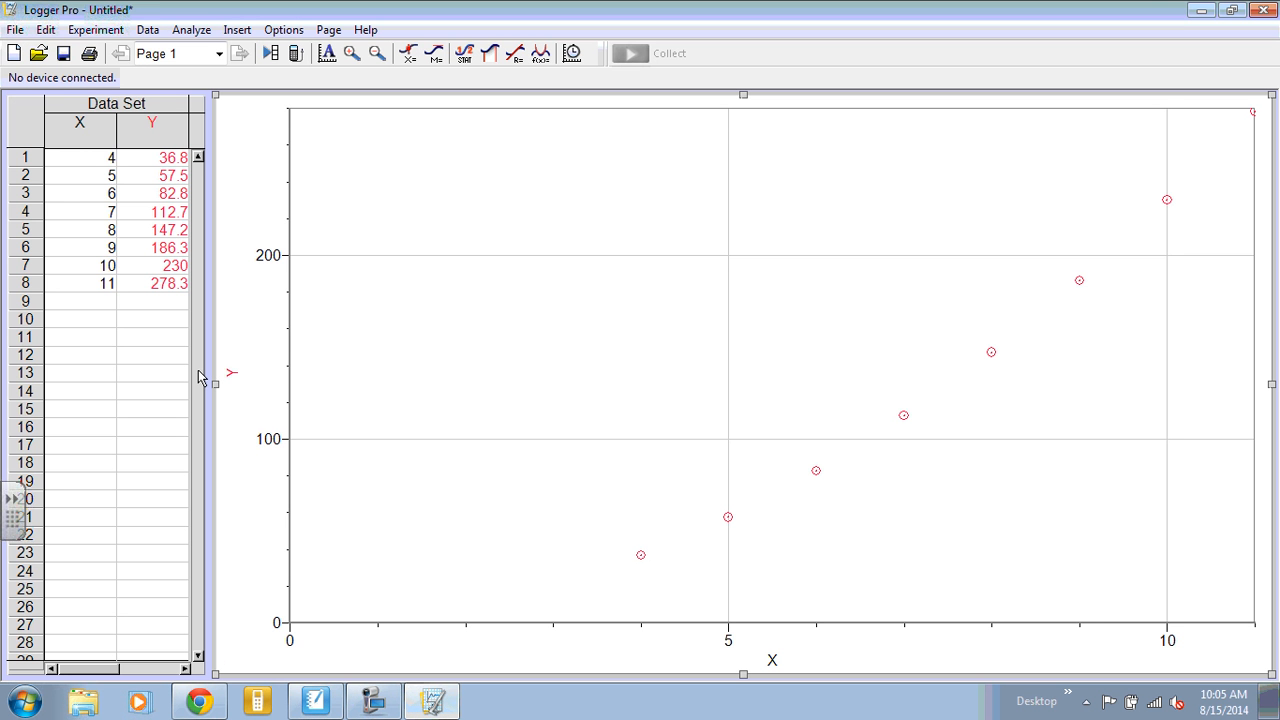
{"action": "mouse_move", "coordinate": [80, 287]}
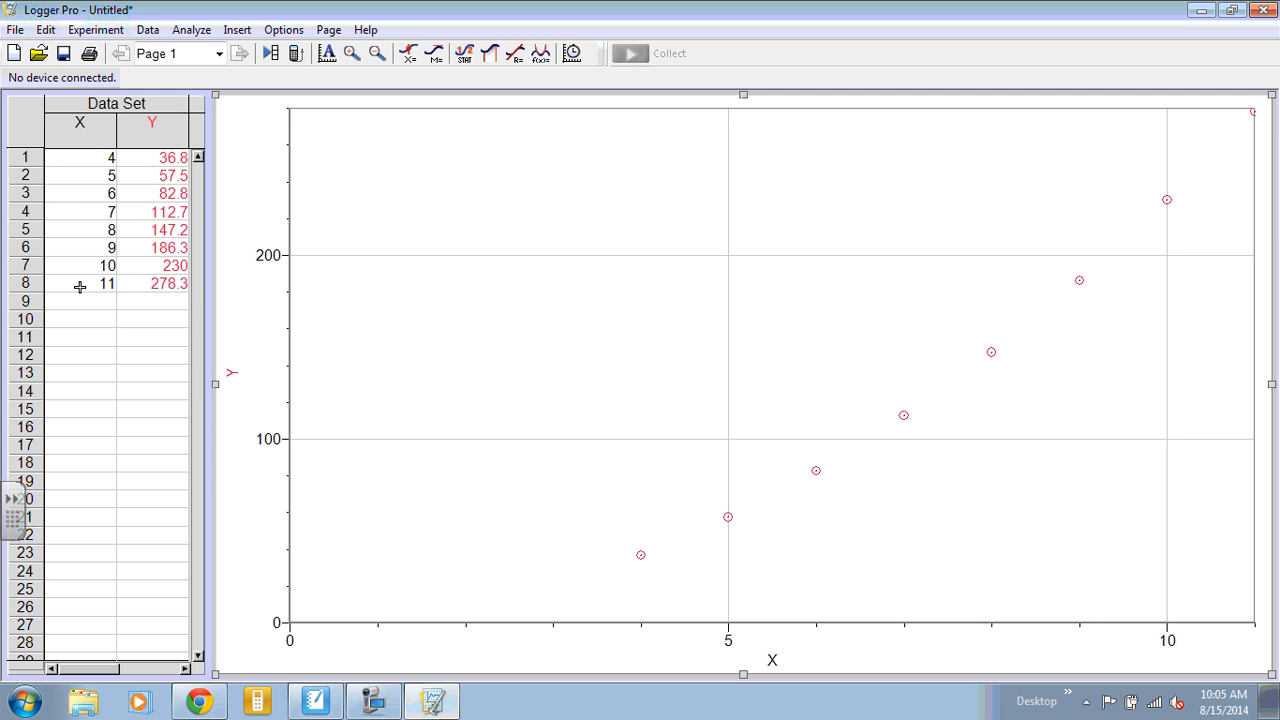
{"action": "mouse_move", "coordinate": [119, 170]}
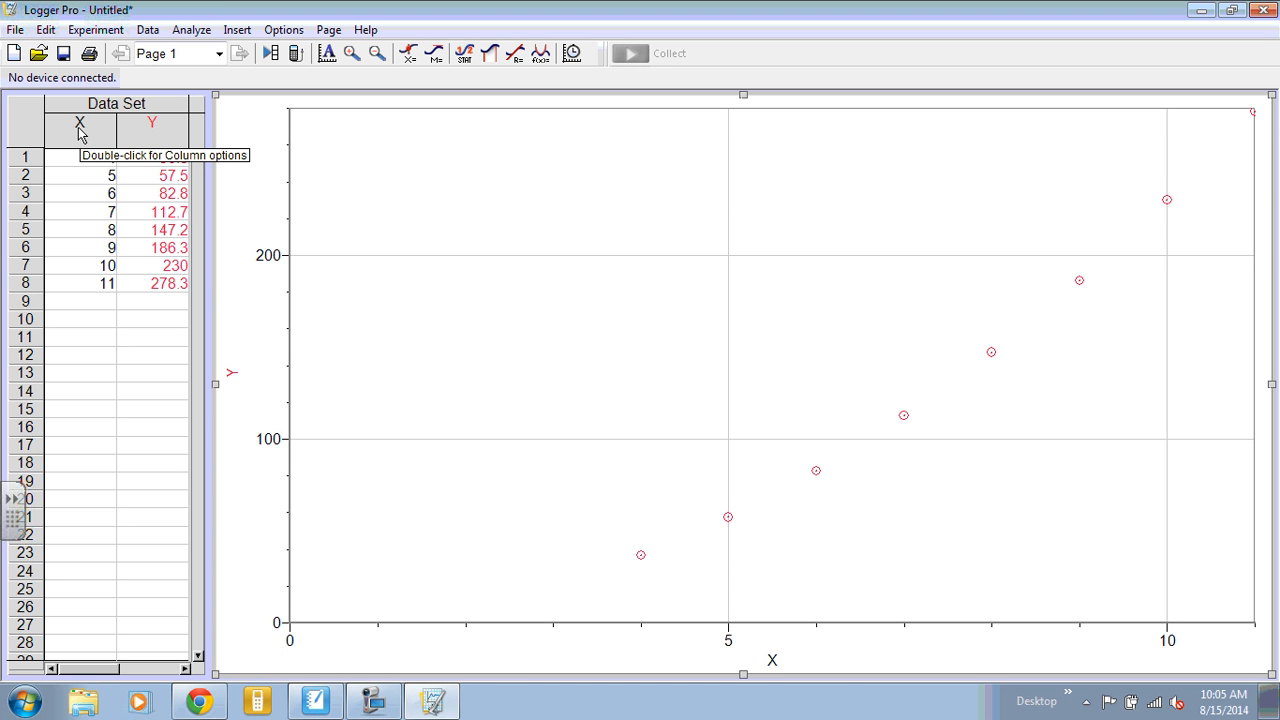
- Rename the X column to Charge, with short name q and units C
{"action": "double_click", "coordinate": [79, 122]}
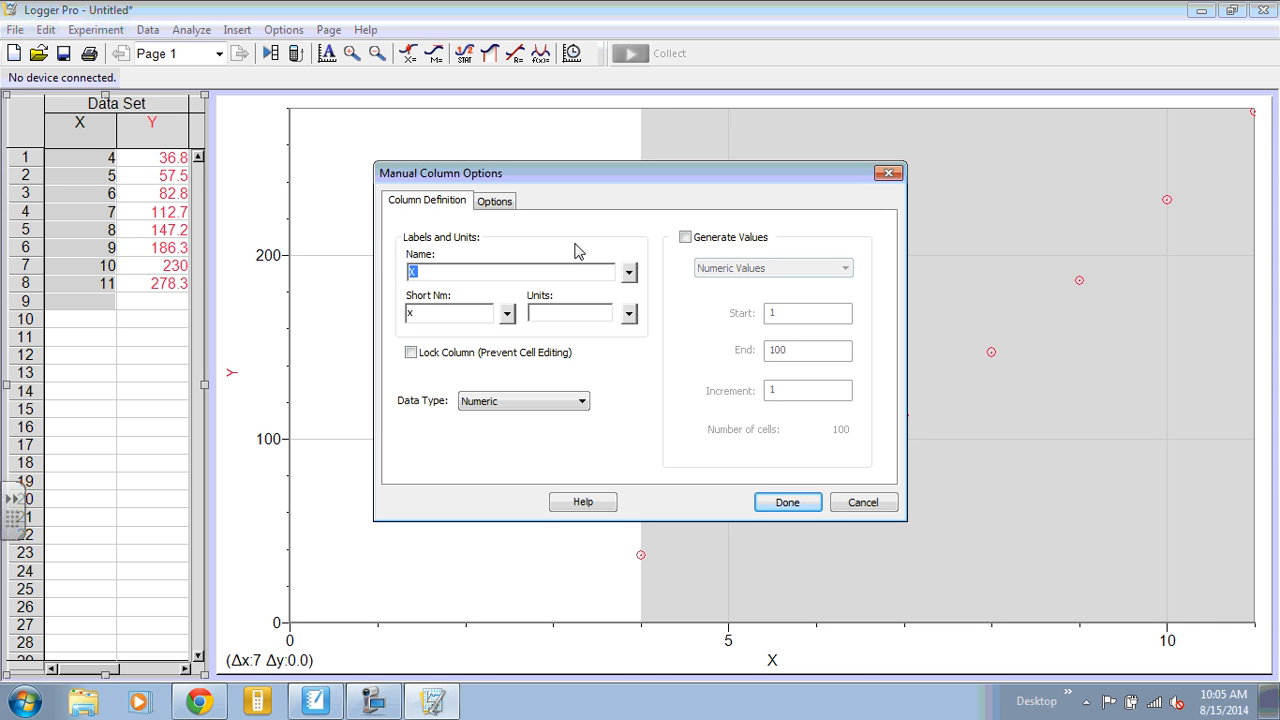
{"action": "type", "text": "Charge"}
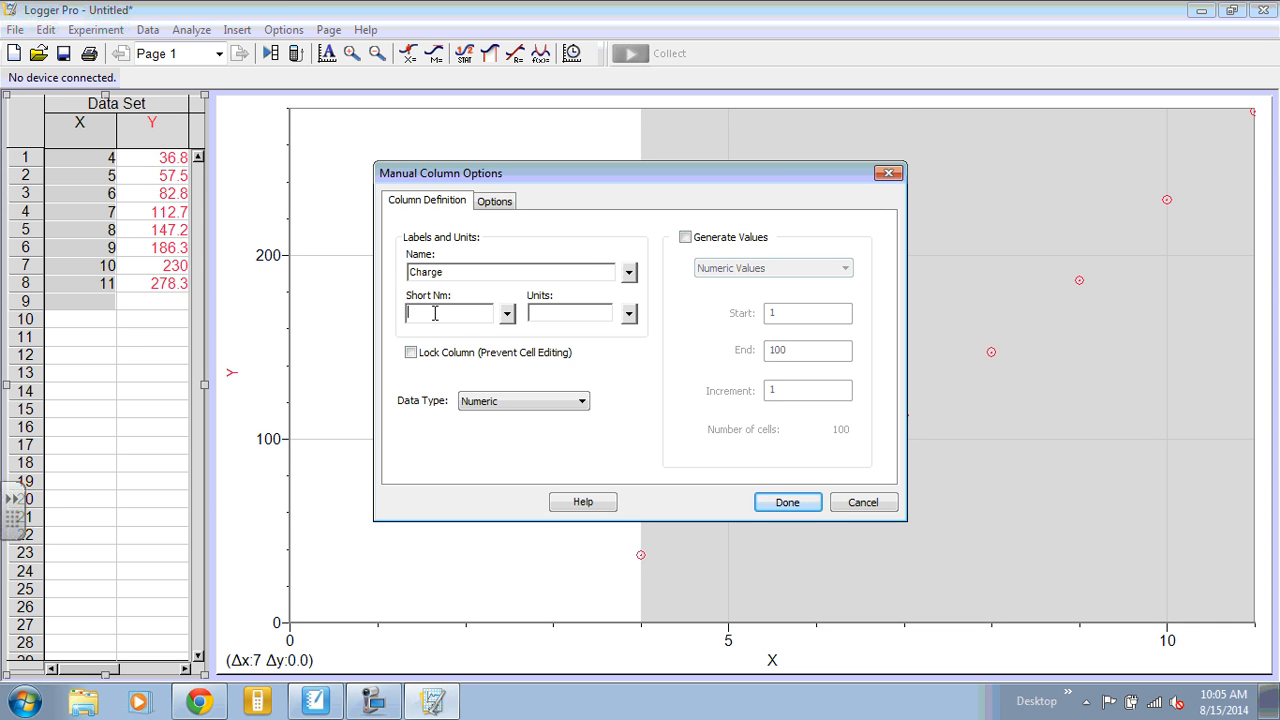
{"action": "type", "text": "q"}
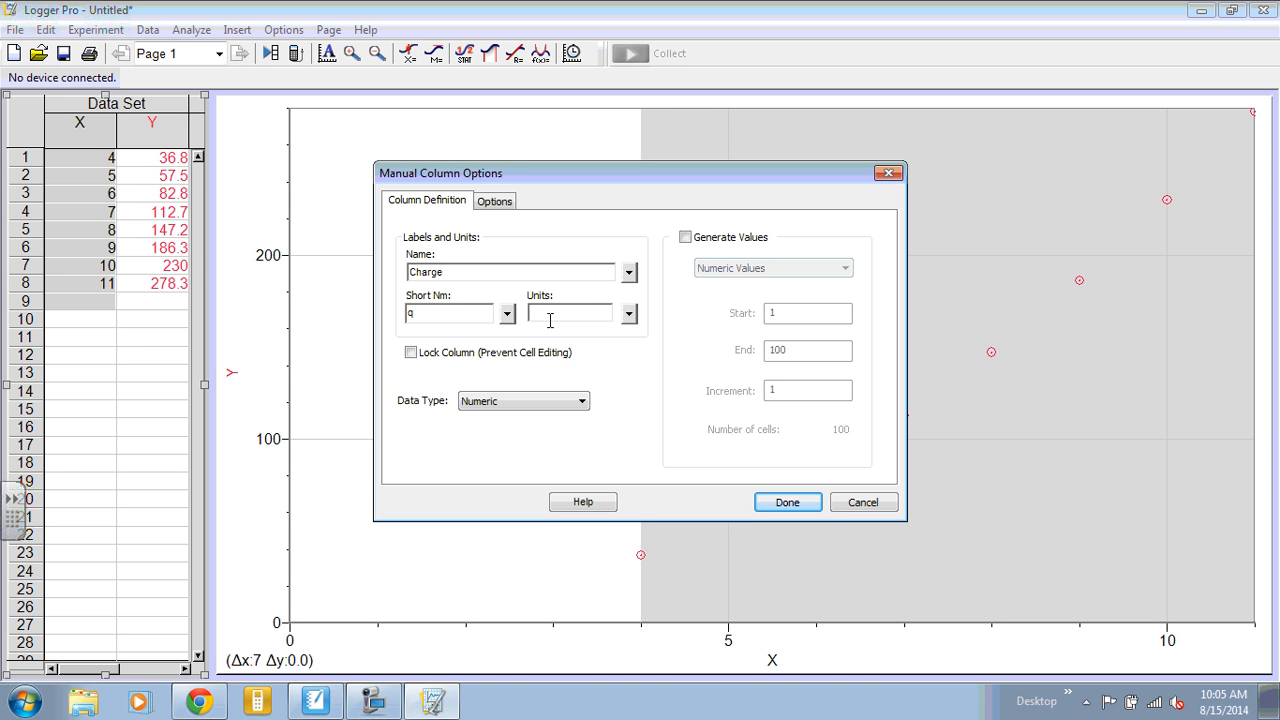
{"action": "type", "text": "C"}
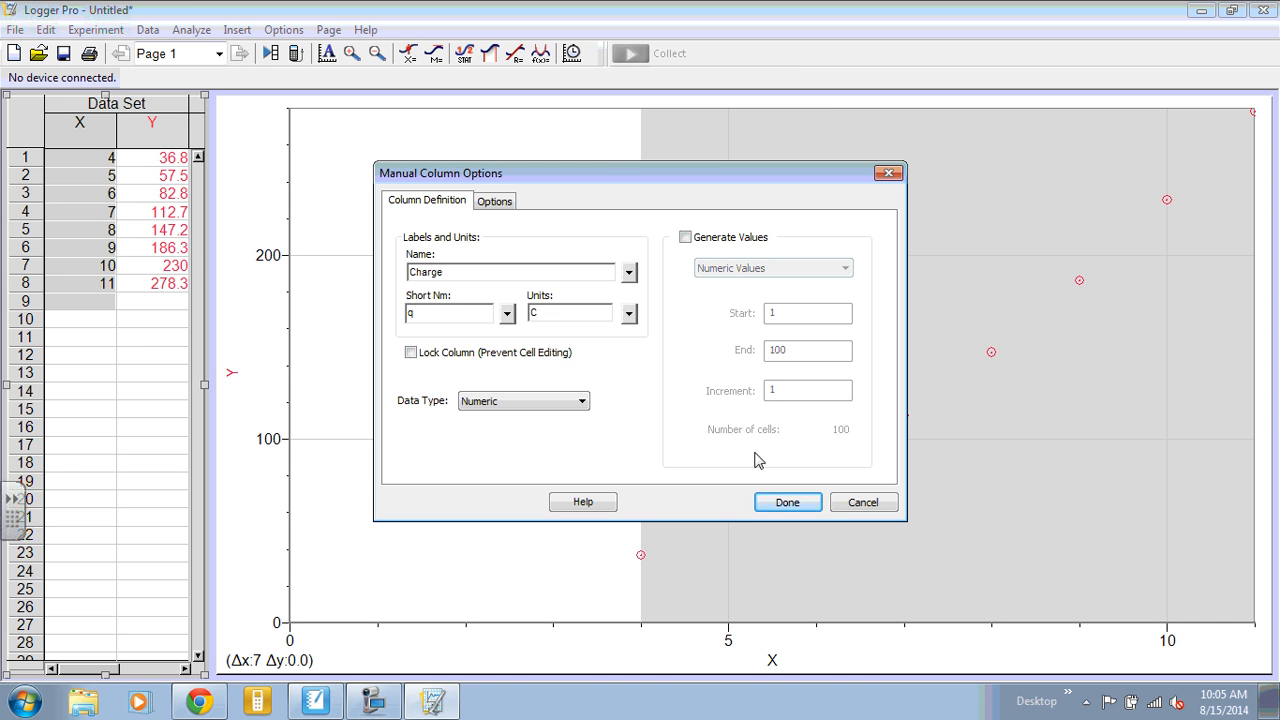
{"action": "left_click", "coordinate": [787, 502]}
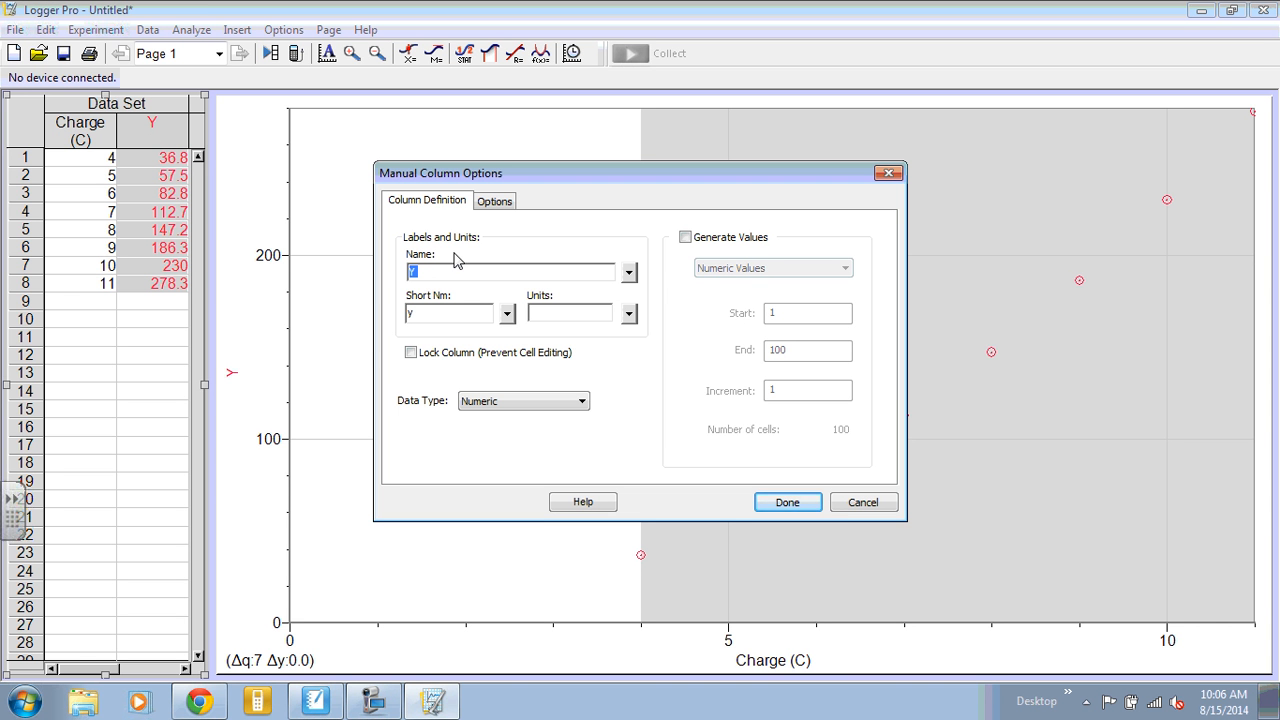
- Rename the Y column to Force, with short name F and units N
{"action": "type", "text": "Force"}
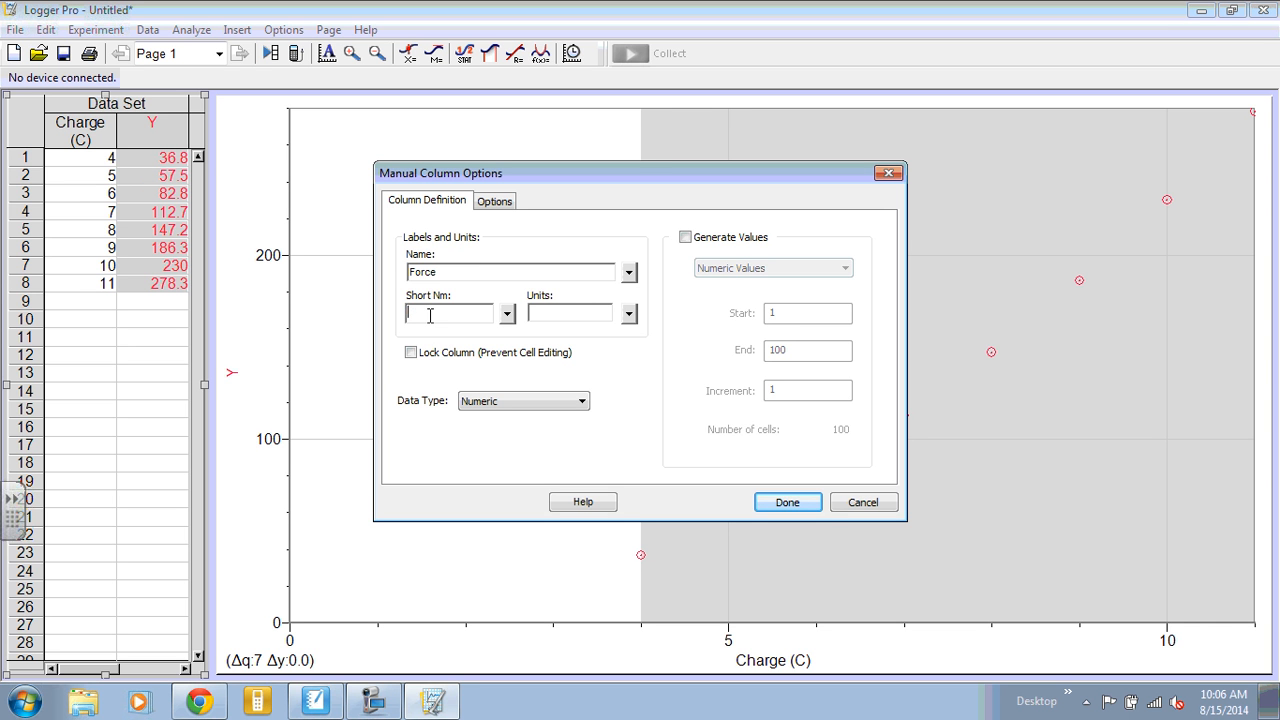
{"action": "type", "text": "F"}
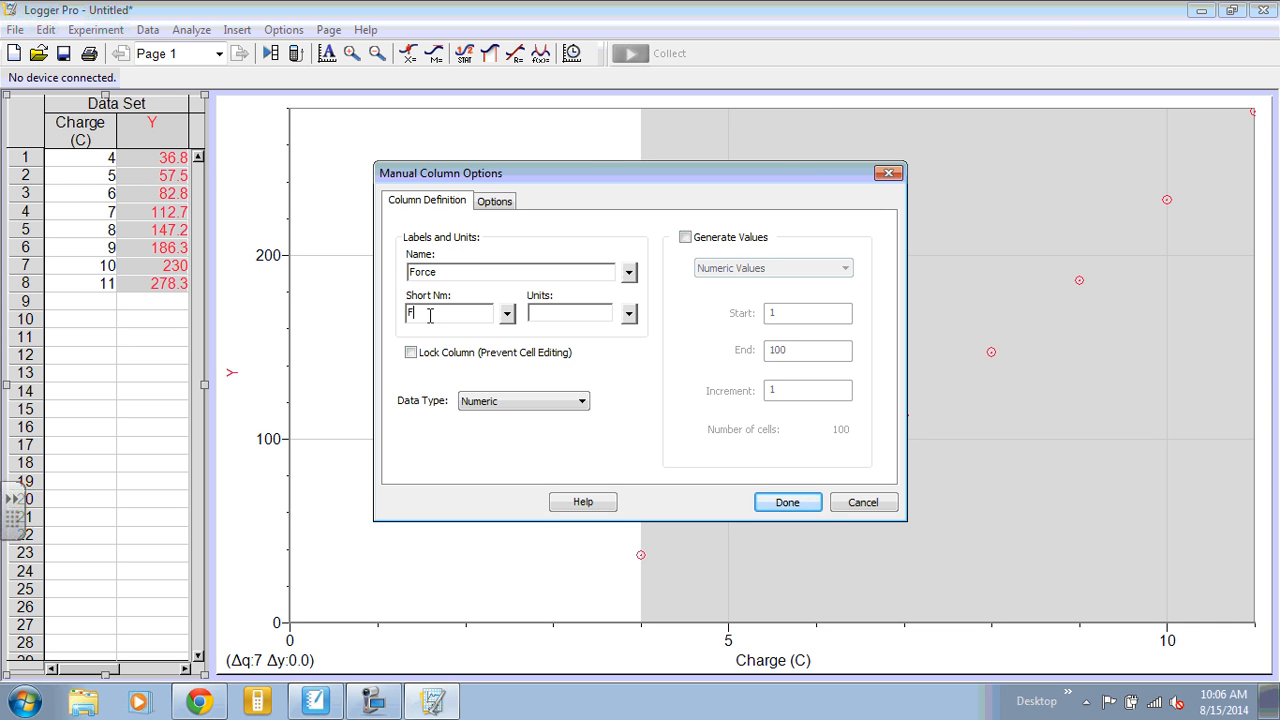
{"action": "mouse_move", "coordinate": [575, 337]}
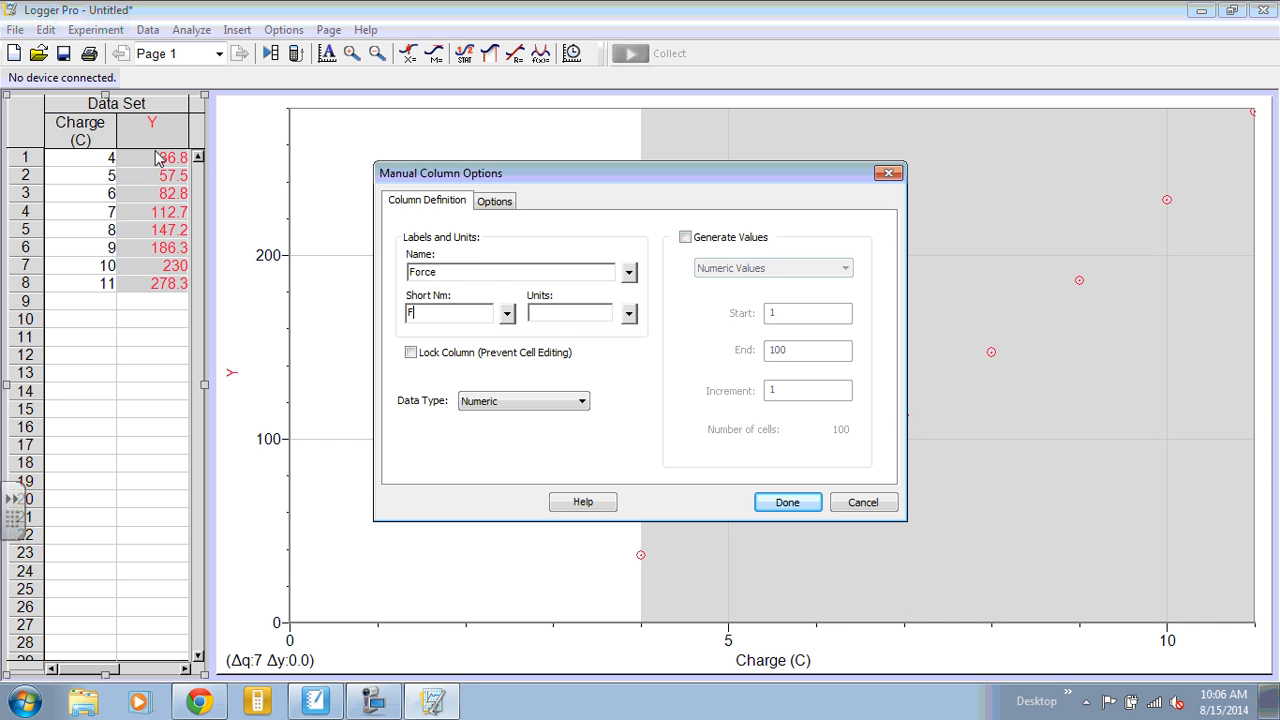
{"action": "left_click", "coordinate": [570, 312]}
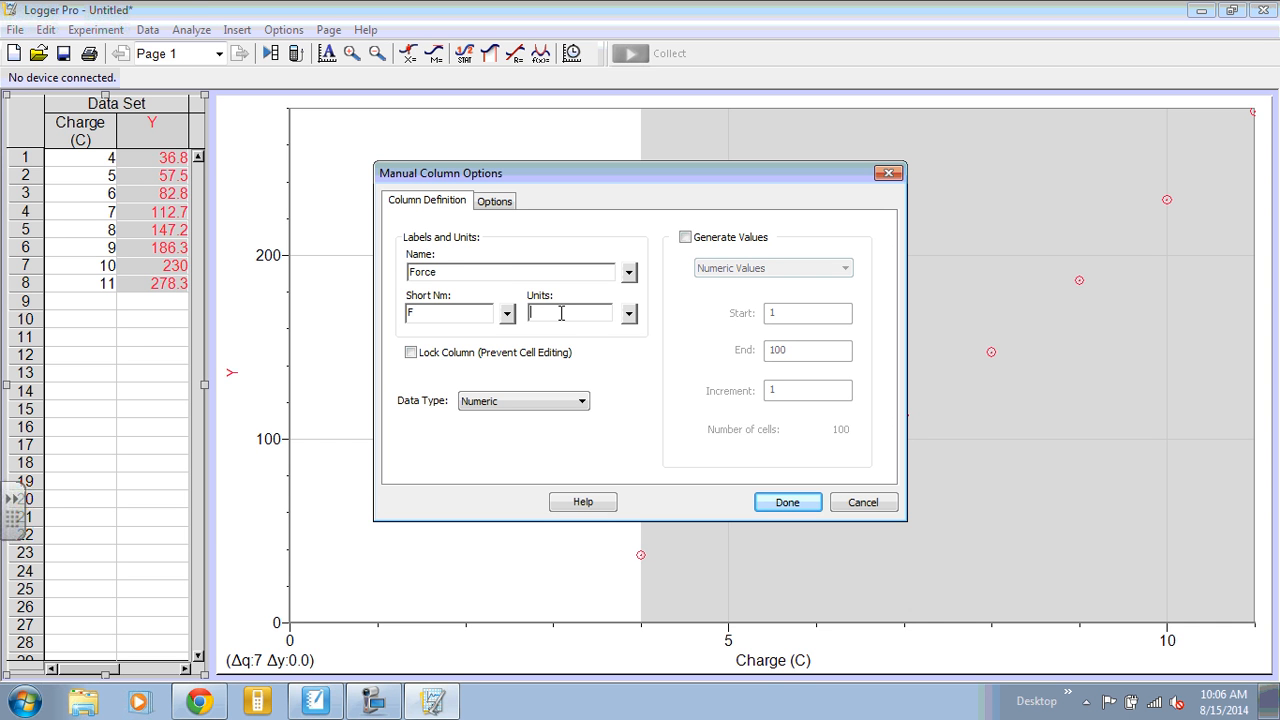
{"action": "type", "text": "N"}
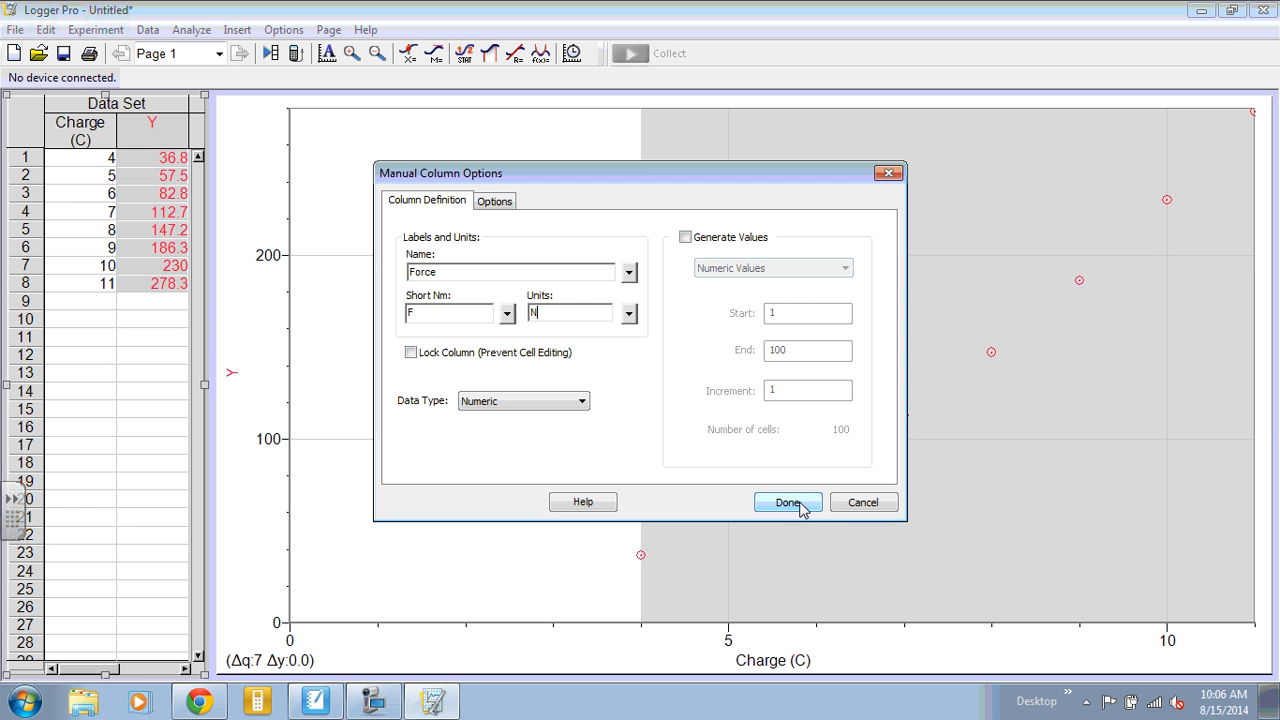
{"action": "left_click", "coordinate": [787, 502]}
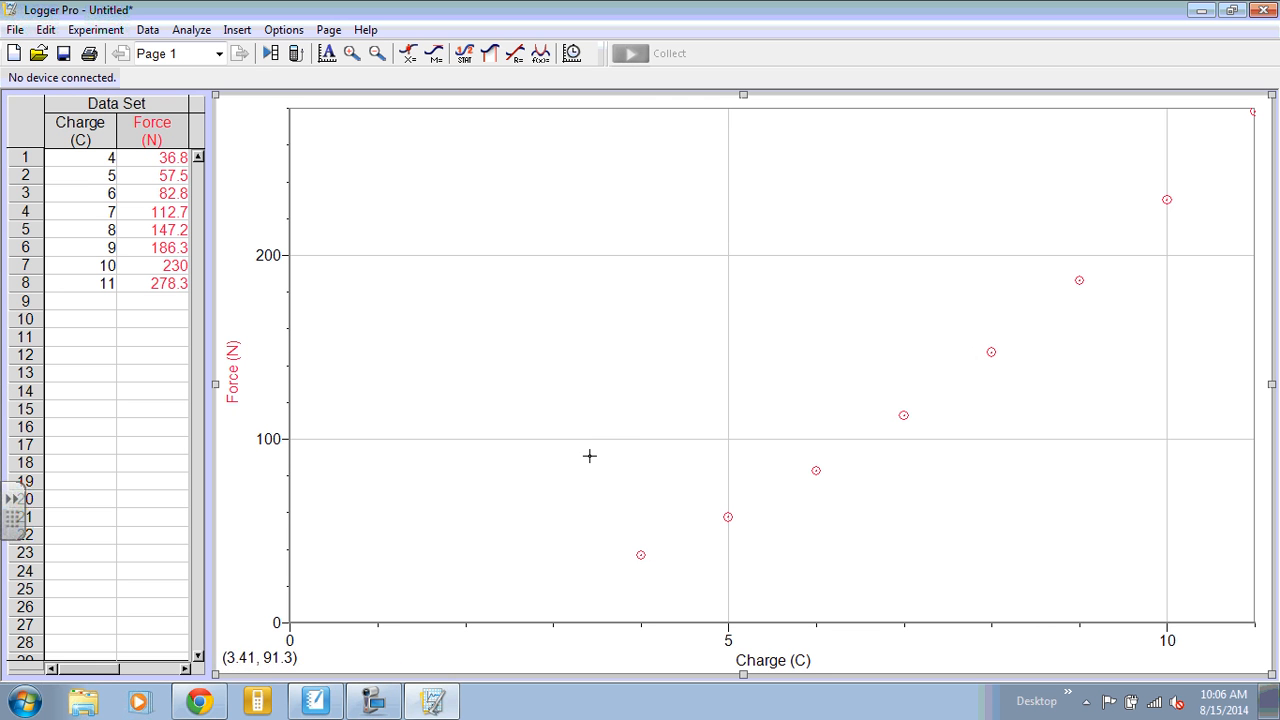
{"action": "mouse_move", "coordinate": [655, 223]}
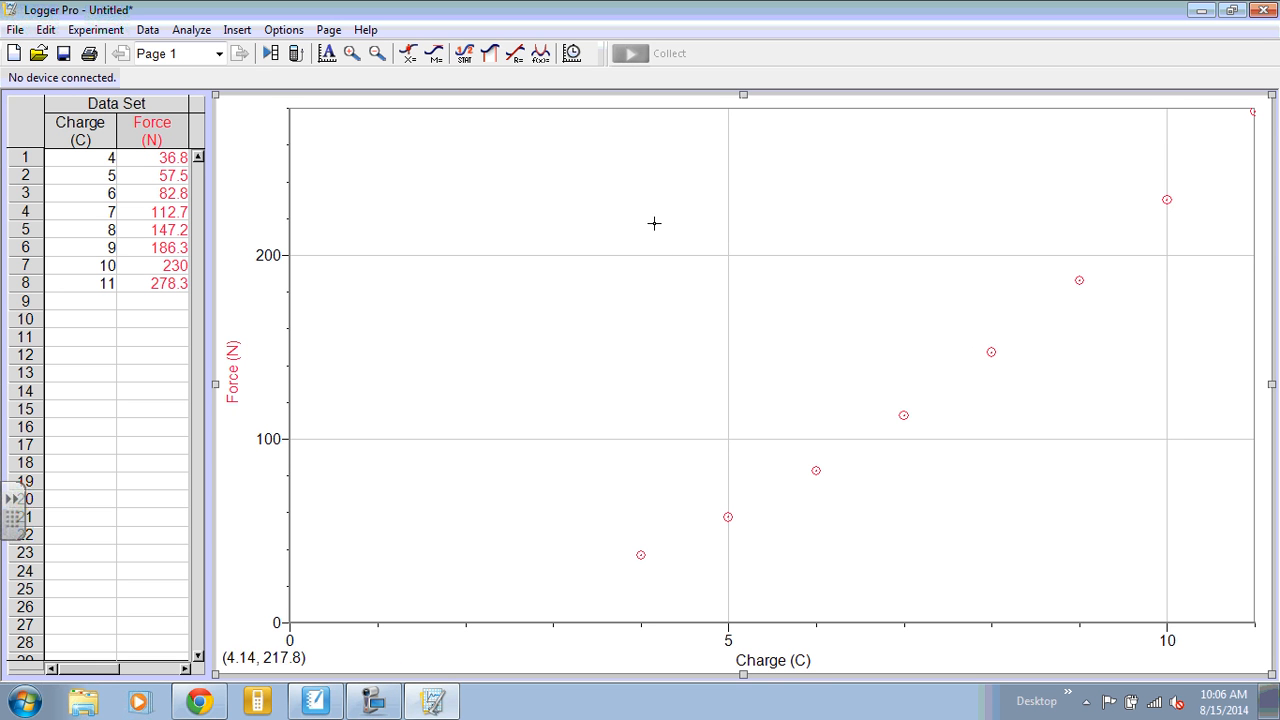
{"action": "mouse_move", "coordinate": [643, 189]}
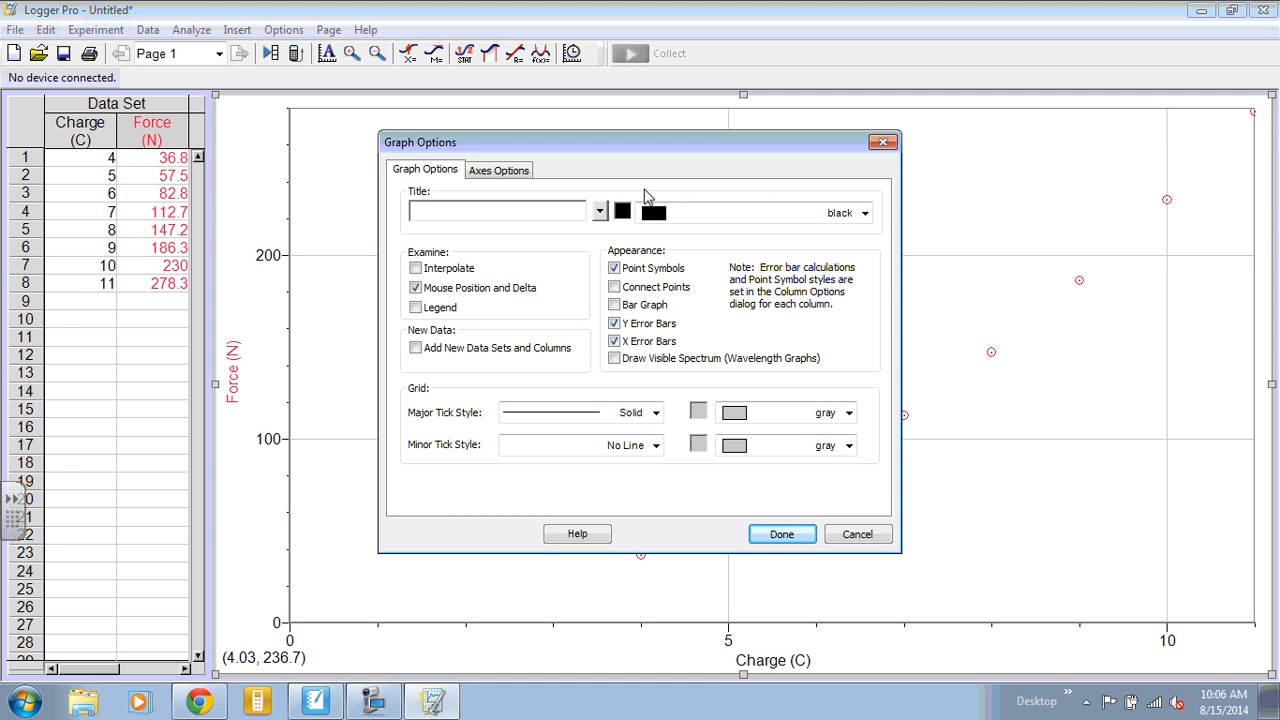
- Set the graph title to 'Force vs. Charge' in pansy purple
{"action": "type", "text": "Force vs"}
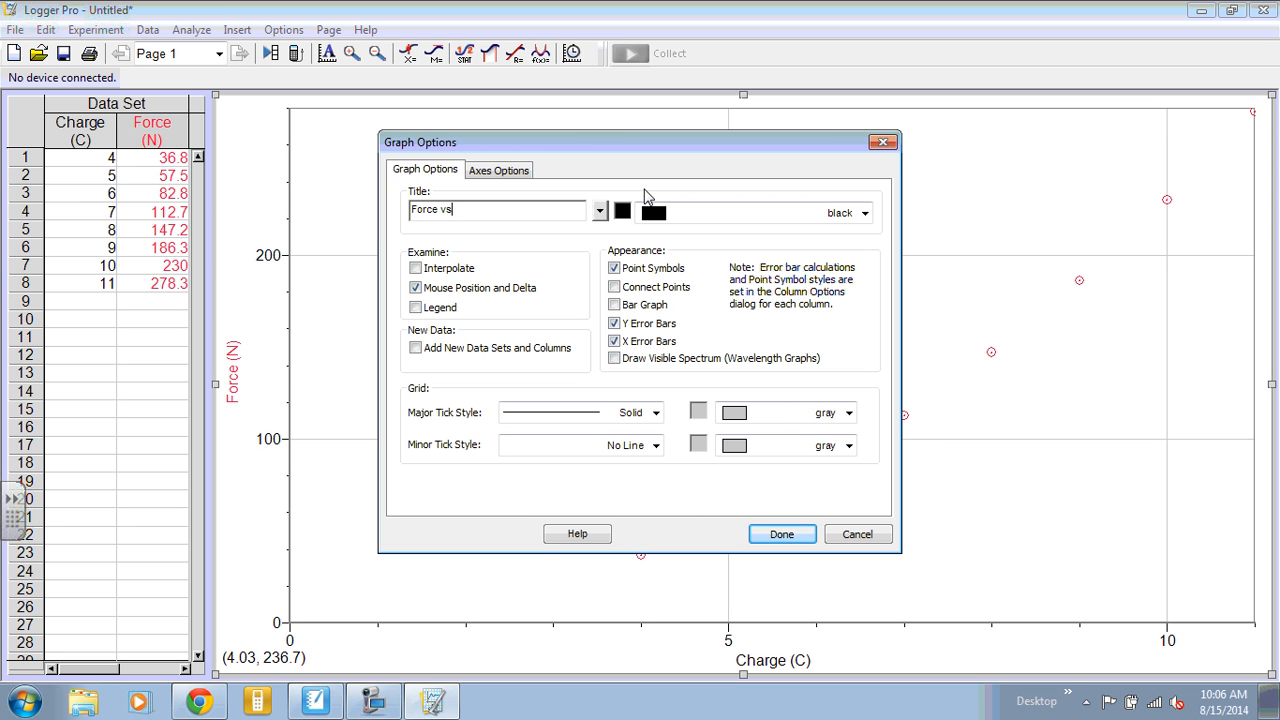
{"action": "type", "text": "."}
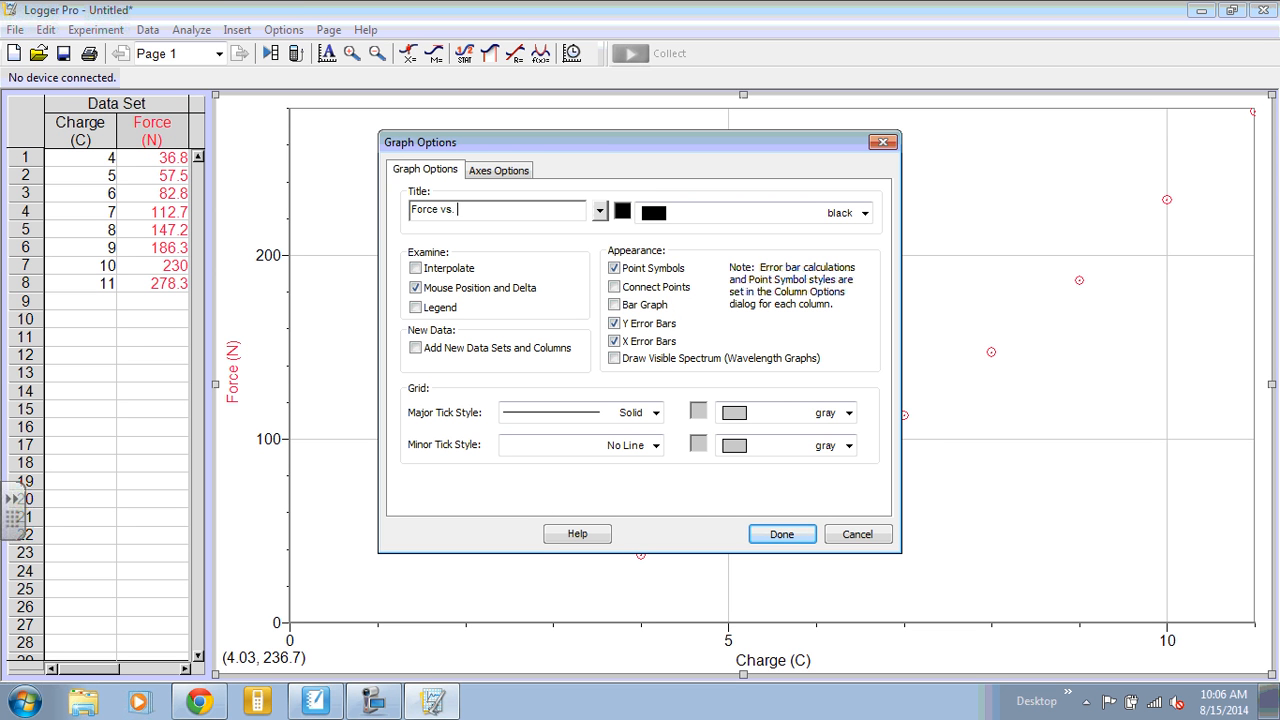
{"action": "type", "text": "Charge"}
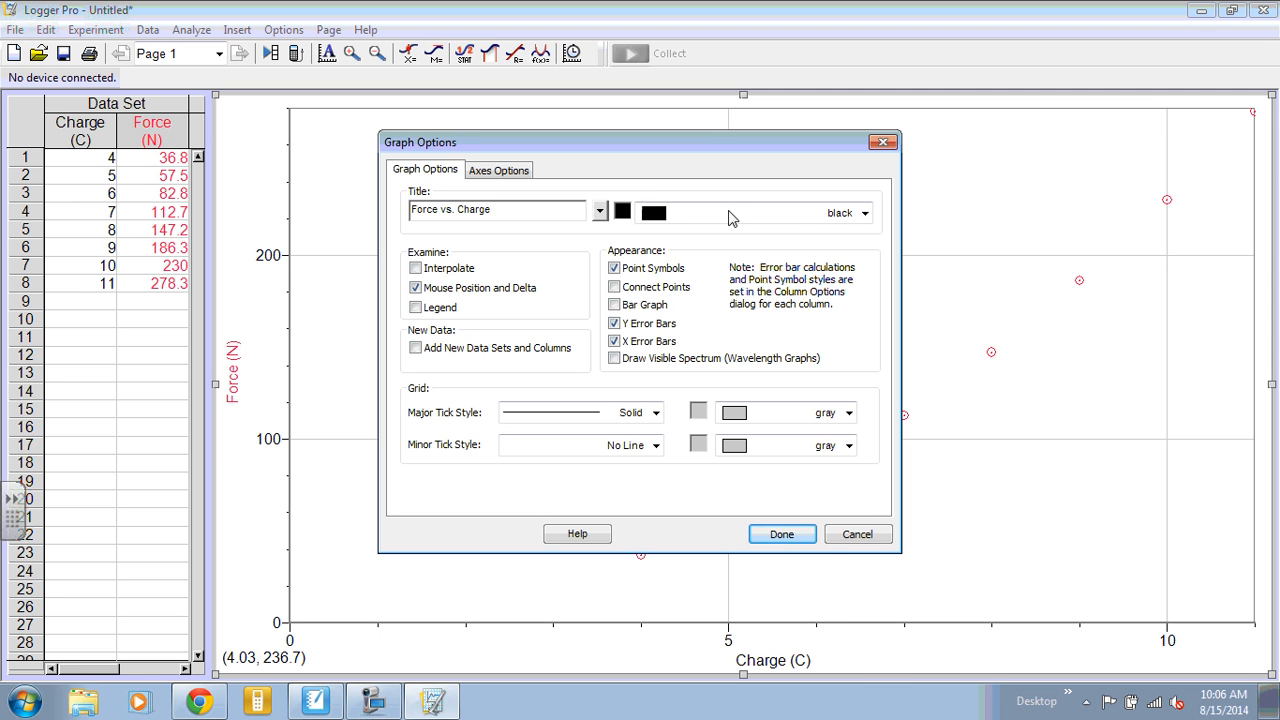
{"action": "left_click", "coordinate": [864, 213]}
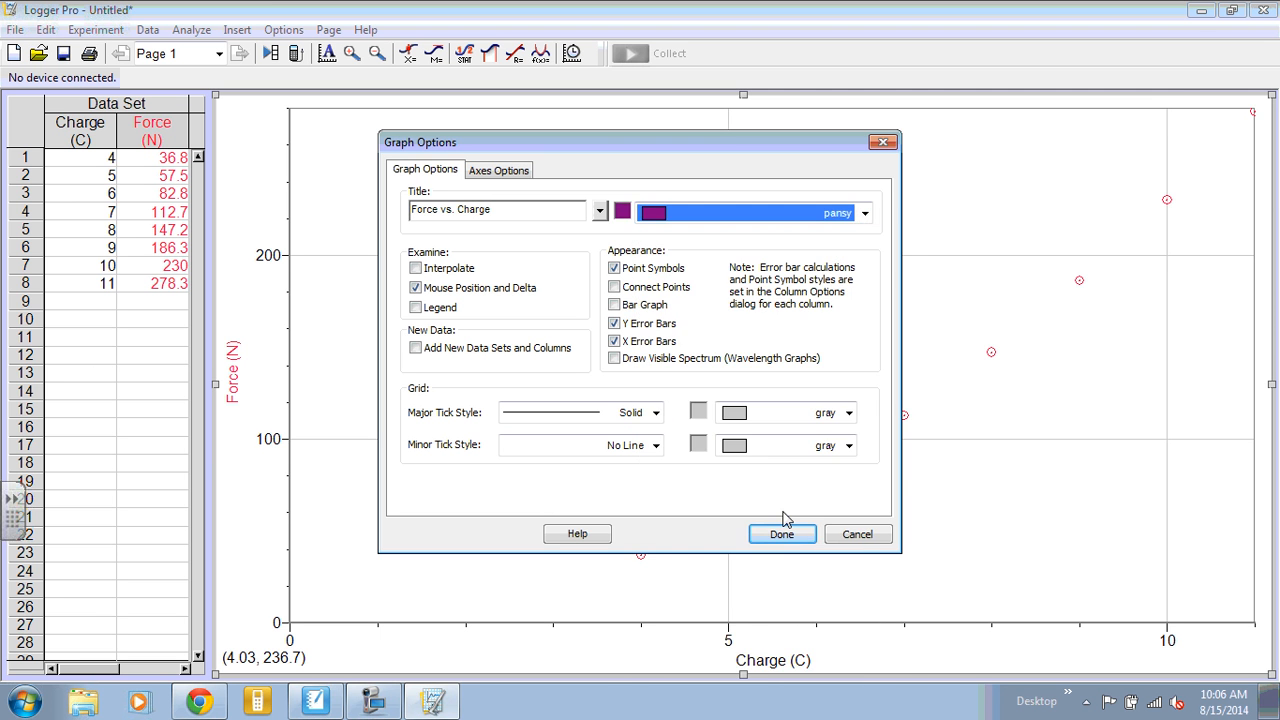
{"action": "left_click", "coordinate": [782, 533]}
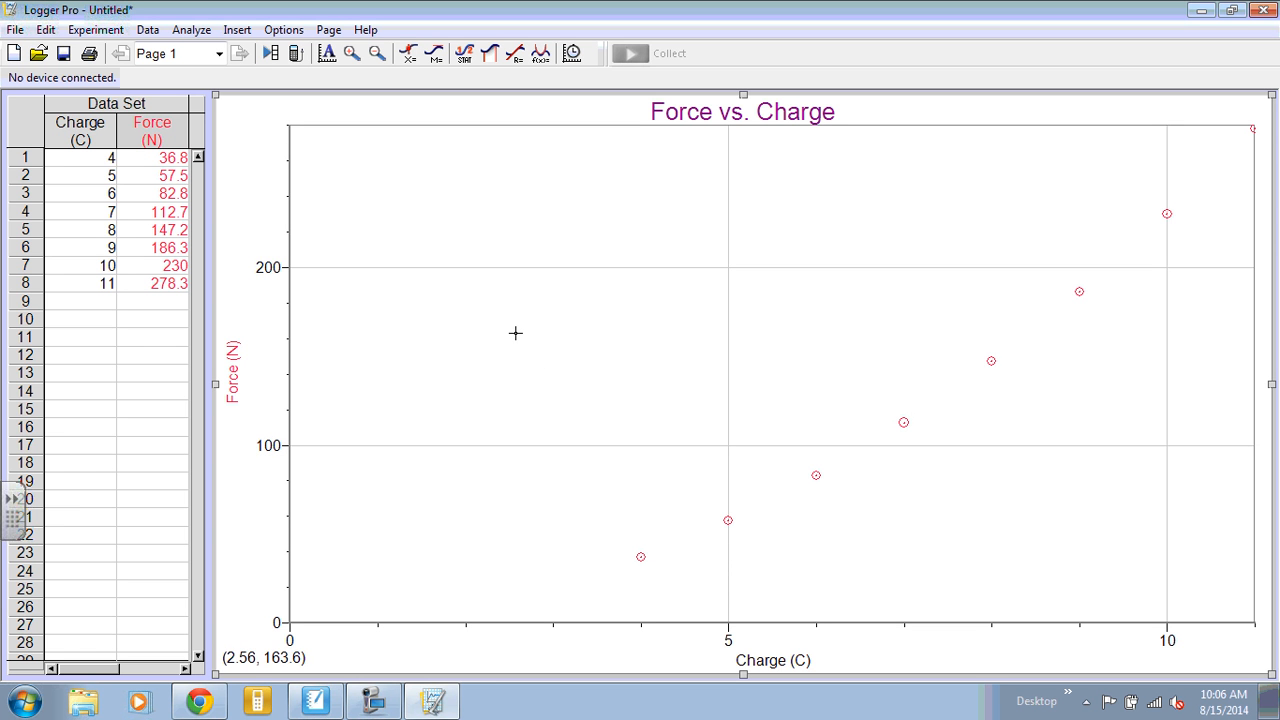
{"action": "mouse_move", "coordinate": [513, 334]}
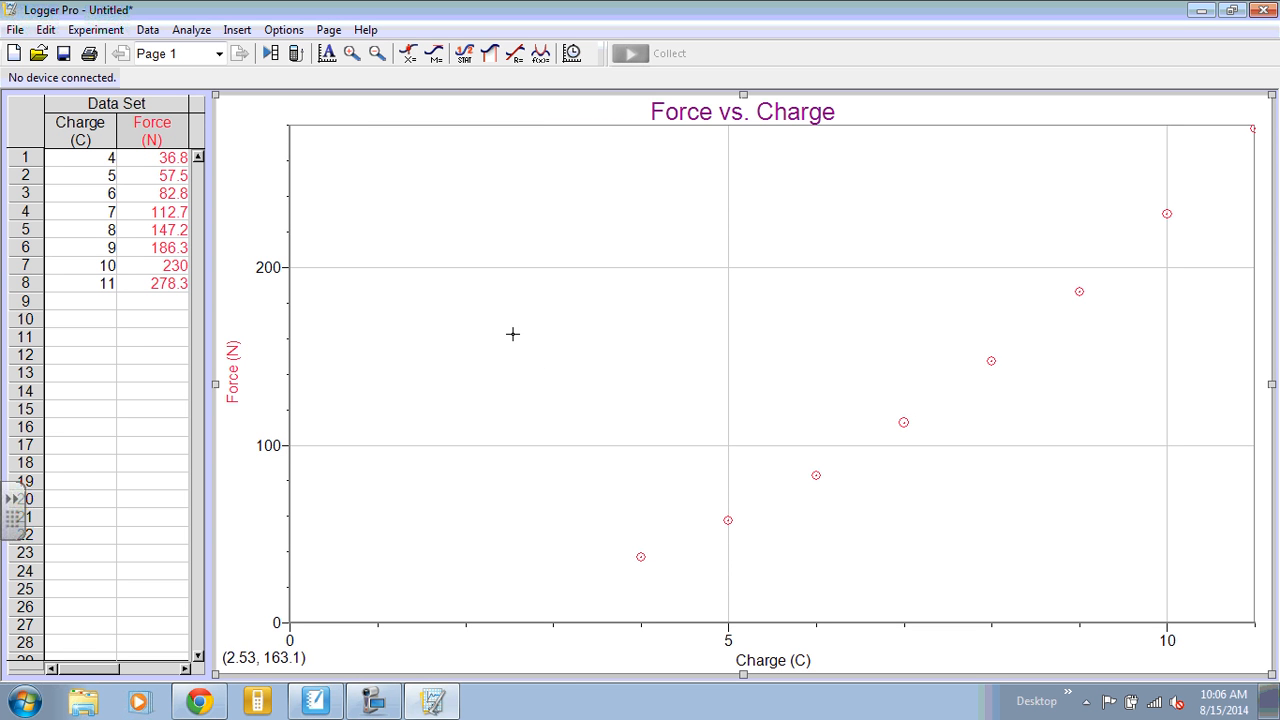
{"action": "mouse_move", "coordinate": [803, 439]}
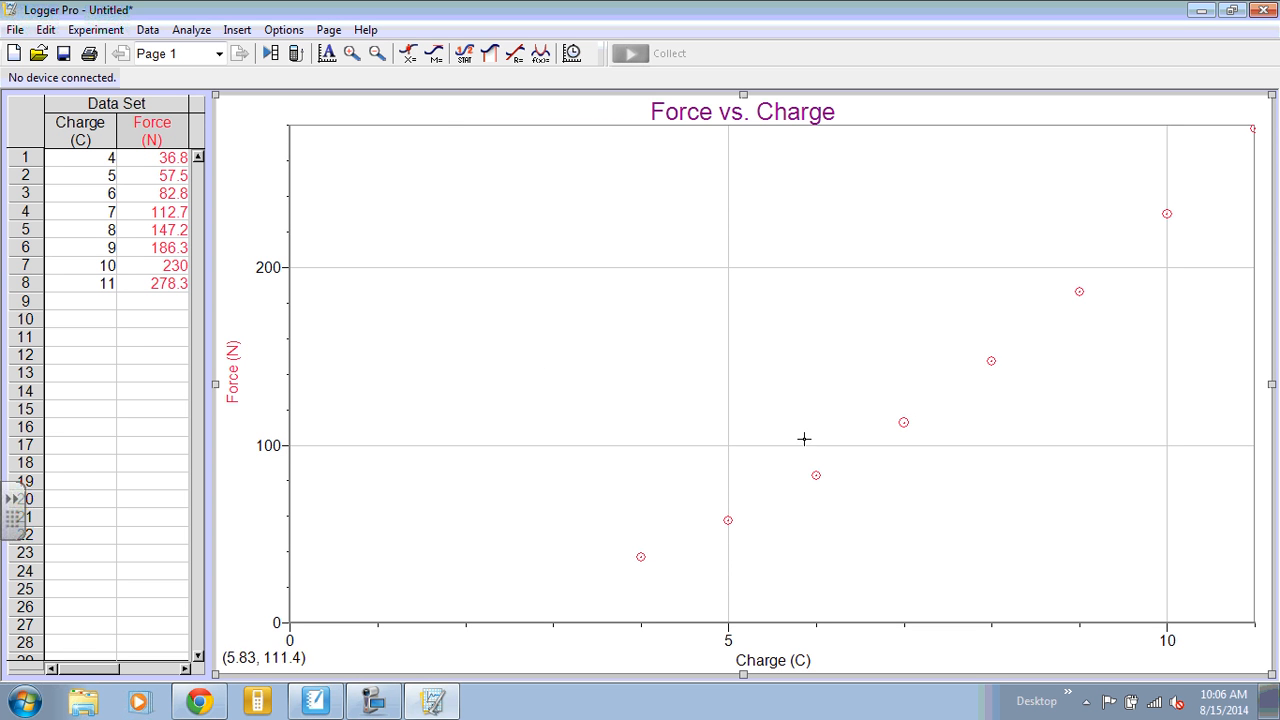
{"action": "mouse_move", "coordinate": [798, 517]}
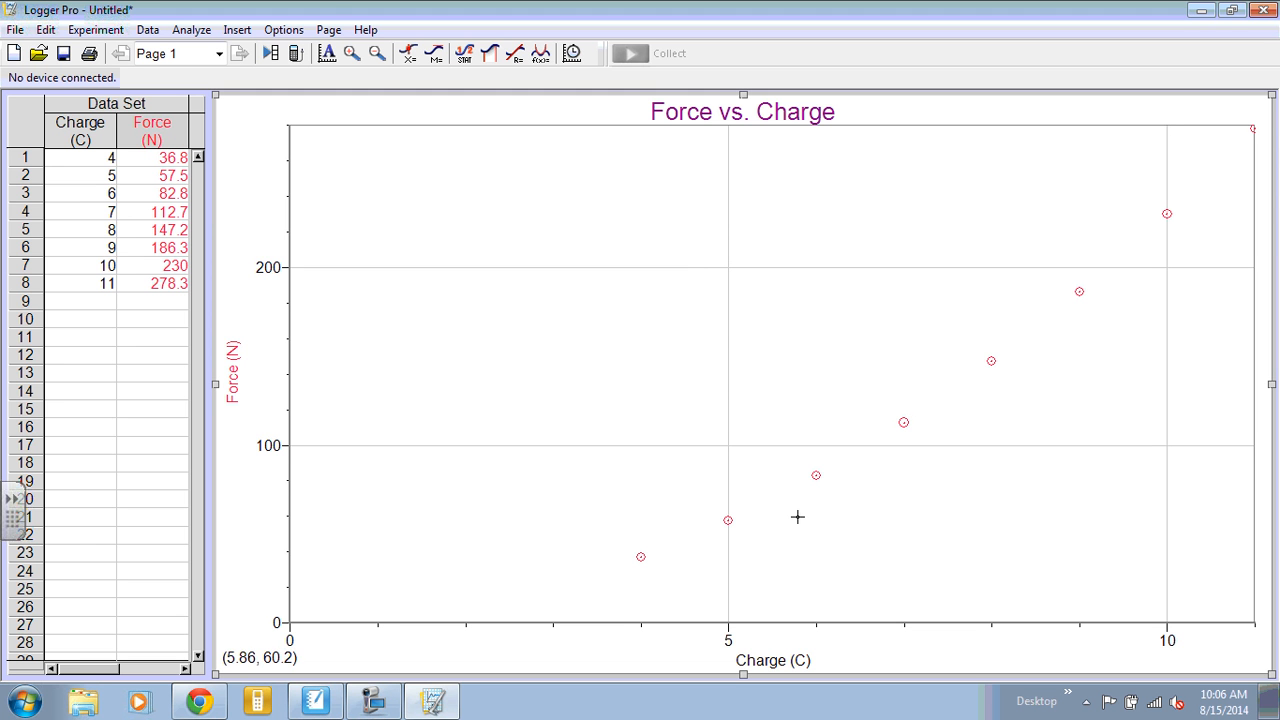
{"action": "mouse_move", "coordinate": [1157, 220]}
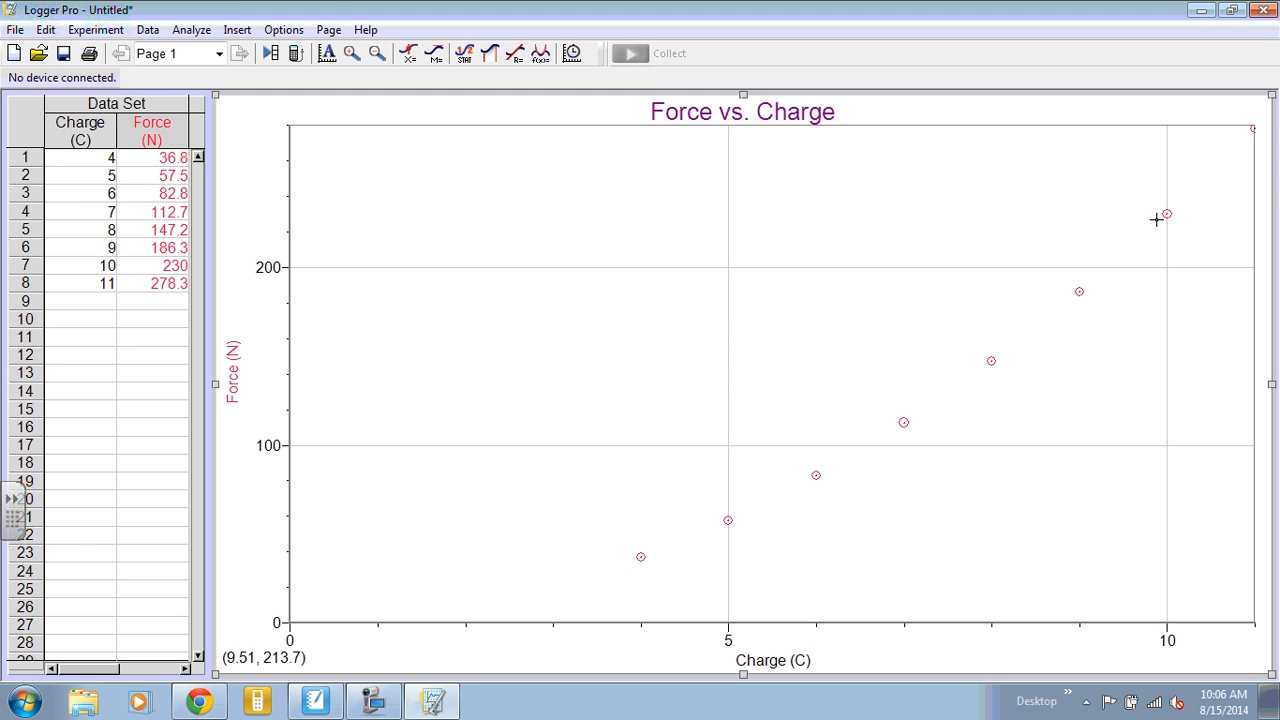
{"action": "mouse_move", "coordinate": [612, 233]}
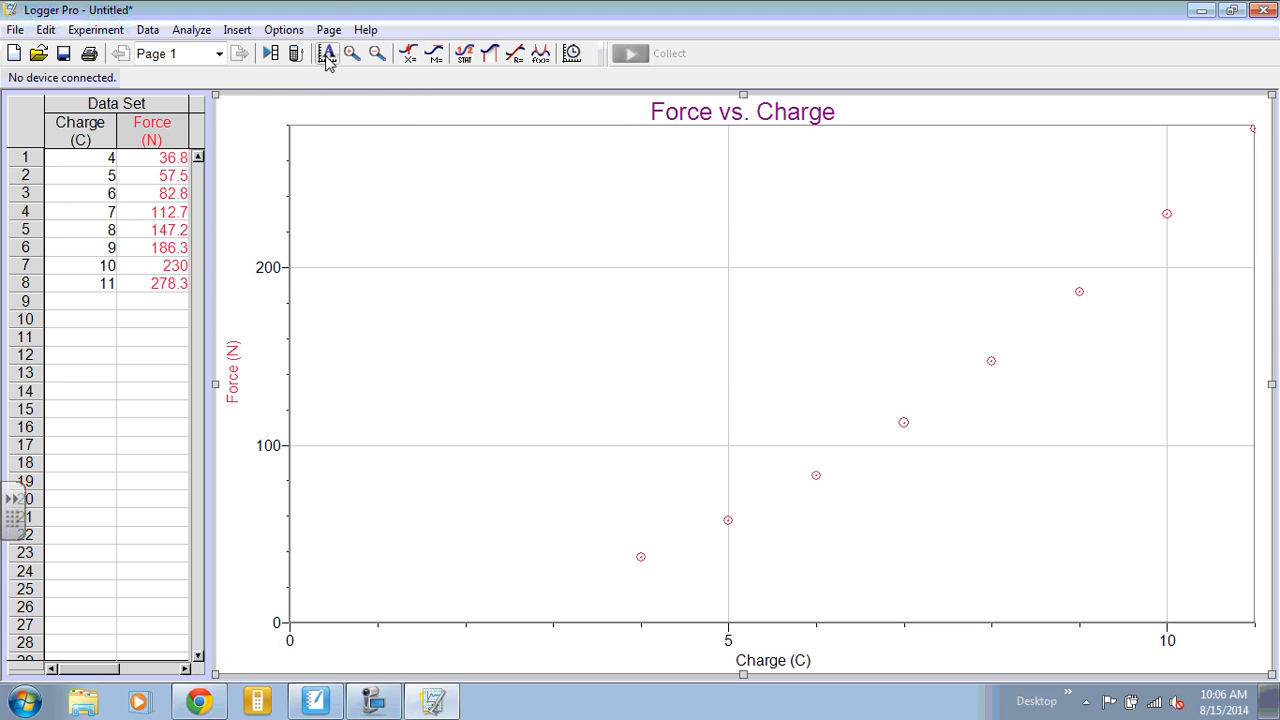
{"action": "mouse_move", "coordinate": [327, 54]}
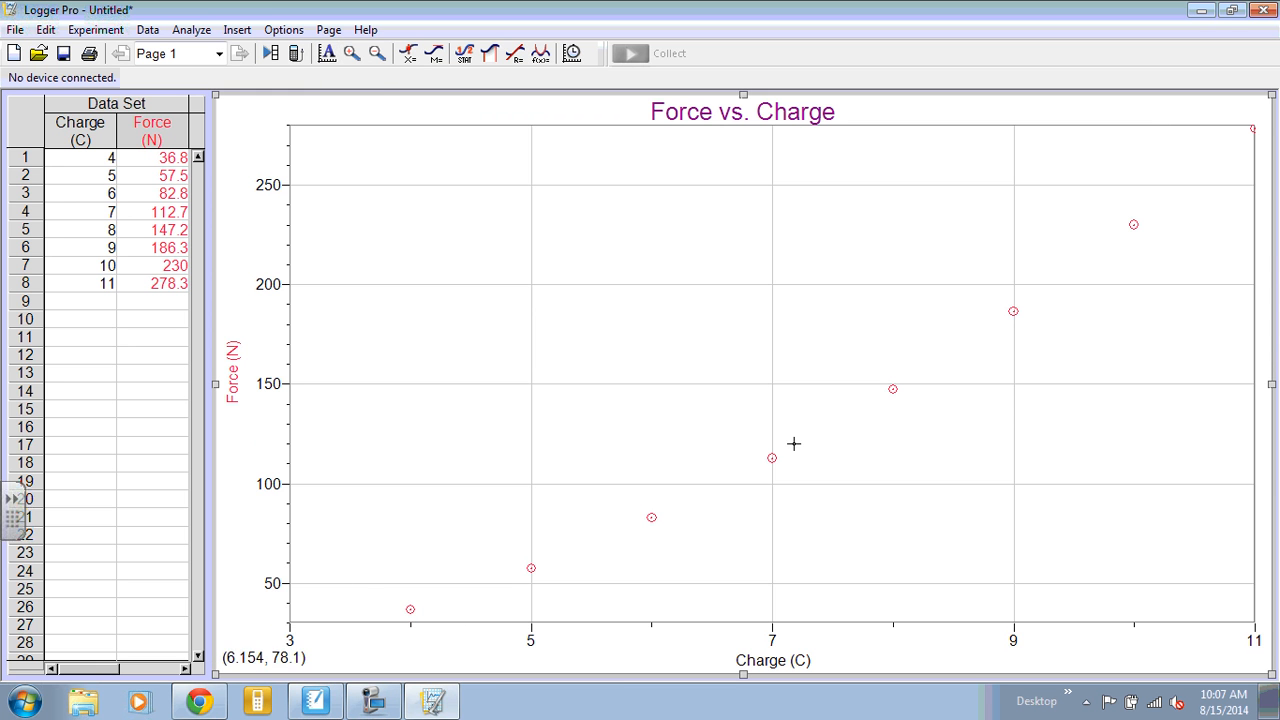
{"action": "mouse_move", "coordinate": [359, 557]}
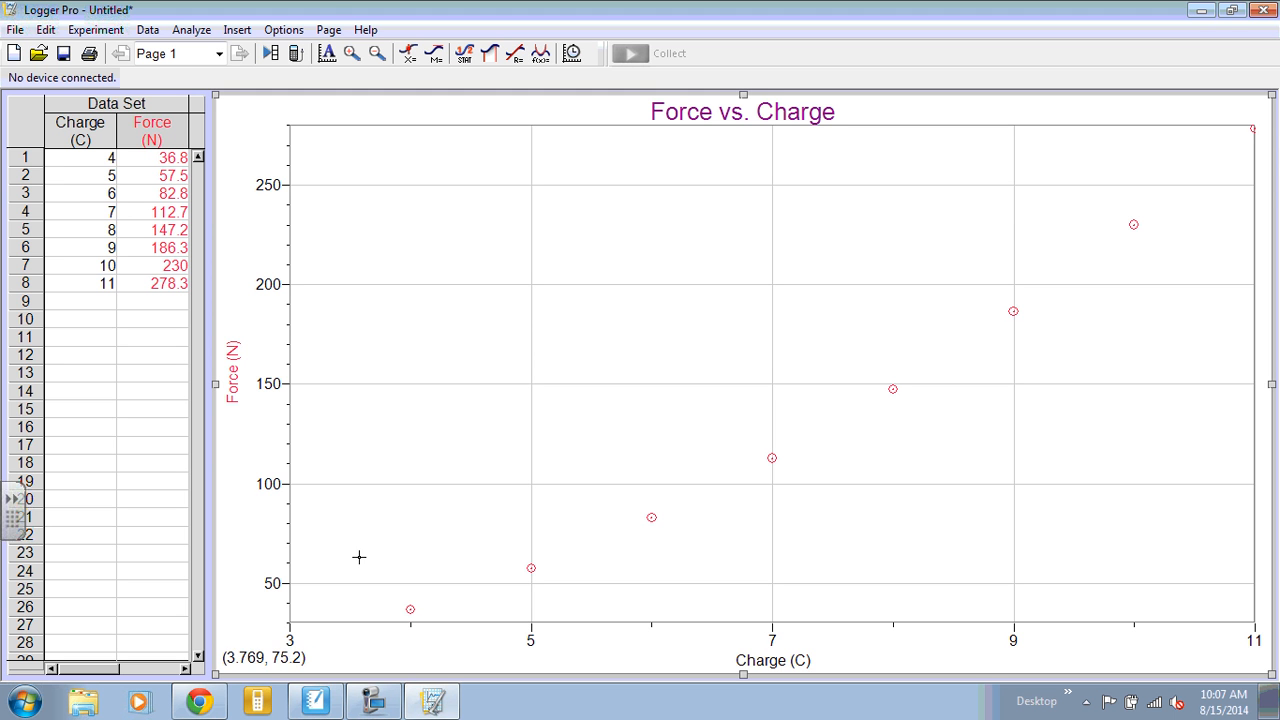
{"action": "mouse_move", "coordinate": [498, 382]}
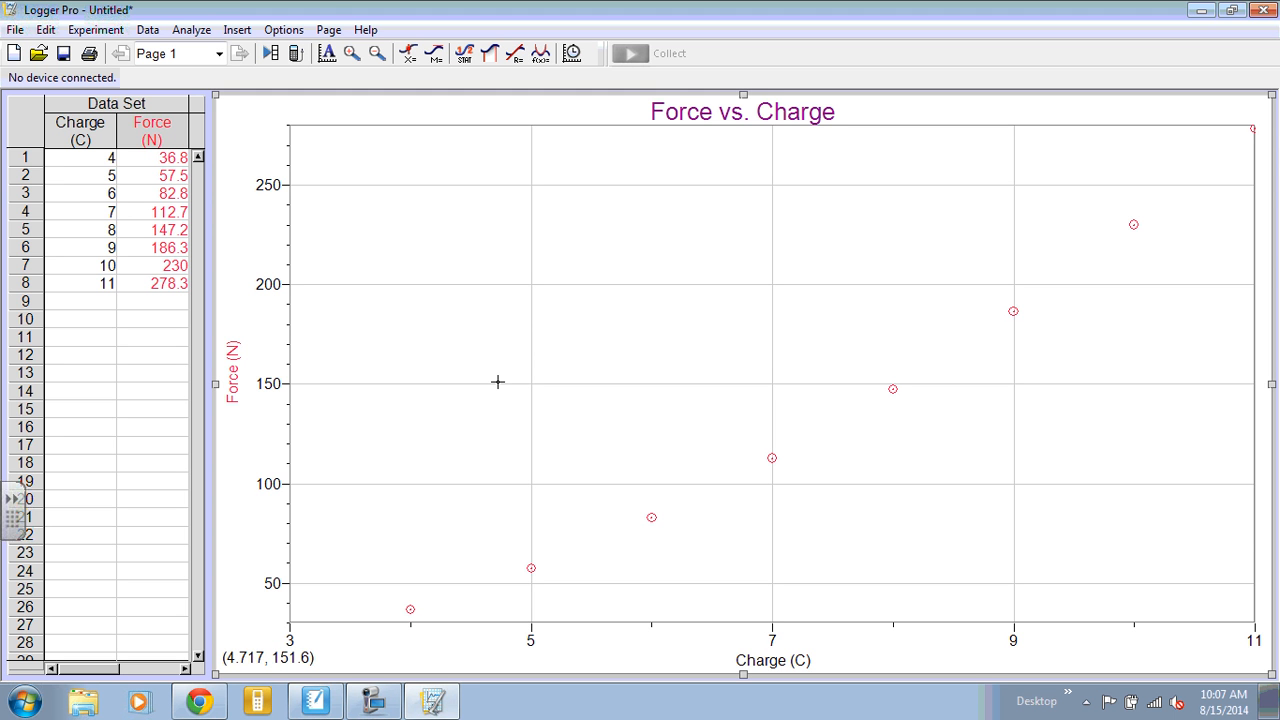
{"action": "mouse_move", "coordinate": [476, 335]}
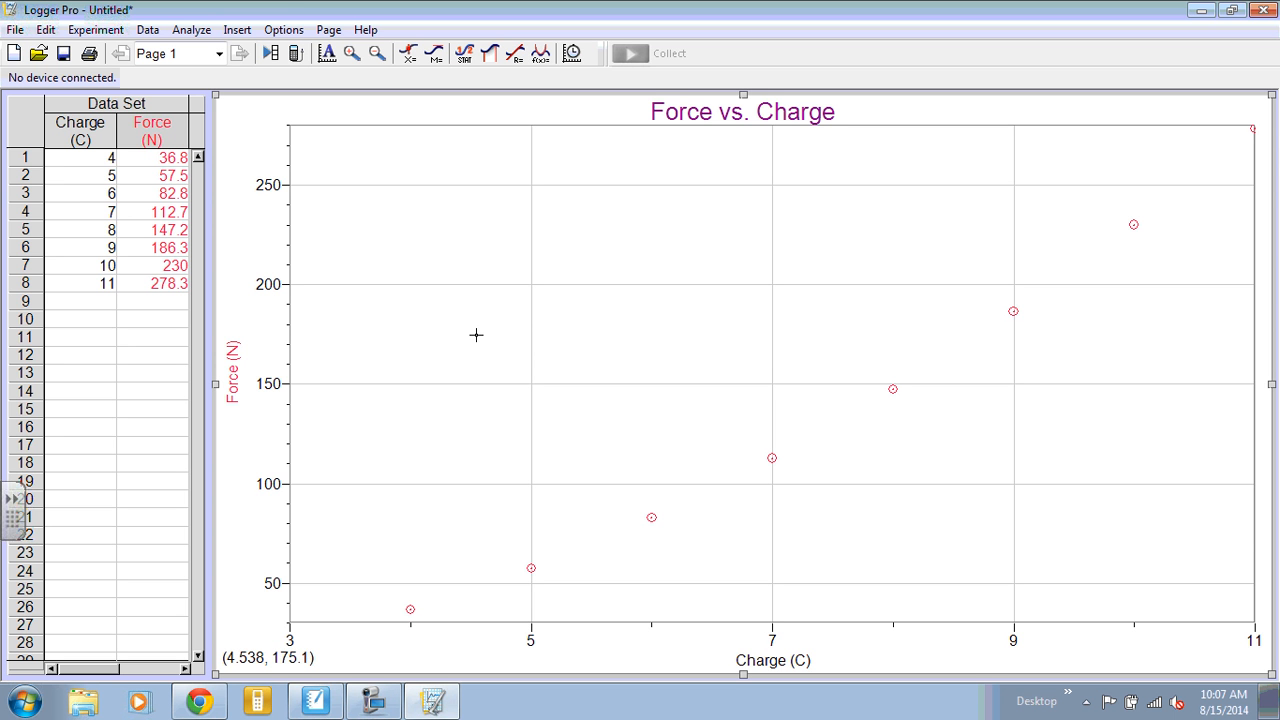
- Bring up the Force vs. Charge graph's context menu to rescale its axes
{"action": "right_click", "coordinate": [476, 335]}
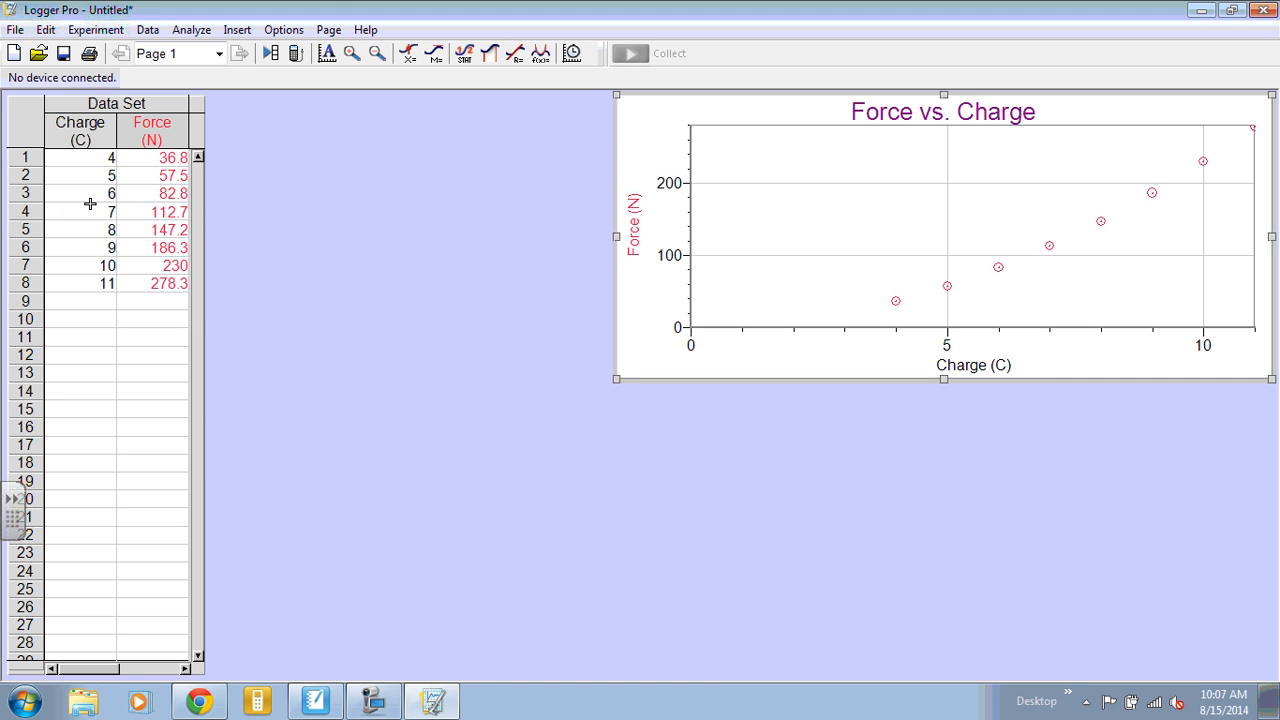
{"action": "mouse_move", "coordinate": [147, 214]}
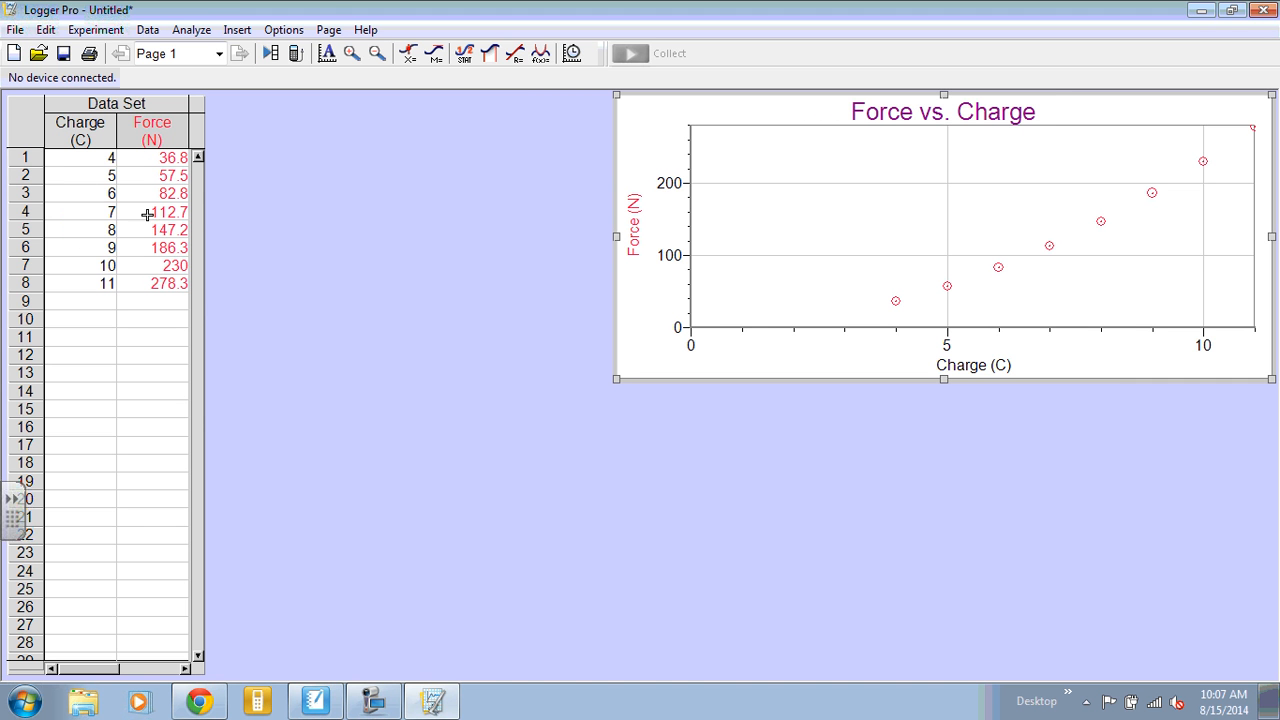
{"action": "mouse_move", "coordinate": [112, 187]}
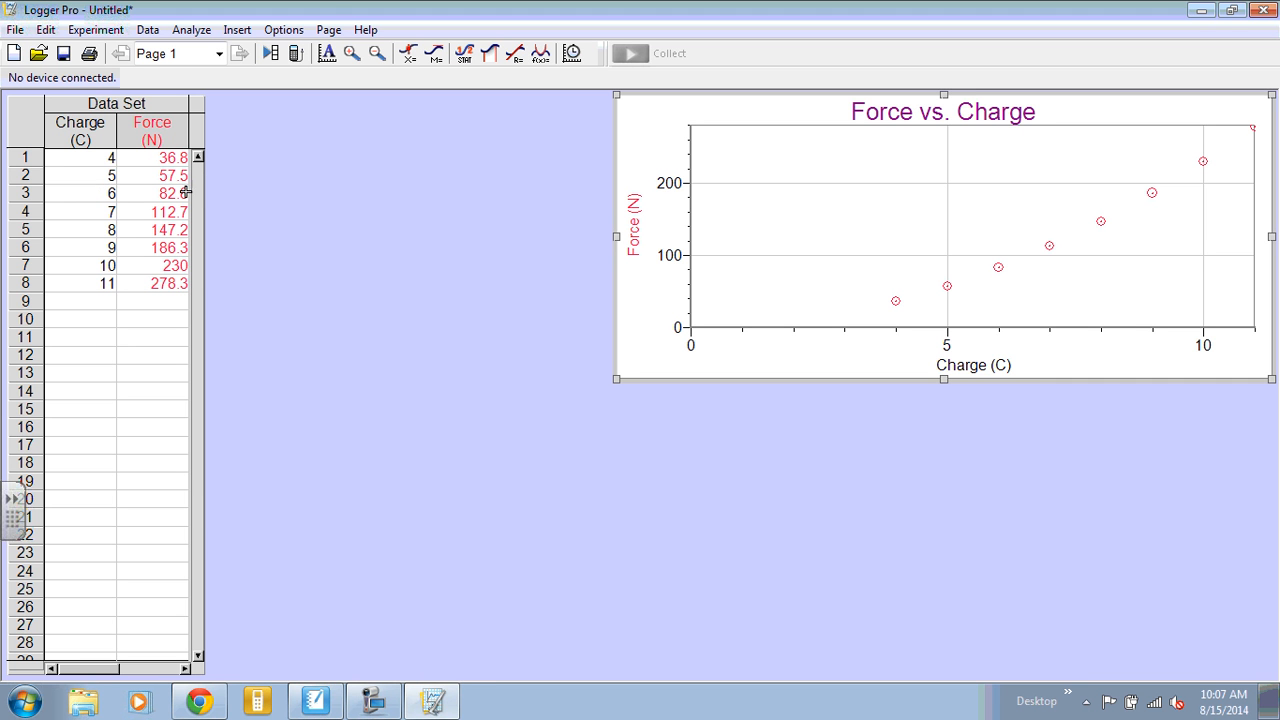
{"action": "mouse_move", "coordinate": [186, 247]}
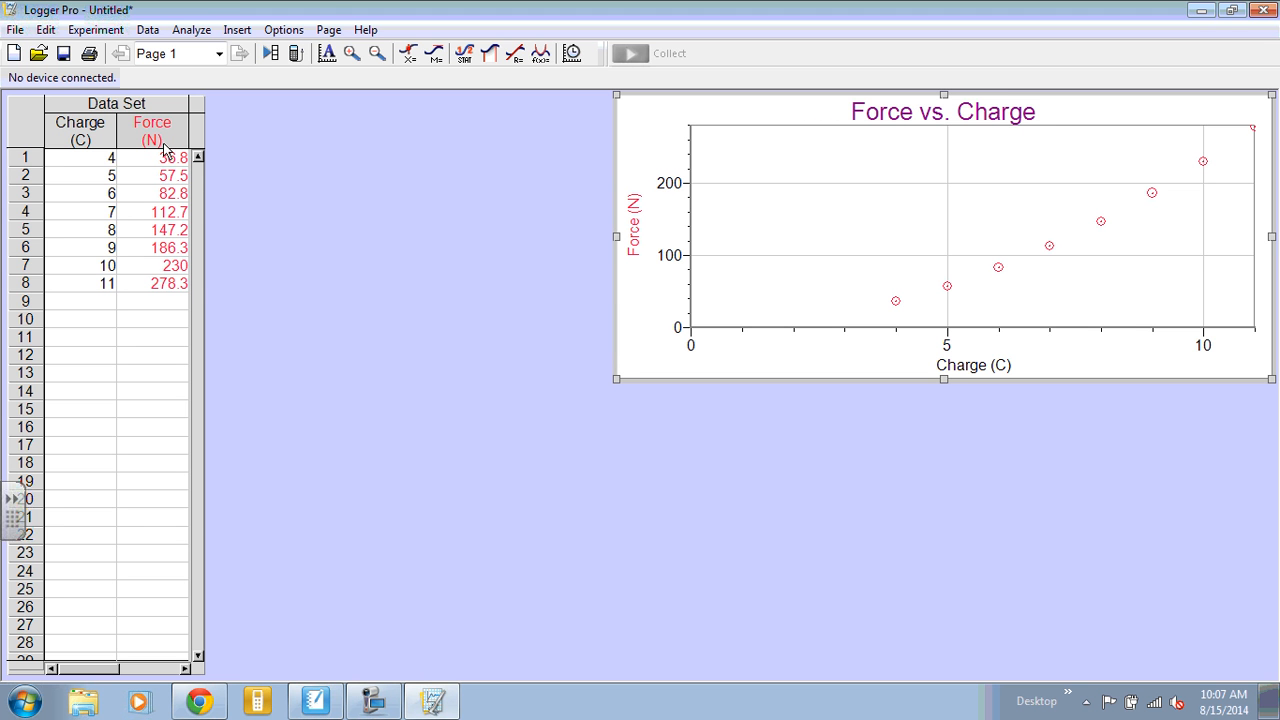
{"action": "mouse_move", "coordinate": [167, 128]}
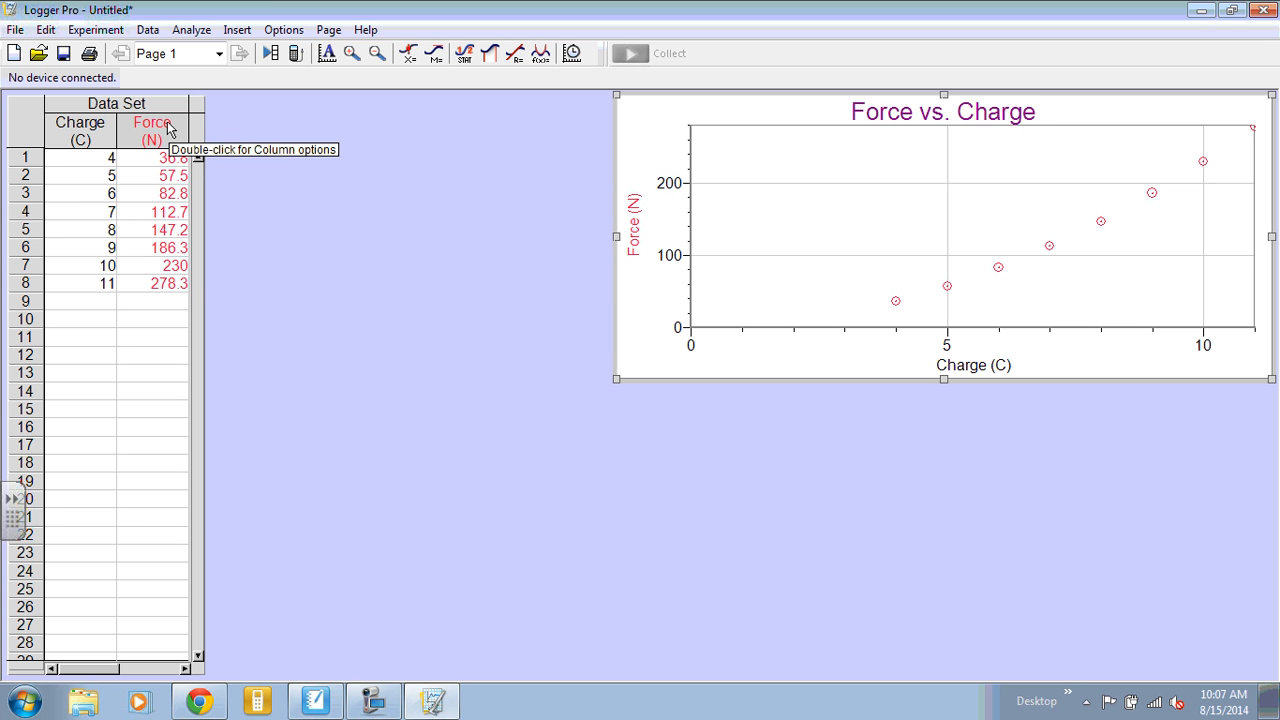
- Set Displayed Precision to 1 decimal place for the Force and Charge columns
{"action": "double_click", "coordinate": [151, 130]}
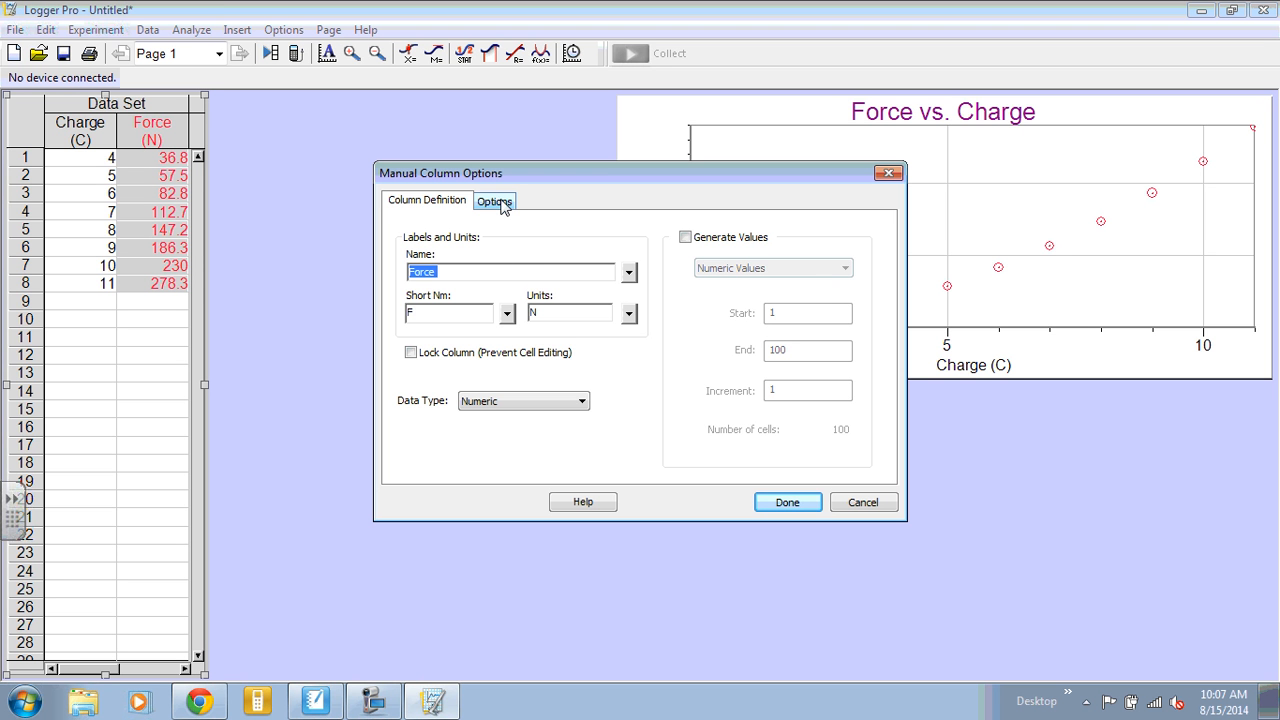
{"action": "left_click", "coordinate": [494, 200]}
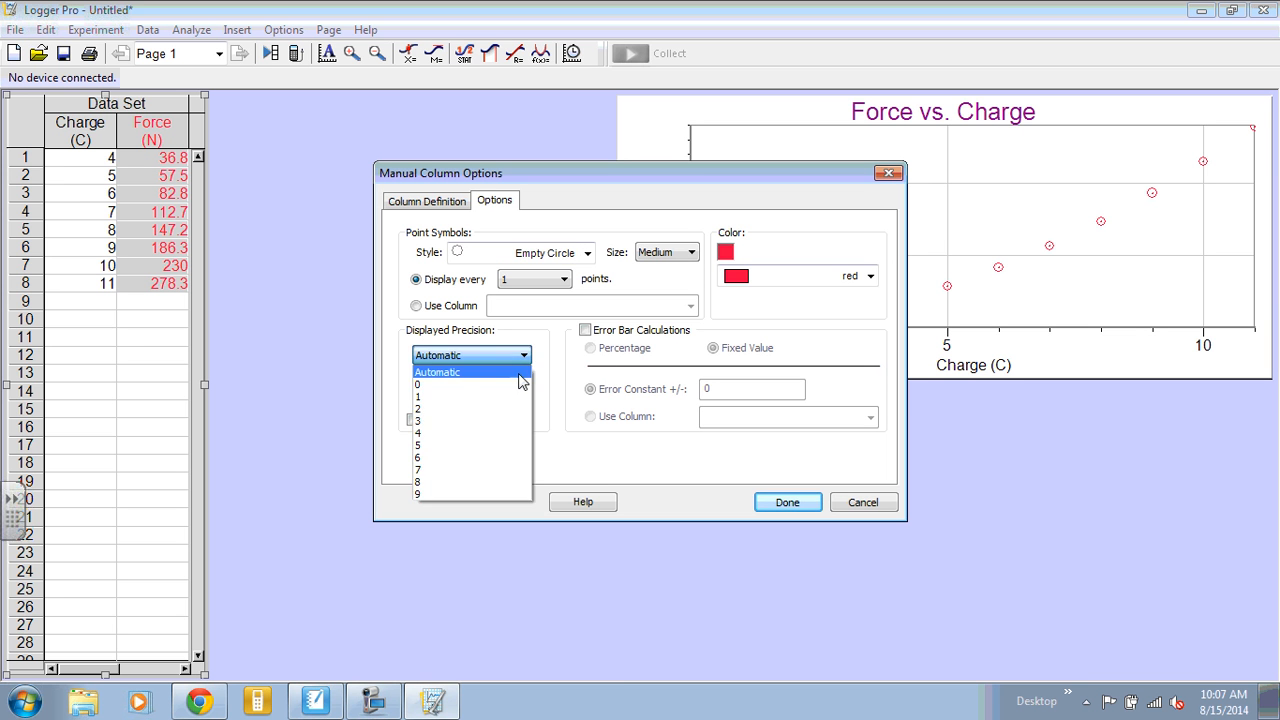
{"action": "left_click", "coordinate": [417, 396]}
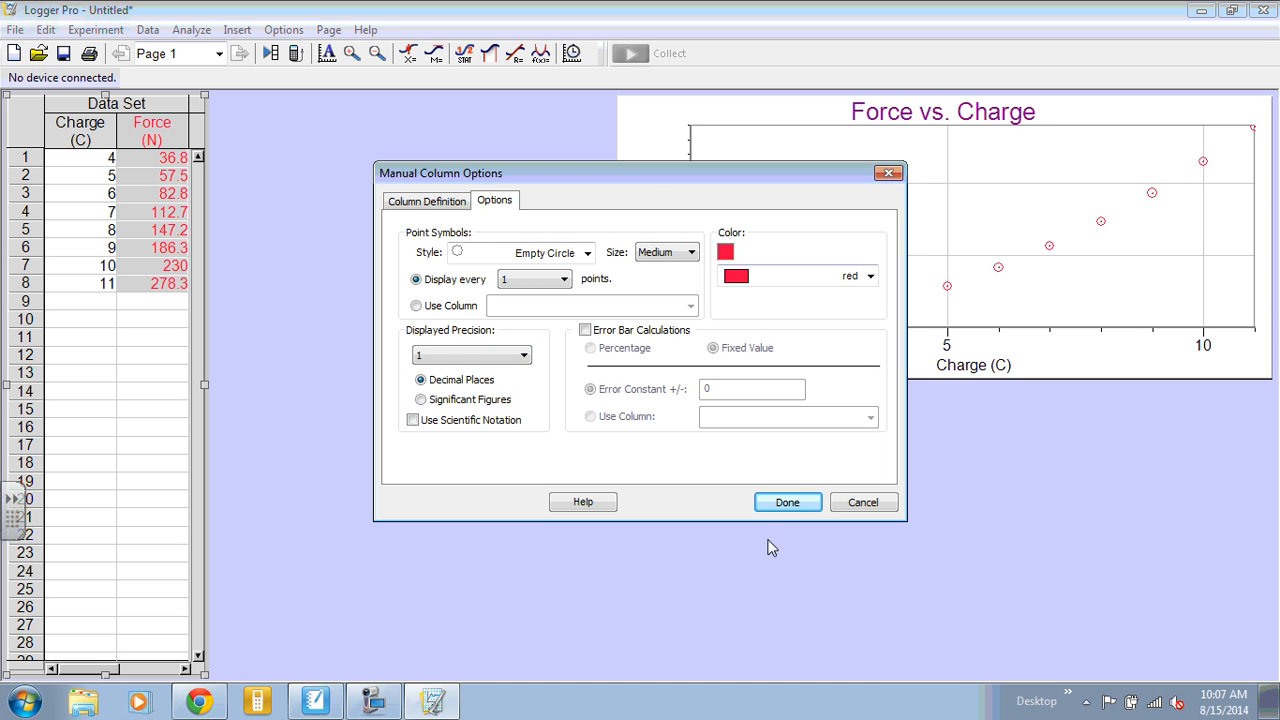
{"action": "left_click", "coordinate": [787, 502]}
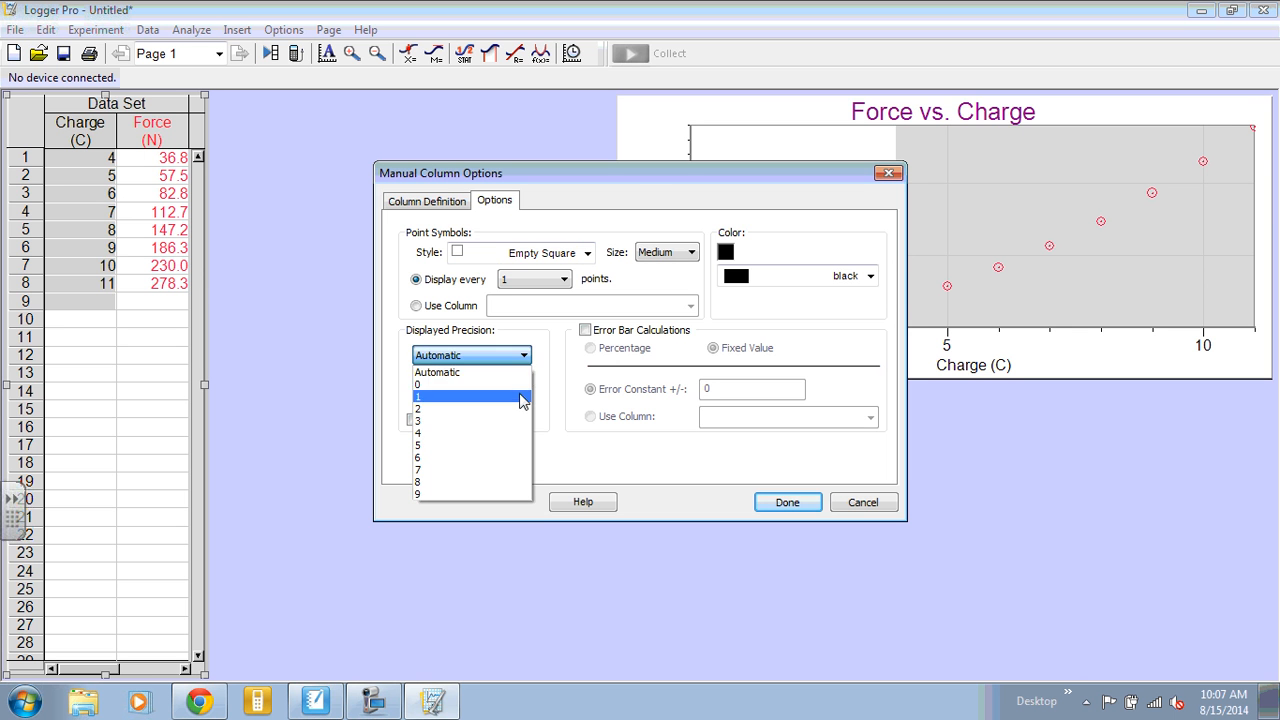
{"action": "left_click", "coordinate": [787, 502]}
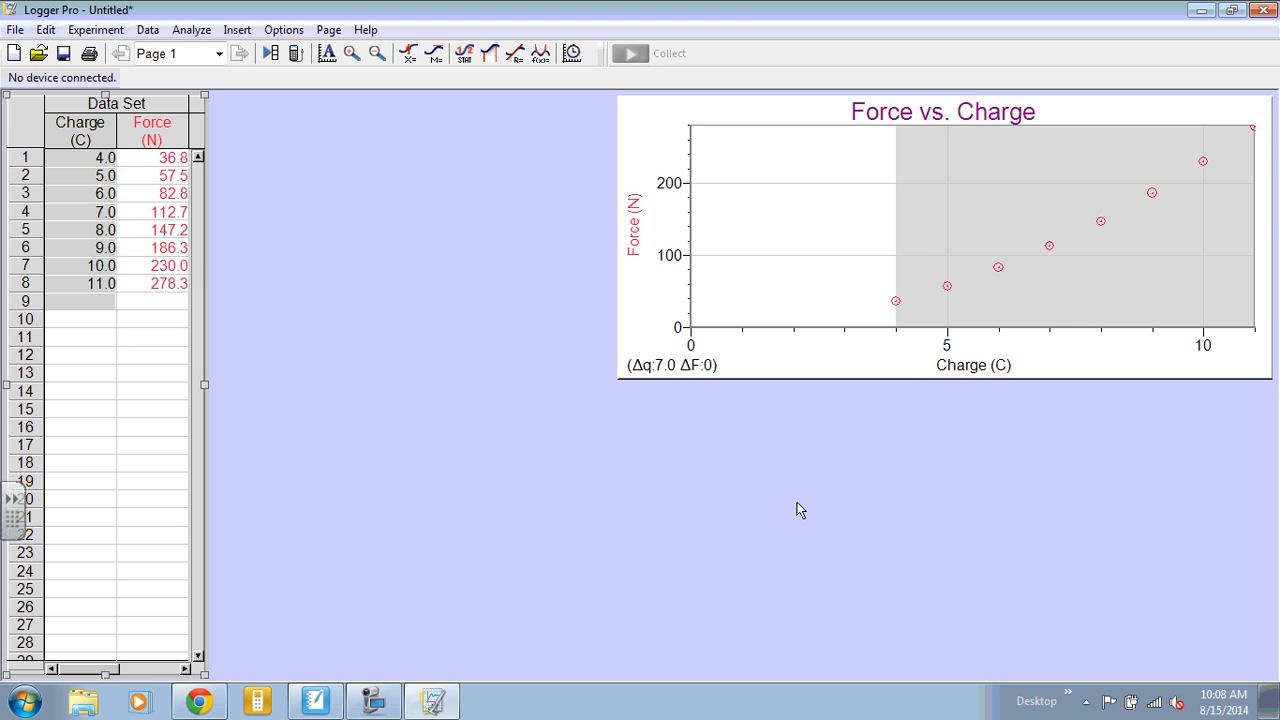
{"action": "mouse_move", "coordinate": [212, 388]}
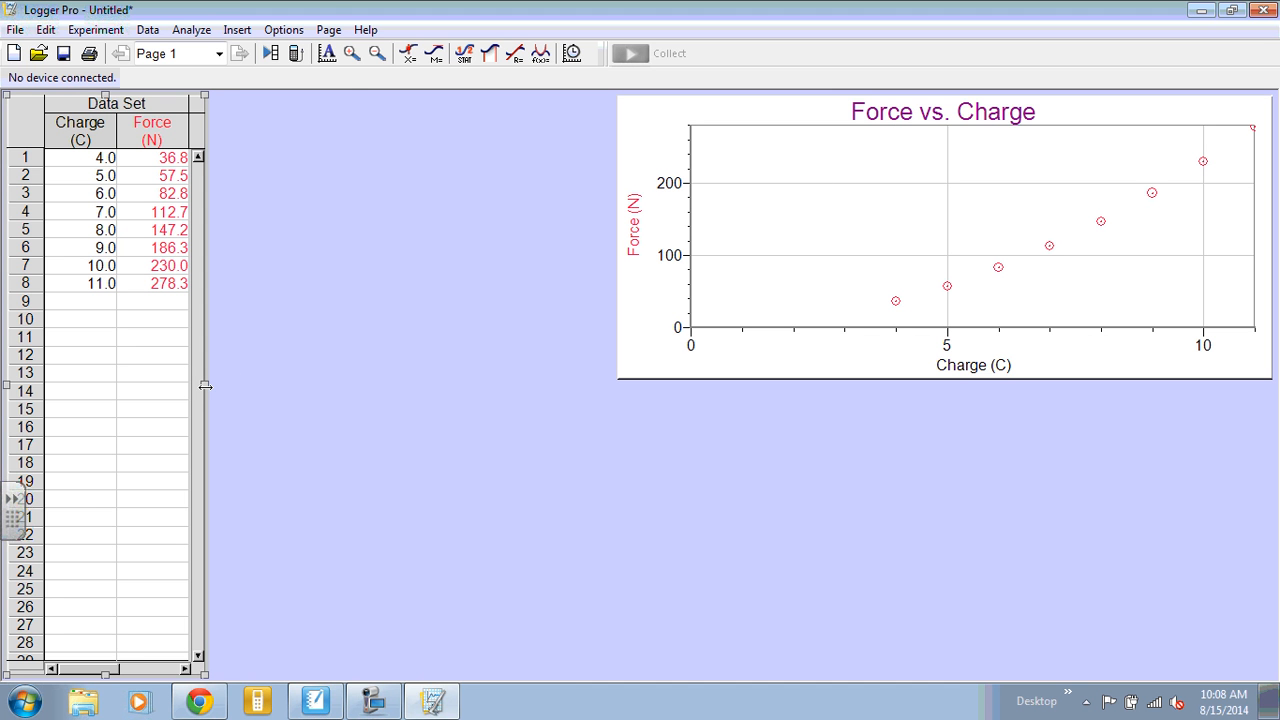
- Drag the data table's edge to widen it, then pull it back slightly
{"action": "left_click_drag", "start_coordinate": [205, 386], "coordinate": [365, 386]}
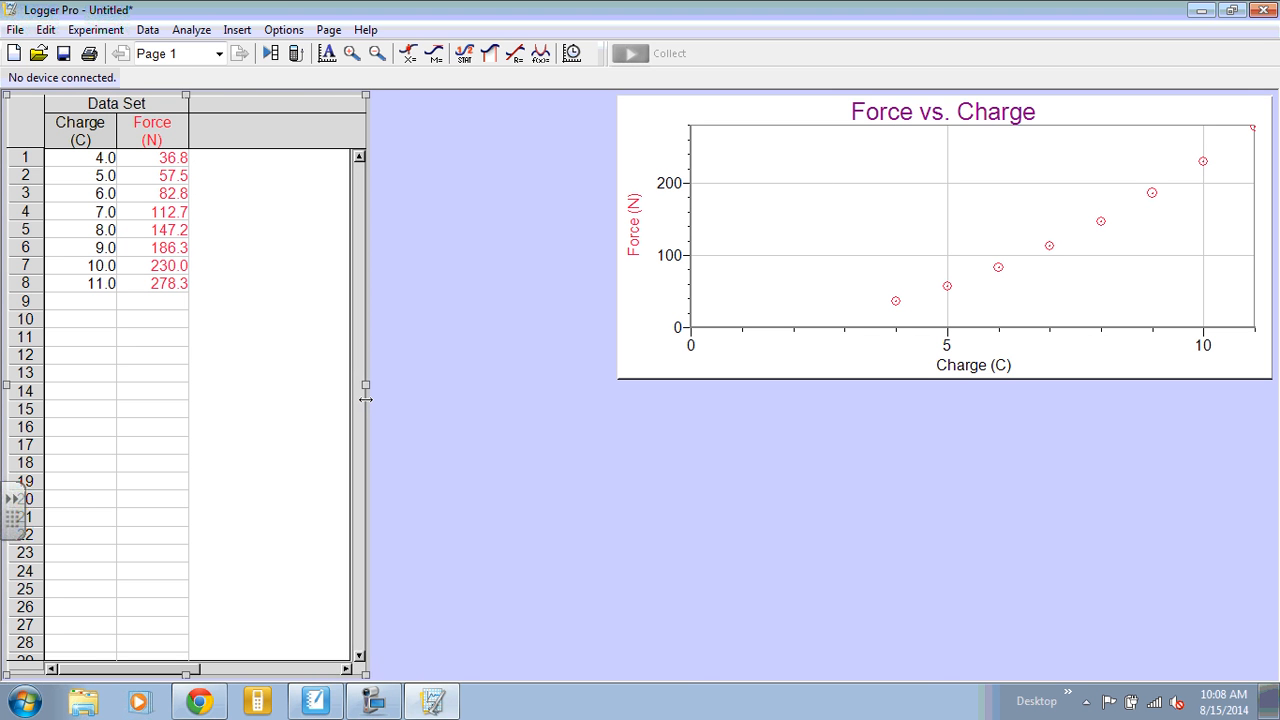
{"action": "left_click_drag", "start_coordinate": [365, 395], "coordinate": [327, 395]}
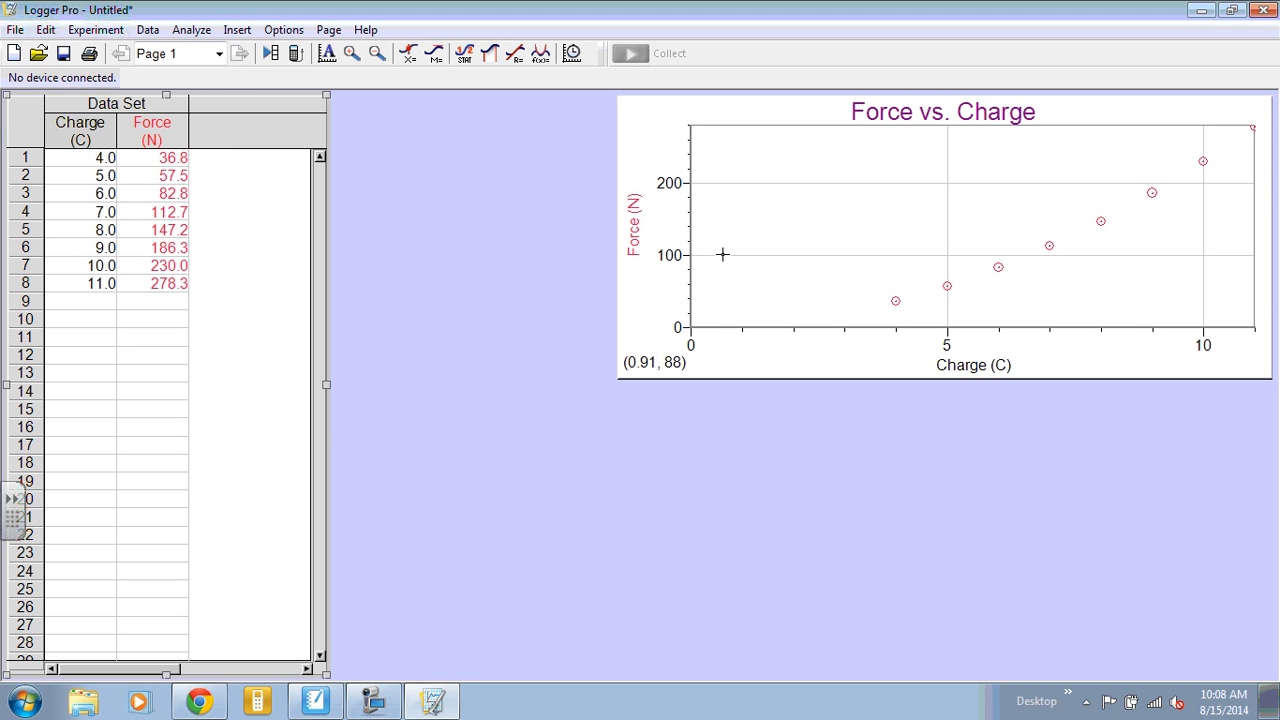
{"action": "mouse_move", "coordinate": [843, 353]}
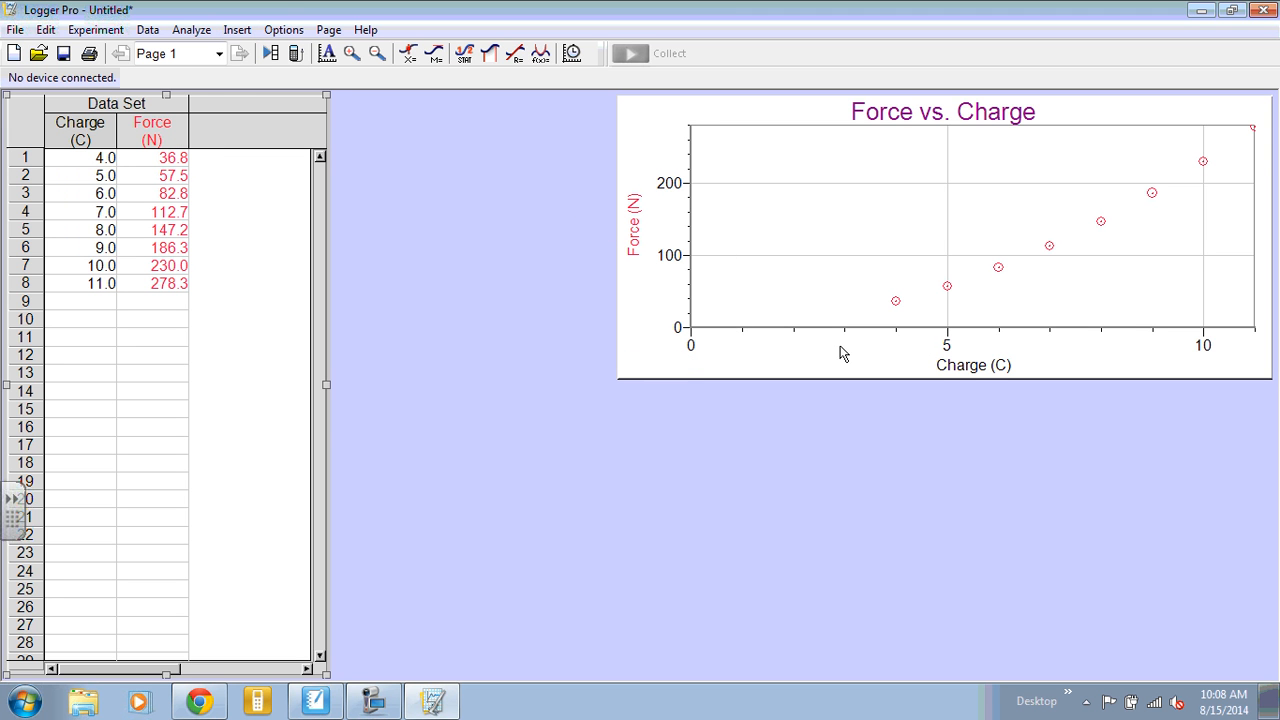
{"action": "mouse_move", "coordinate": [1077, 233]}
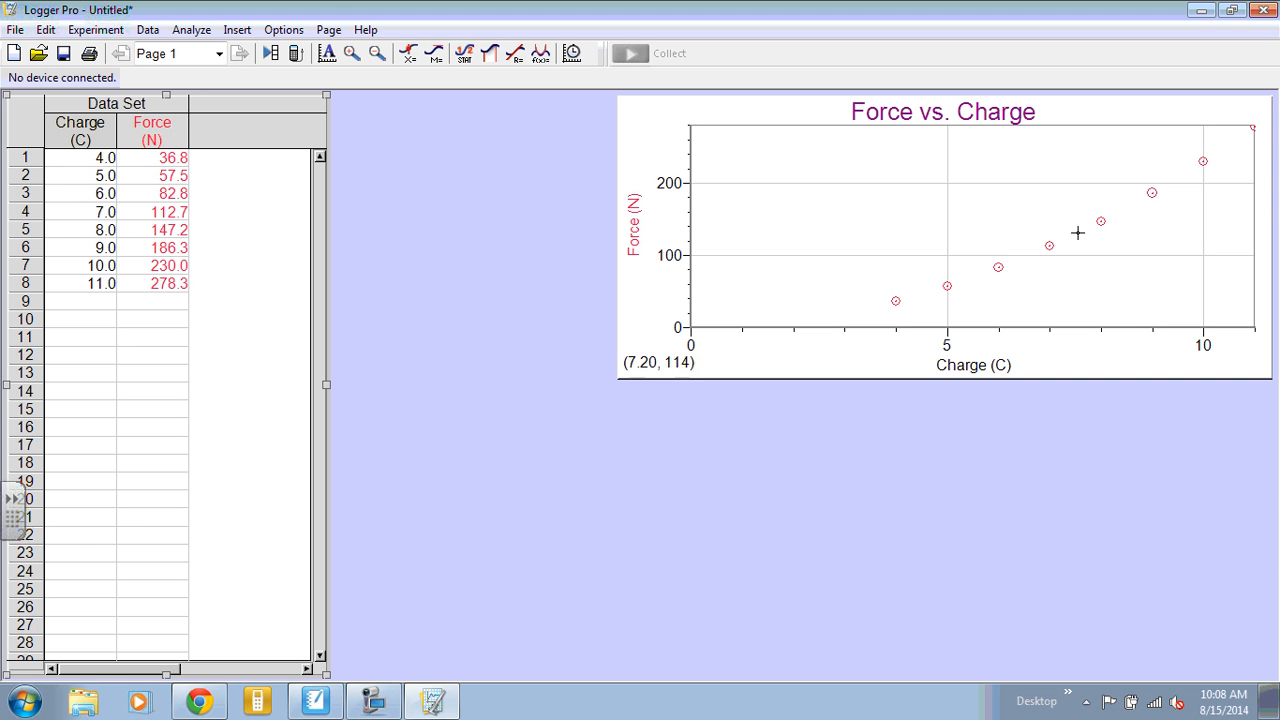
{"action": "mouse_move", "coordinate": [1025, 373]}
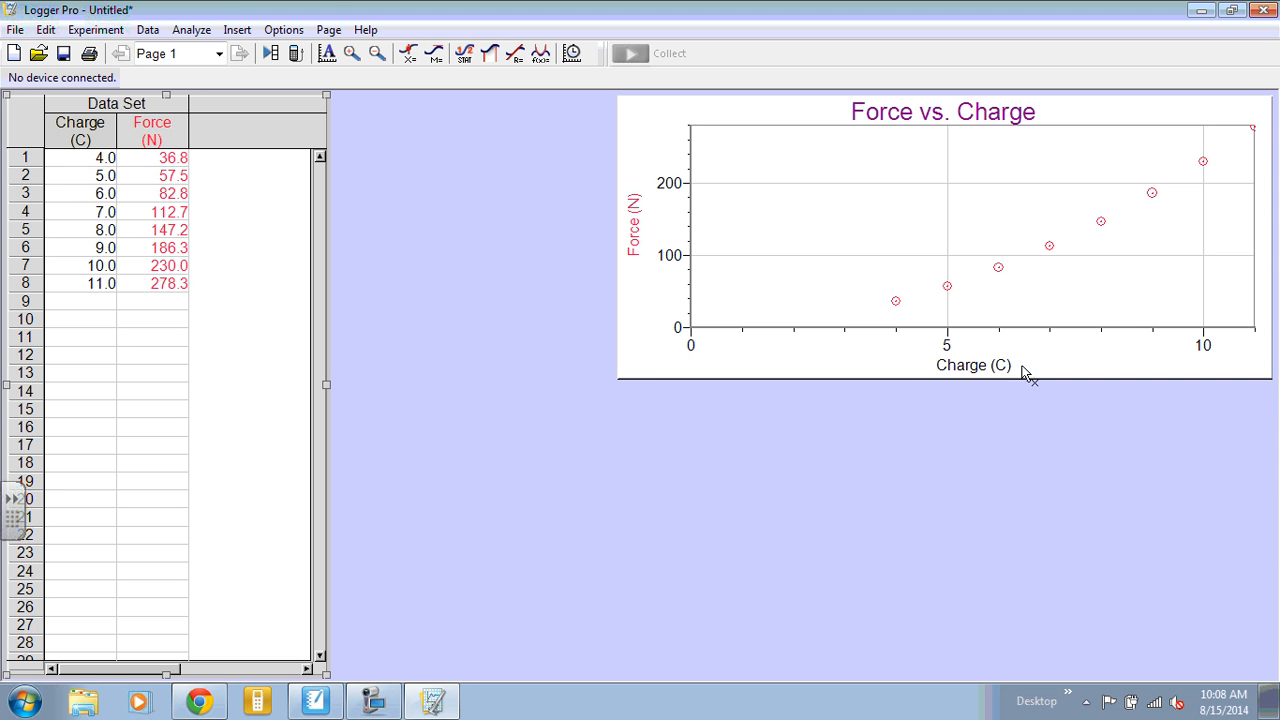
{"action": "mouse_move", "coordinate": [932, 372]}
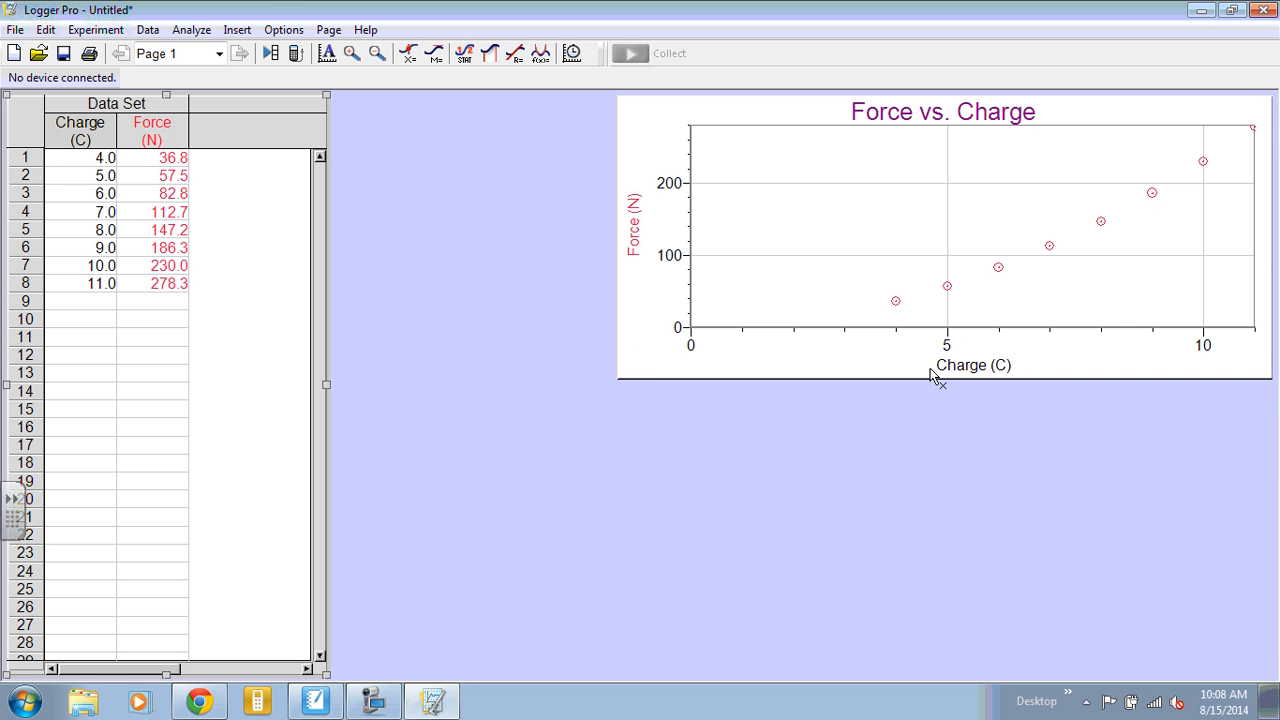
{"action": "mouse_move", "coordinate": [895, 362]}
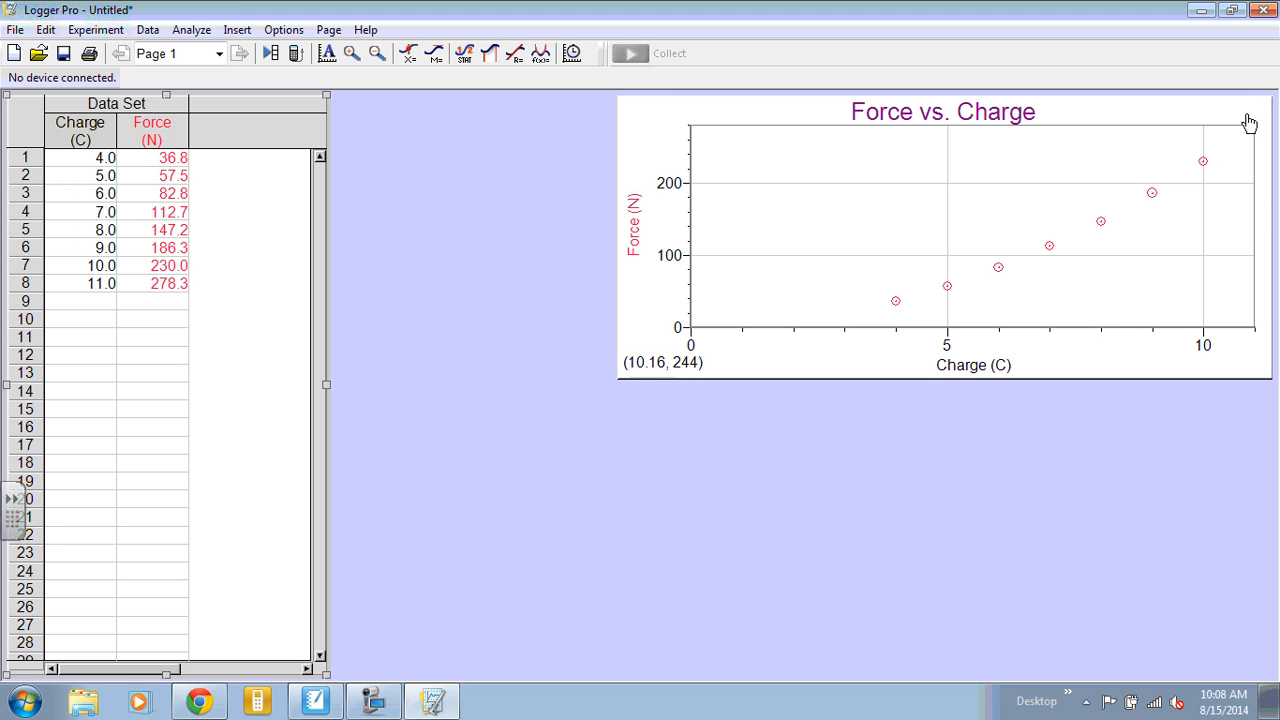
{"action": "mouse_move", "coordinate": [560, 285]}
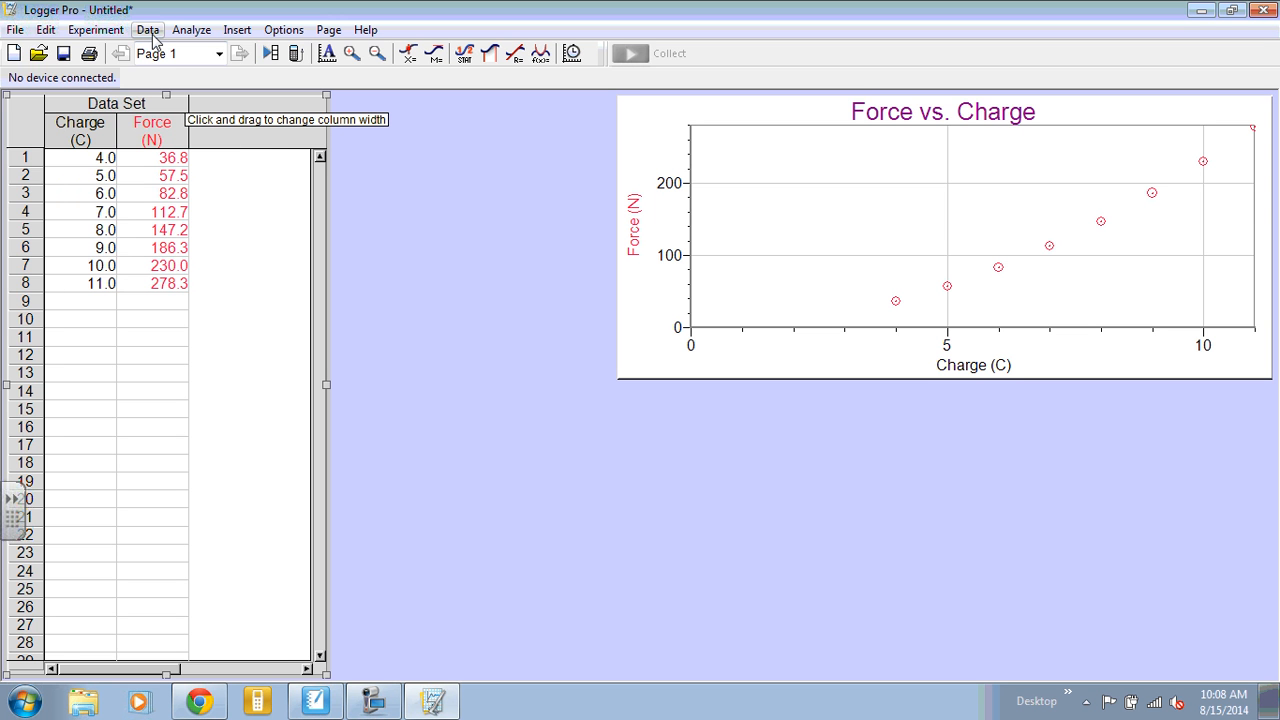
- Create a new calculated column named Charge², with short name q² and units C²
{"action": "left_click", "coordinate": [147, 29]}
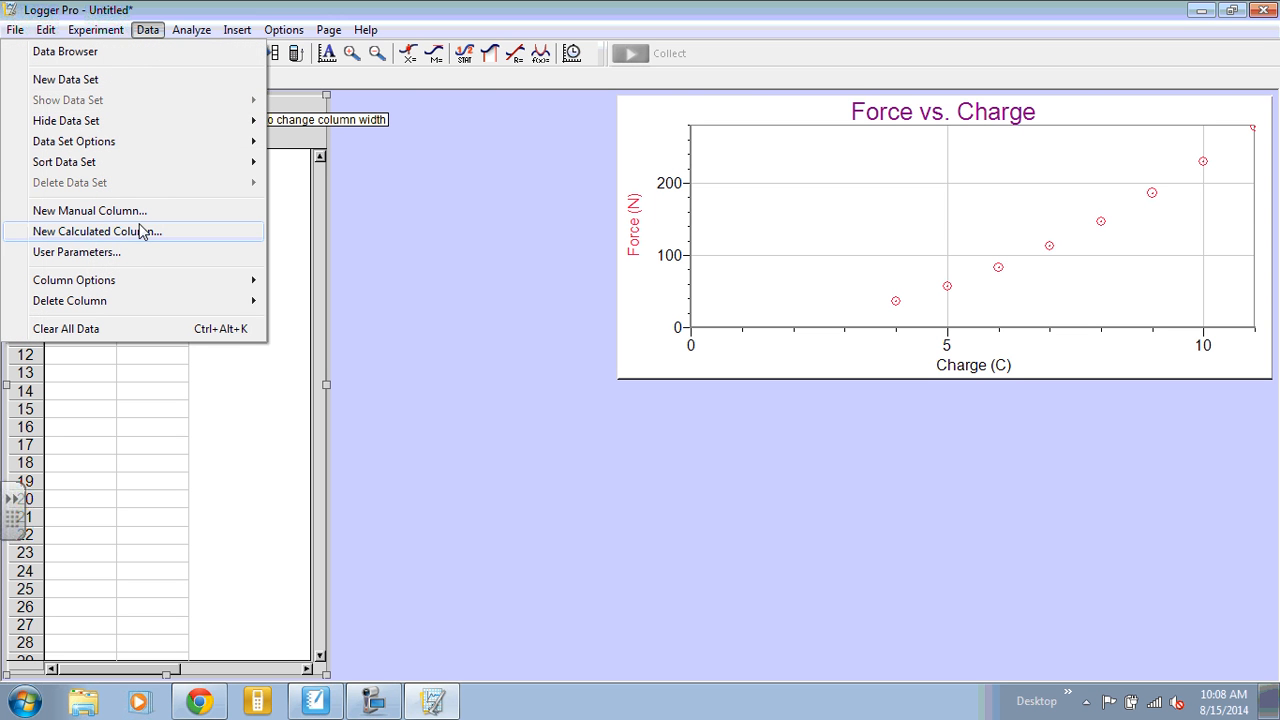
{"action": "left_click", "coordinate": [96, 231]}
{"action": "type", "text": "Charge"}
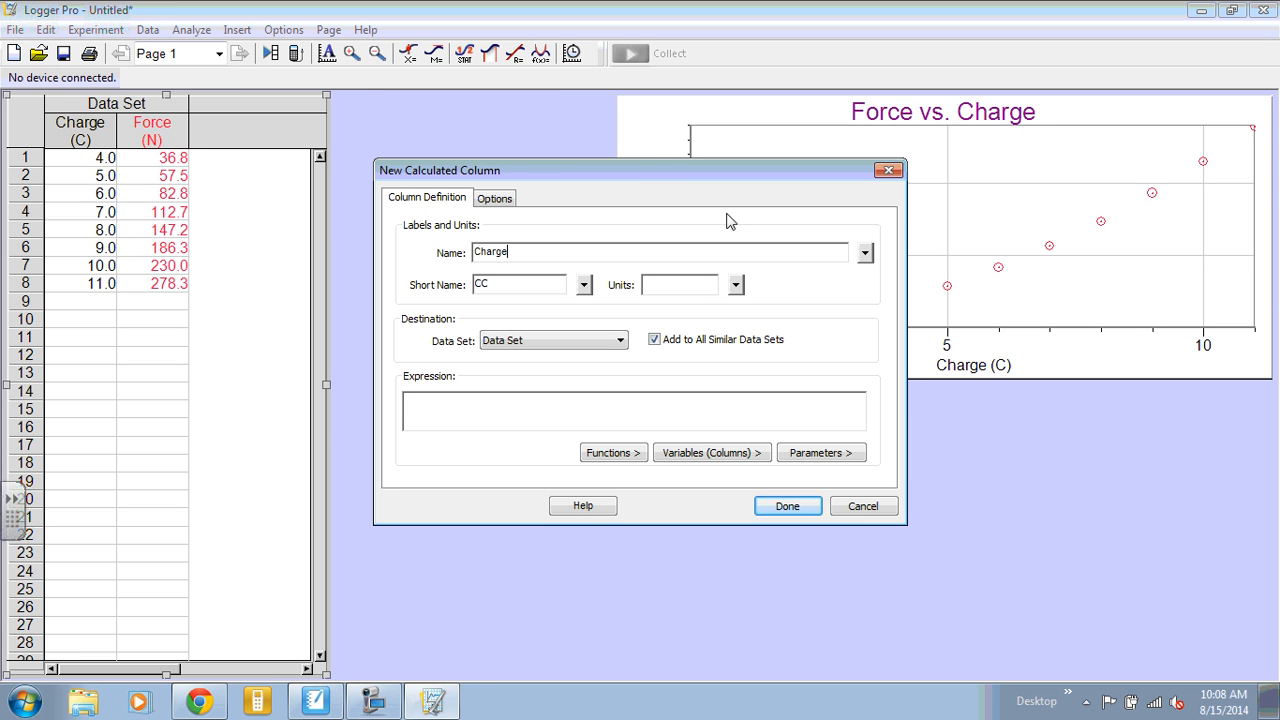
{"action": "mouse_move", "coordinate": [867, 263]}
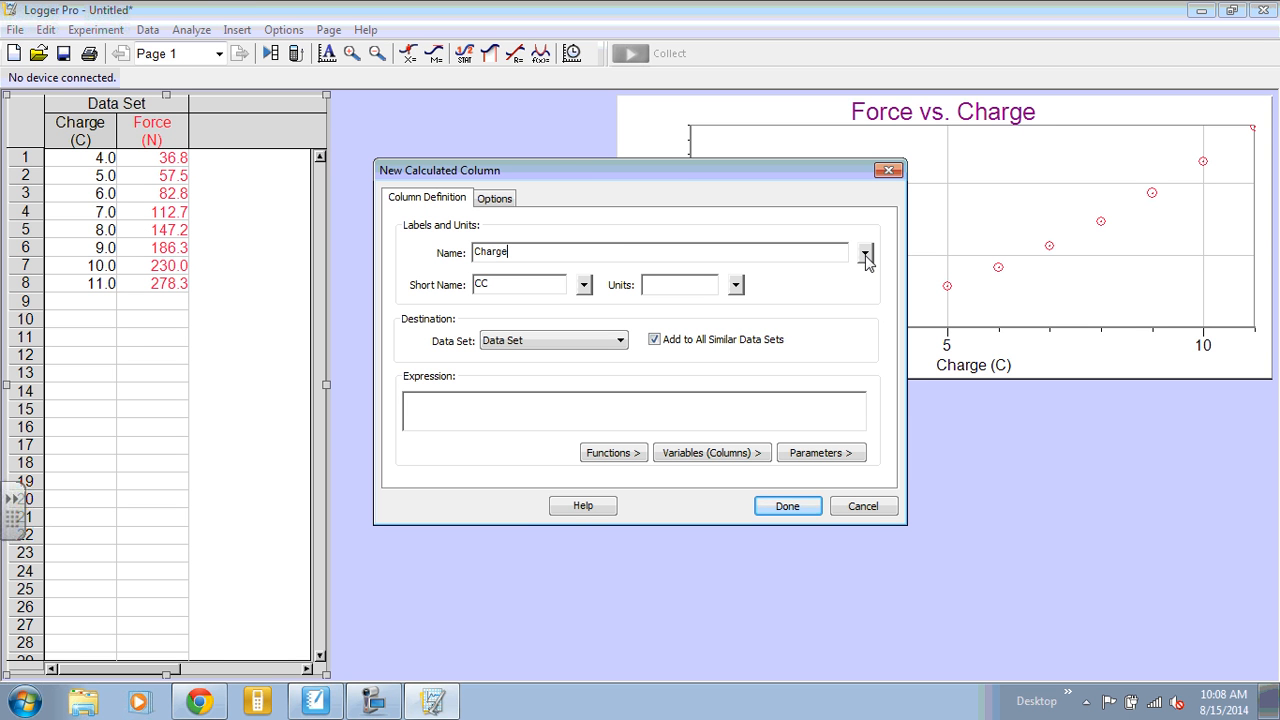
{"action": "left_click", "coordinate": [865, 252]}
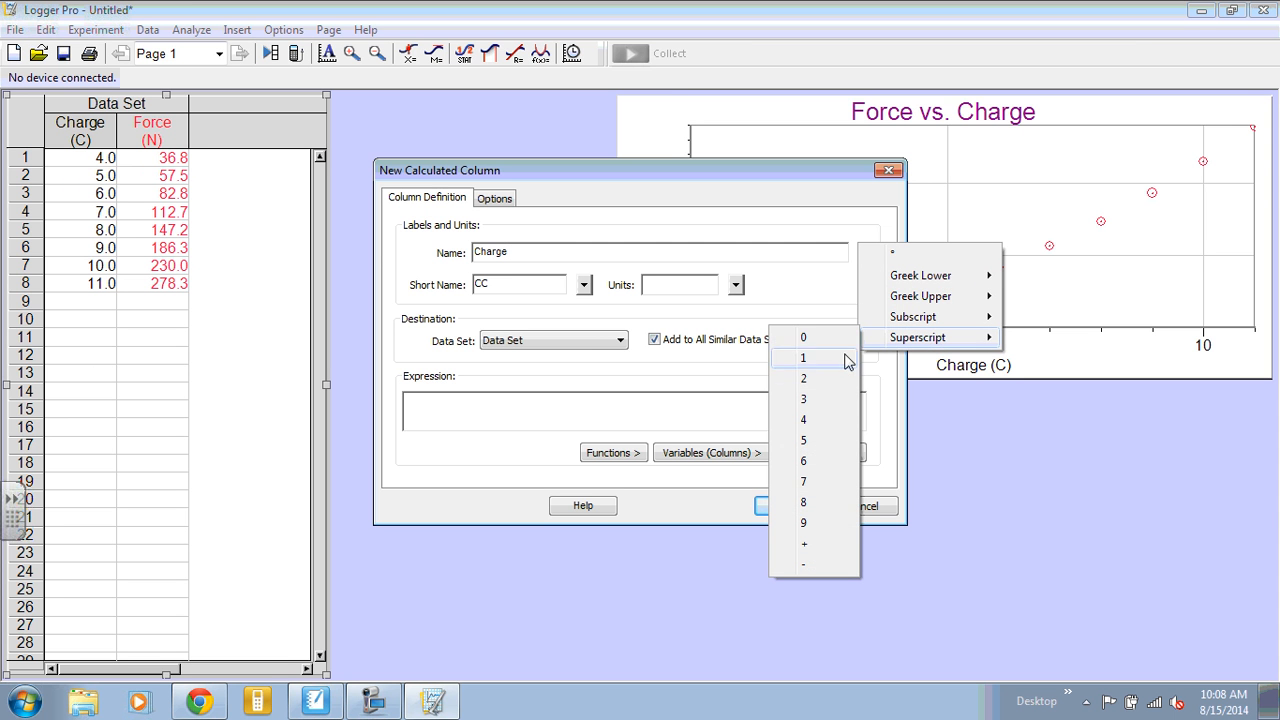
{"action": "left_click", "coordinate": [803, 378]}
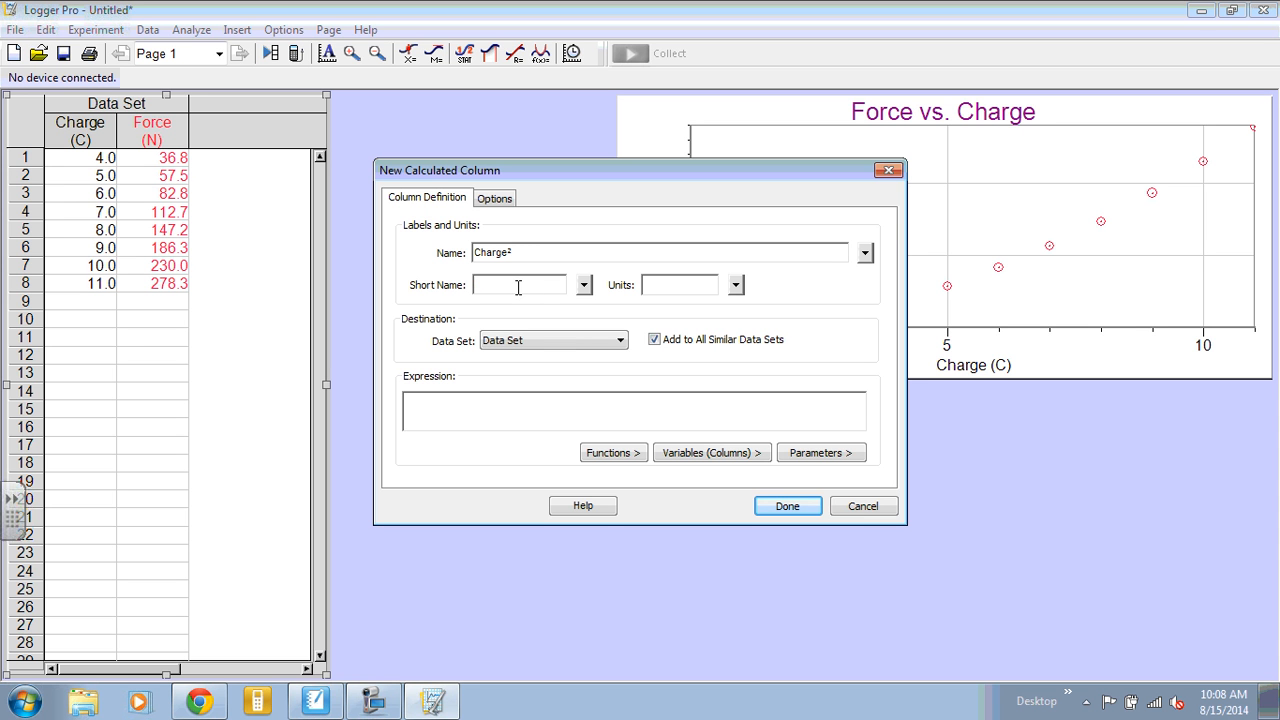
{"action": "type", "text": "q"}
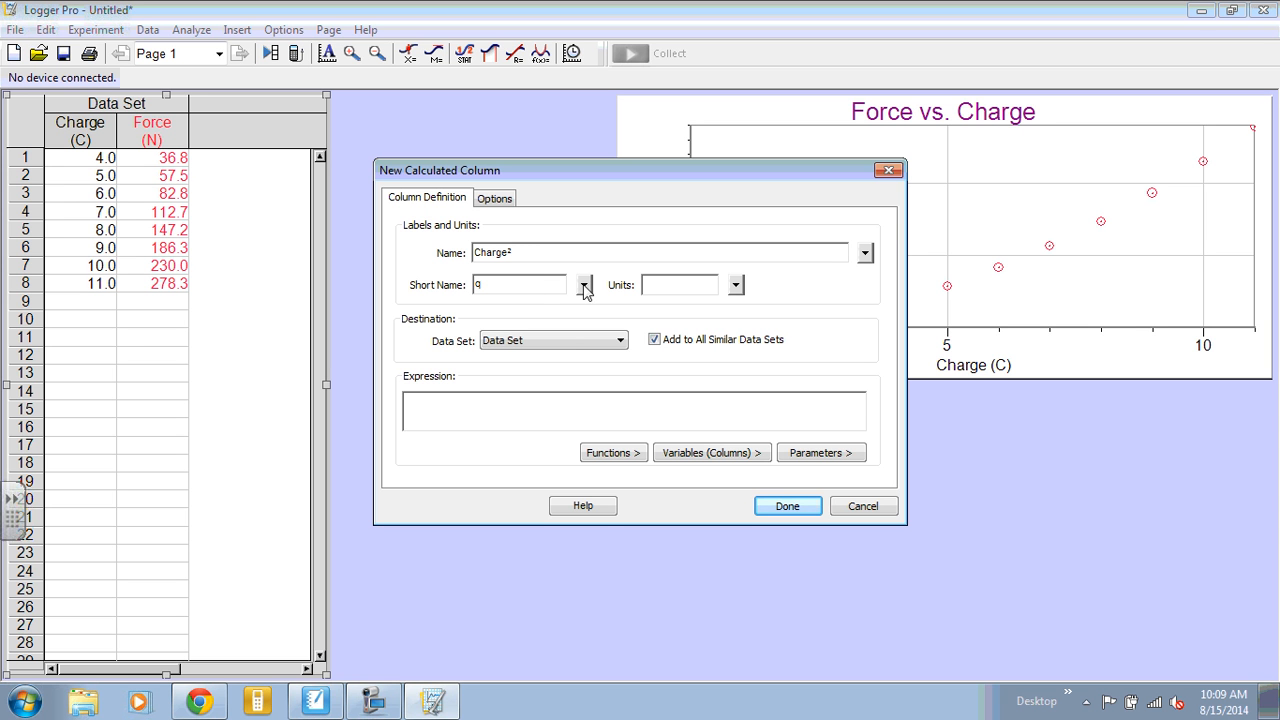
{"action": "left_click", "coordinate": [585, 285]}
{"action": "type", "text": "C"}
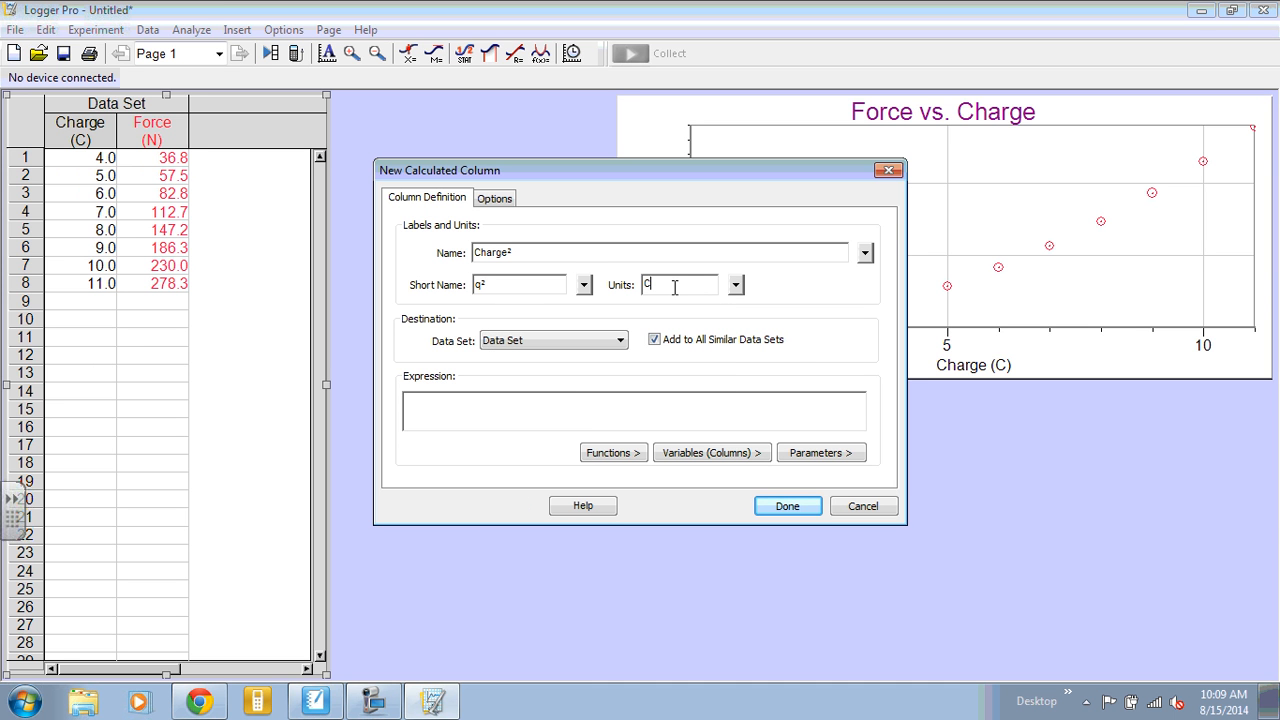
{"action": "left_click", "coordinate": [736, 285]}
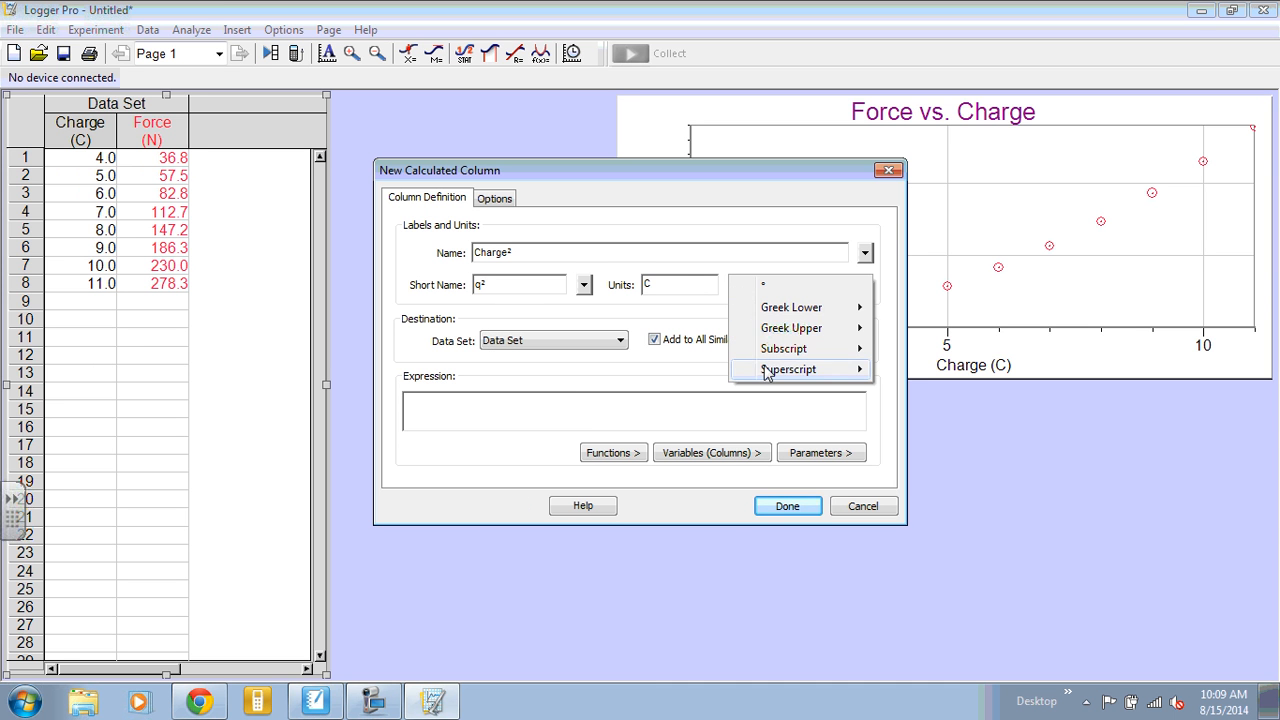
{"action": "left_click", "coordinate": [789, 369]}
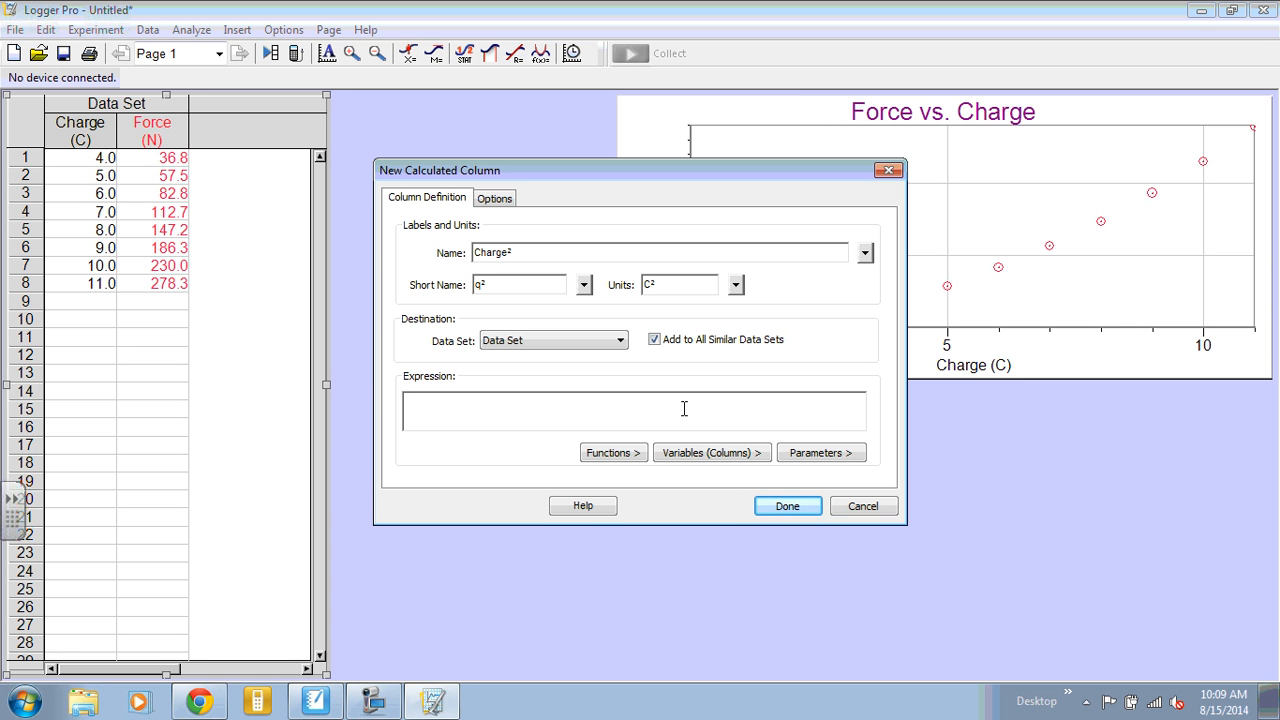
{"action": "mouse_move", "coordinate": [697, 445]}
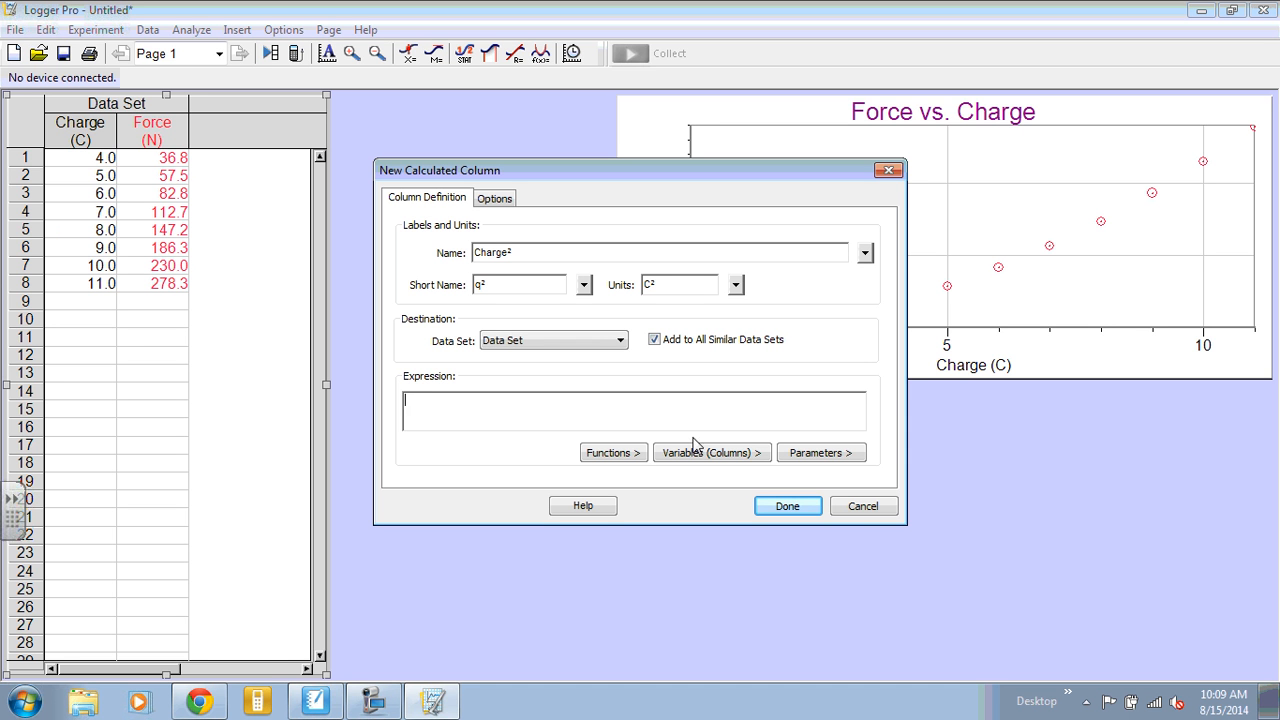
{"action": "mouse_move", "coordinate": [712, 452]}
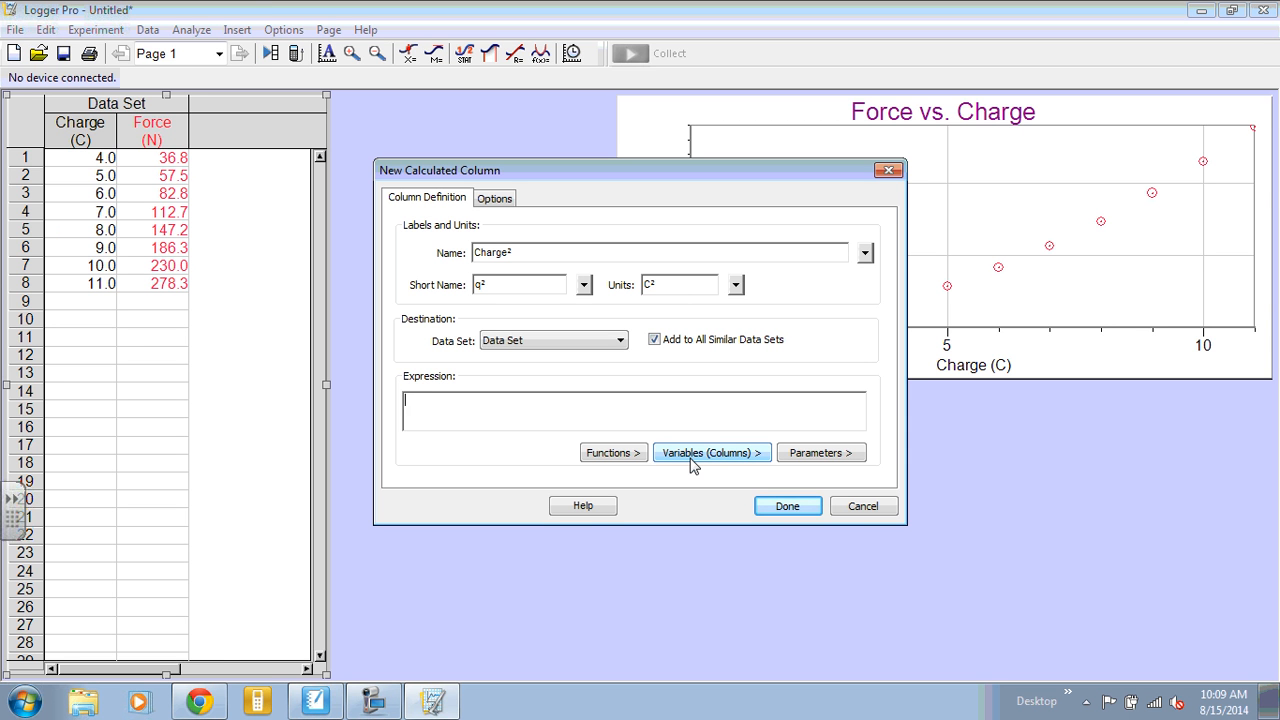
- Set the column expression to "Charge"^2 and create the column
{"action": "left_click", "coordinate": [711, 452]}
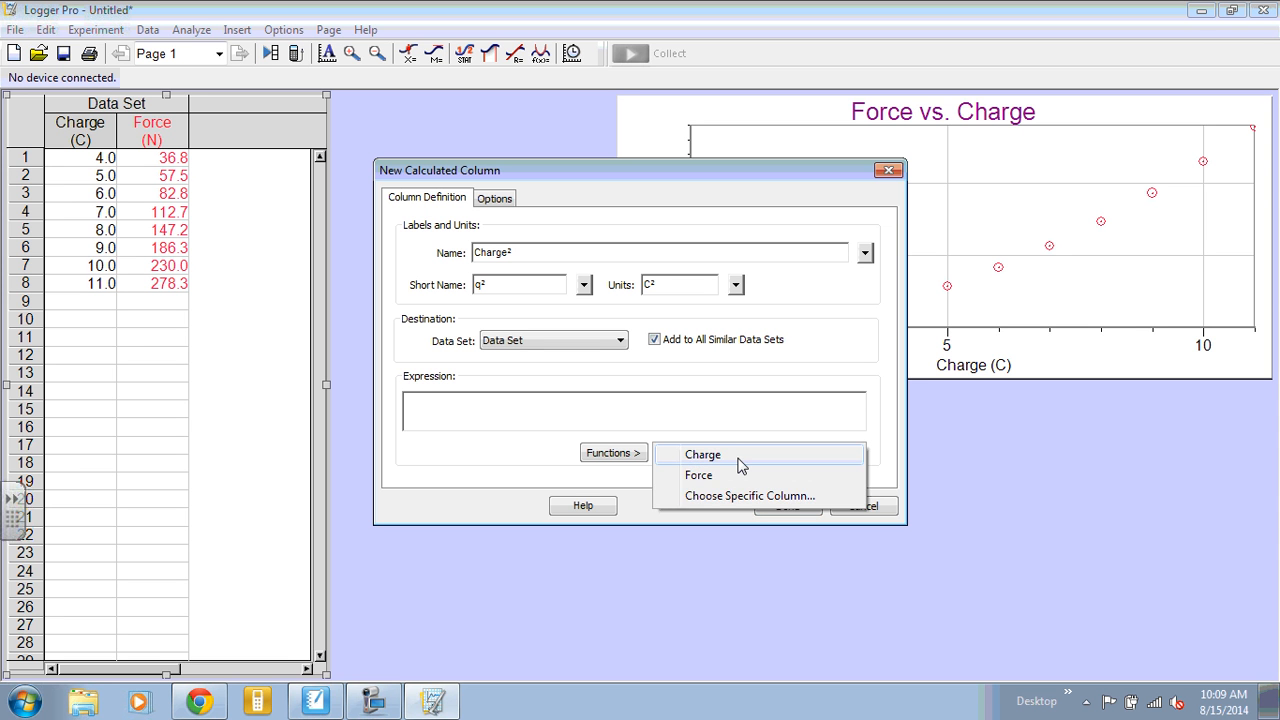
{"action": "left_click", "coordinate": [703, 454]}
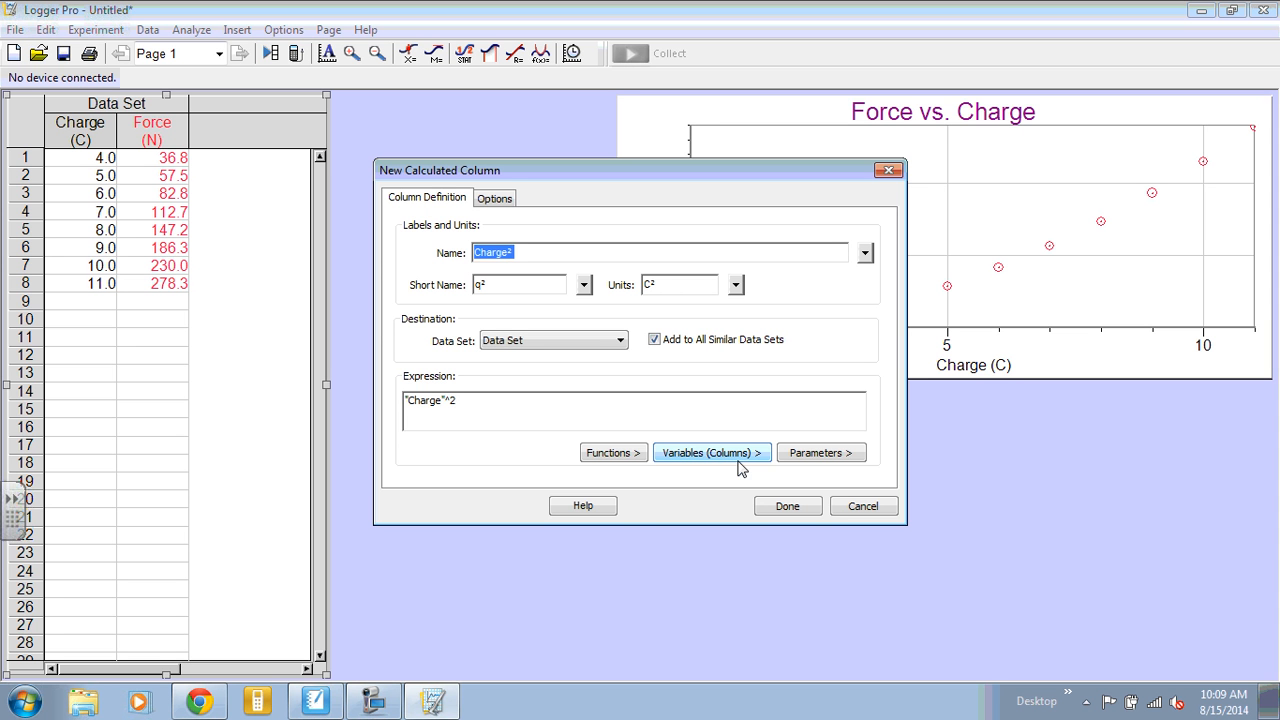
{"action": "left_click", "coordinate": [613, 452]}
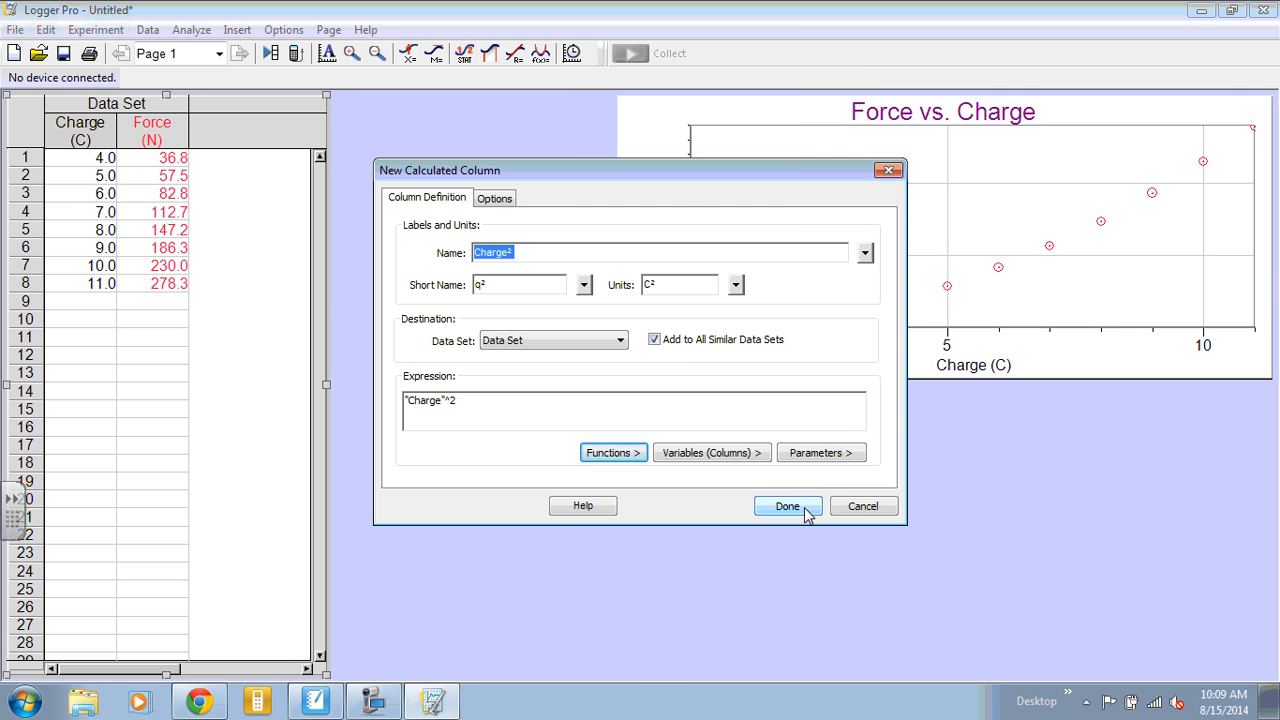
{"action": "left_click", "coordinate": [787, 505]}
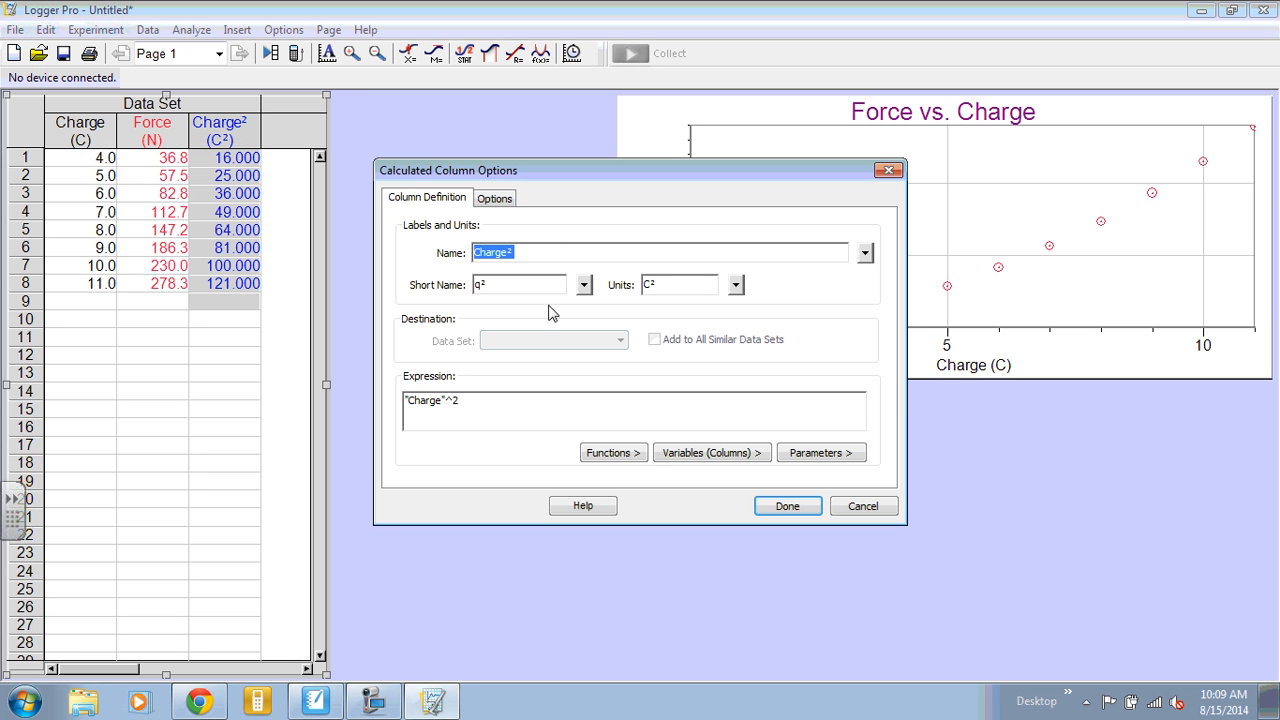
- Set the Charge² column's Displayed Precision to 1 decimal place
{"action": "left_click", "coordinate": [494, 197]}
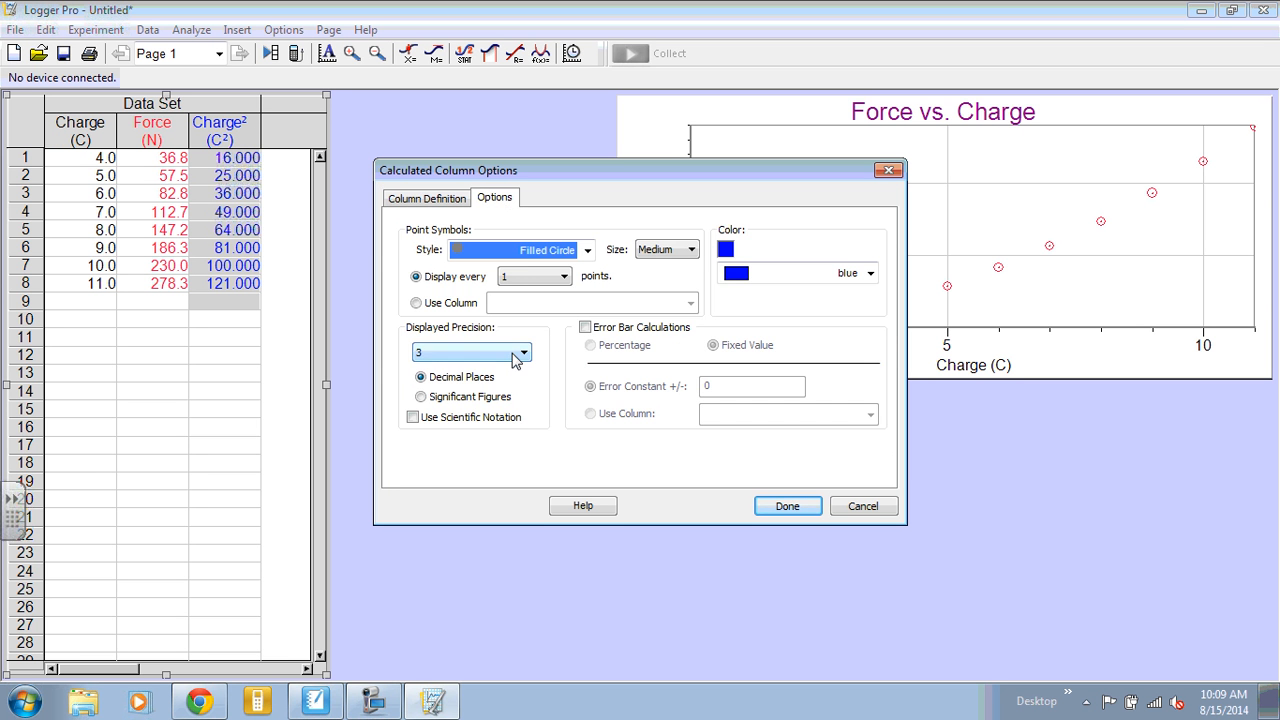
{"action": "left_click", "coordinate": [470, 352]}
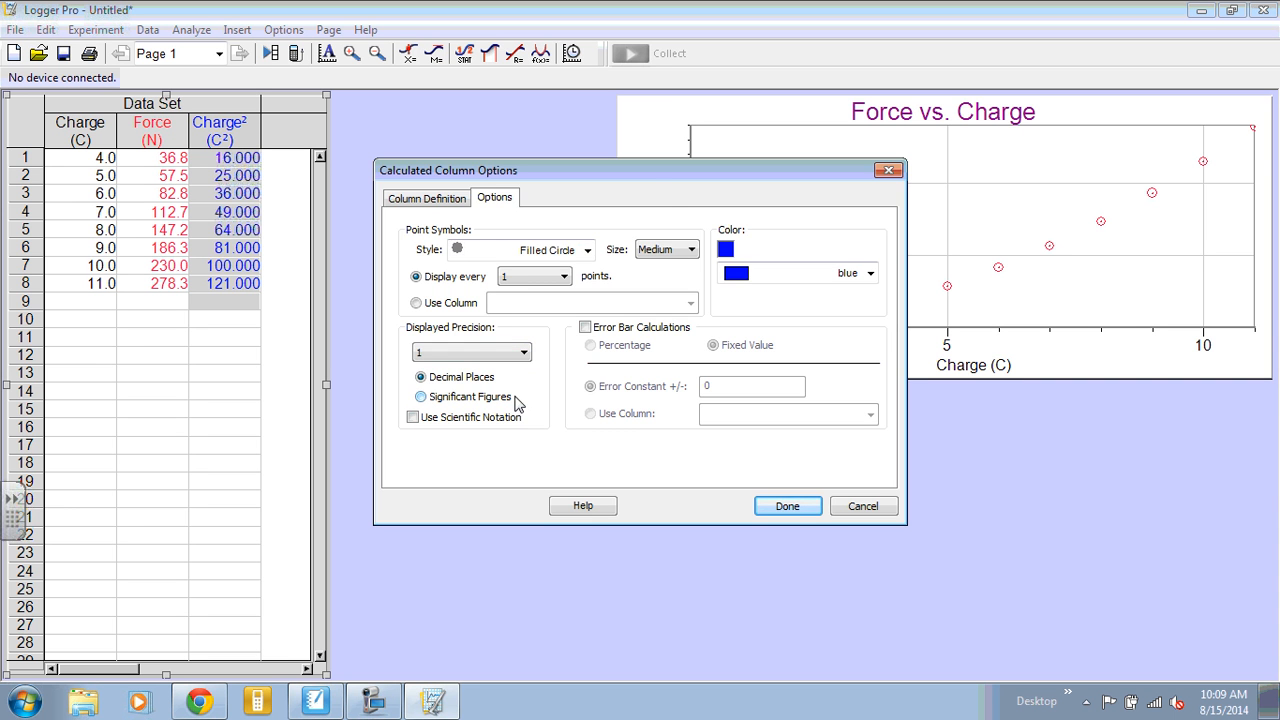
{"action": "left_click", "coordinate": [787, 505]}
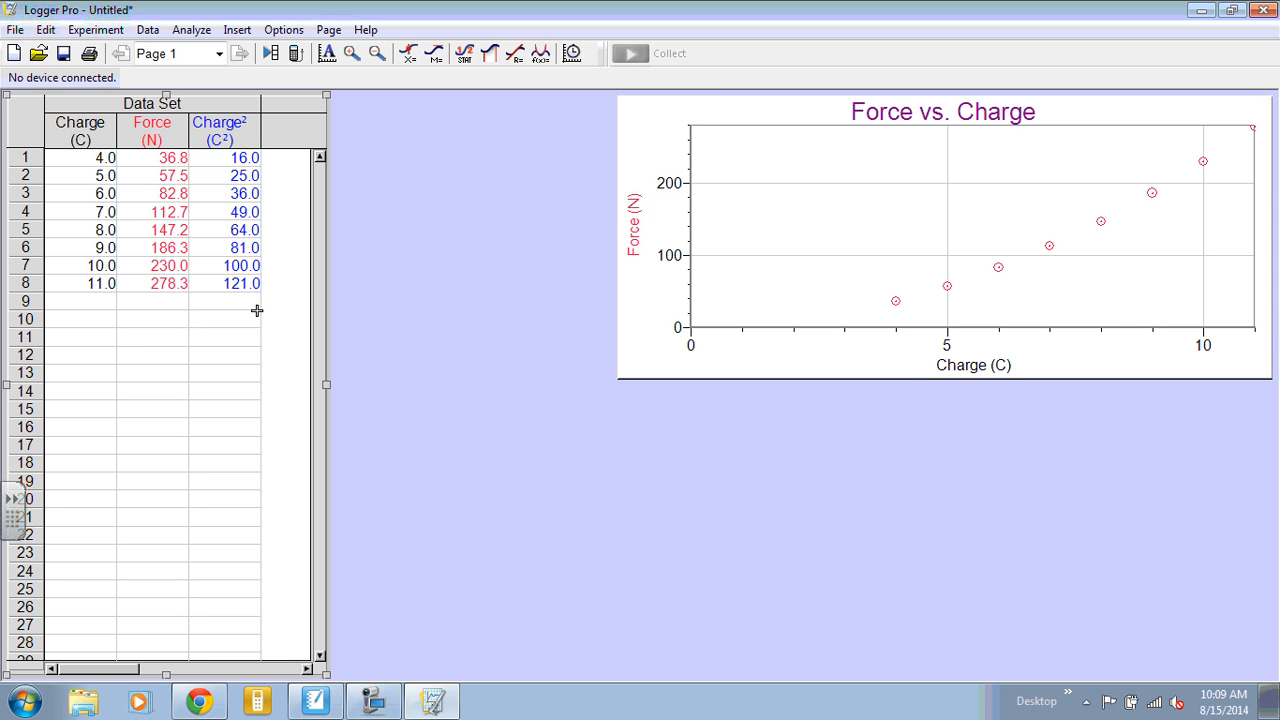
- Insert a new graph with Charge² on the horizontal axis and Force vertically
{"action": "left_click", "coordinate": [237, 29]}
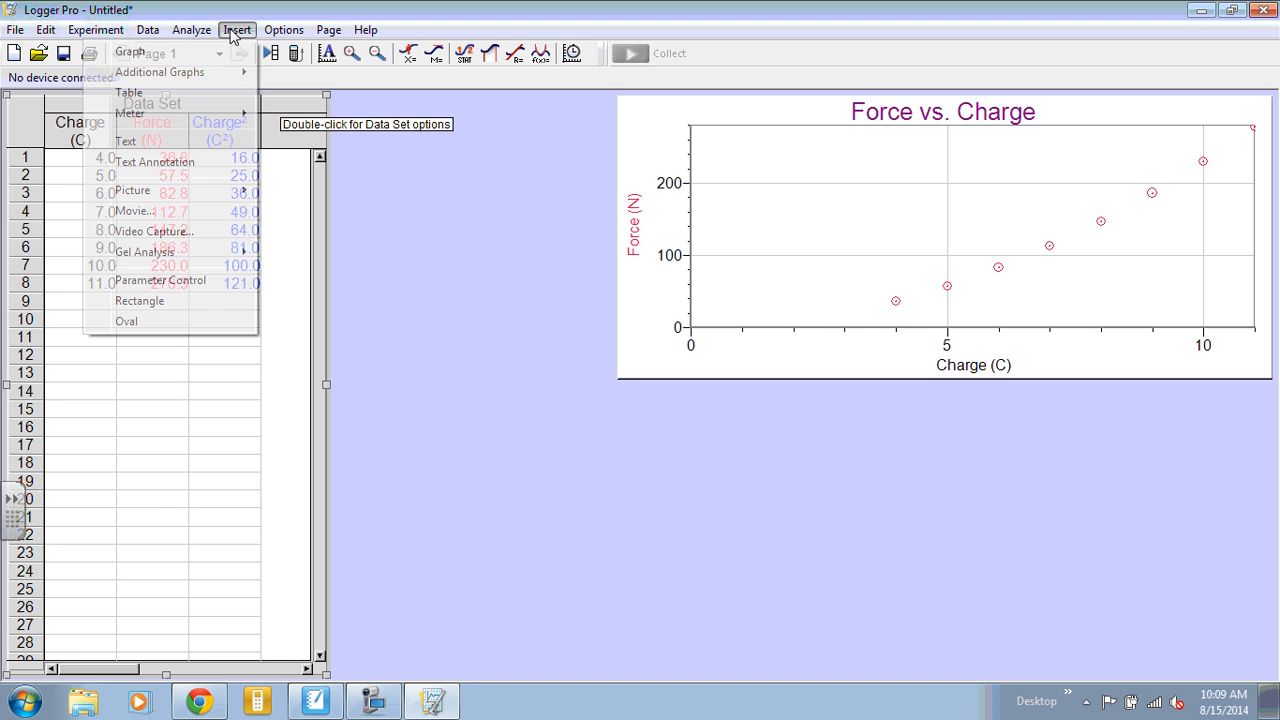
{"action": "left_click", "coordinate": [131, 52]}
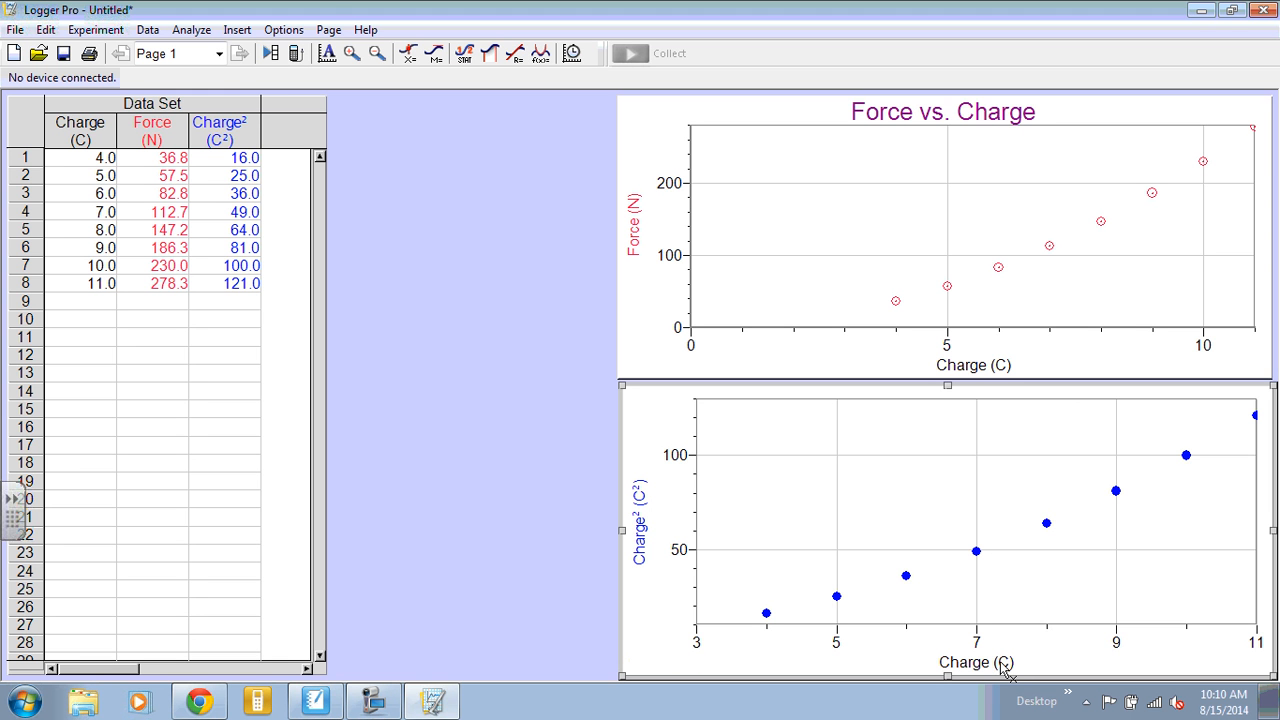
{"action": "left_click", "coordinate": [976, 662]}
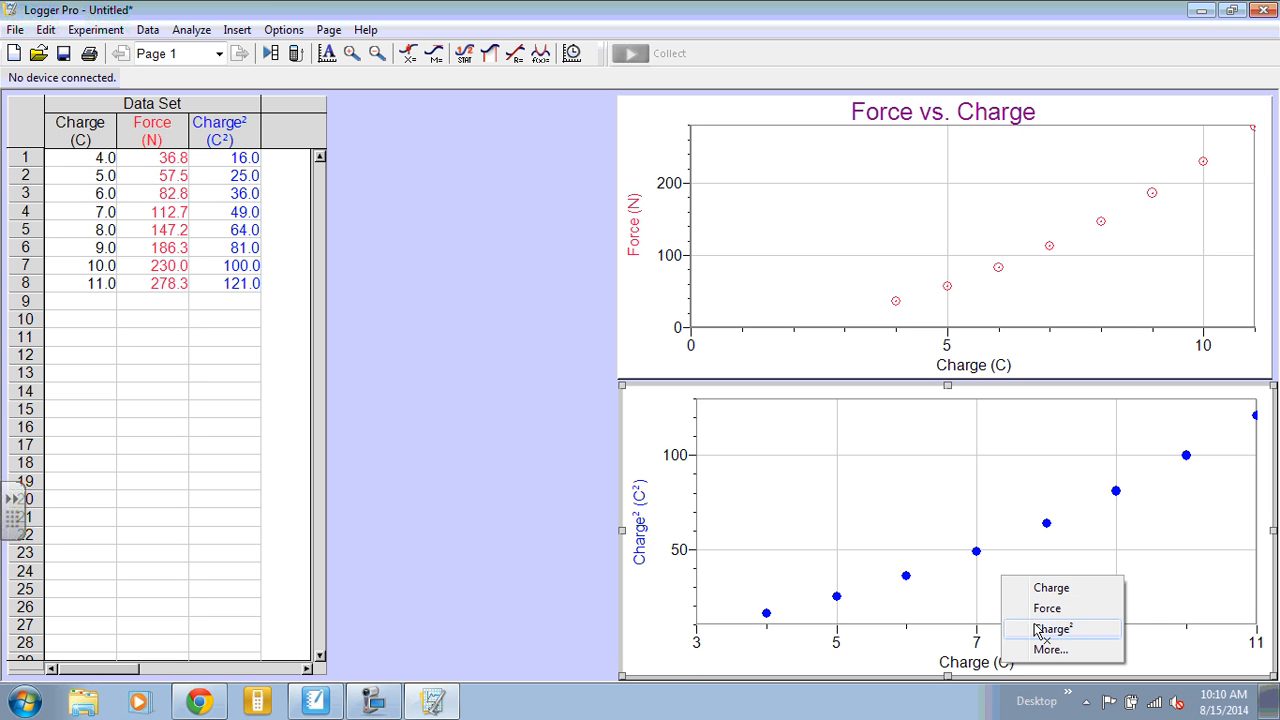
{"action": "left_click", "coordinate": [1051, 628]}
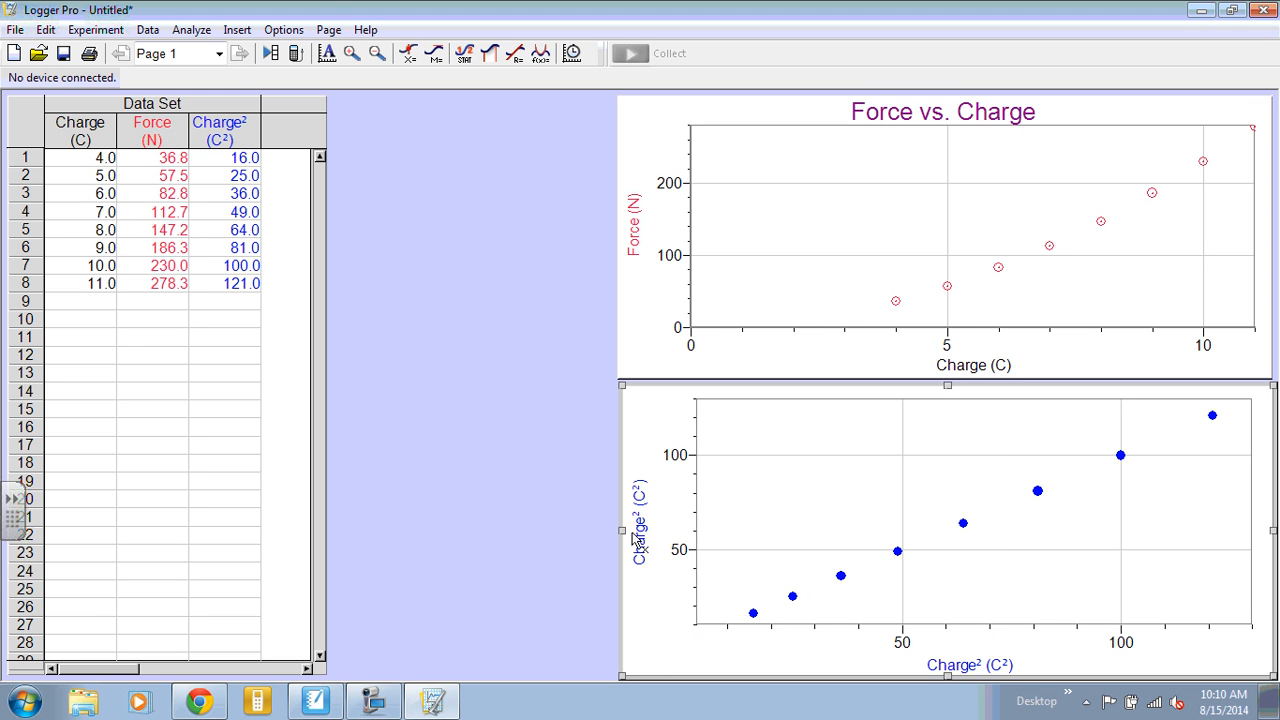
{"action": "left_click", "coordinate": [642, 520]}
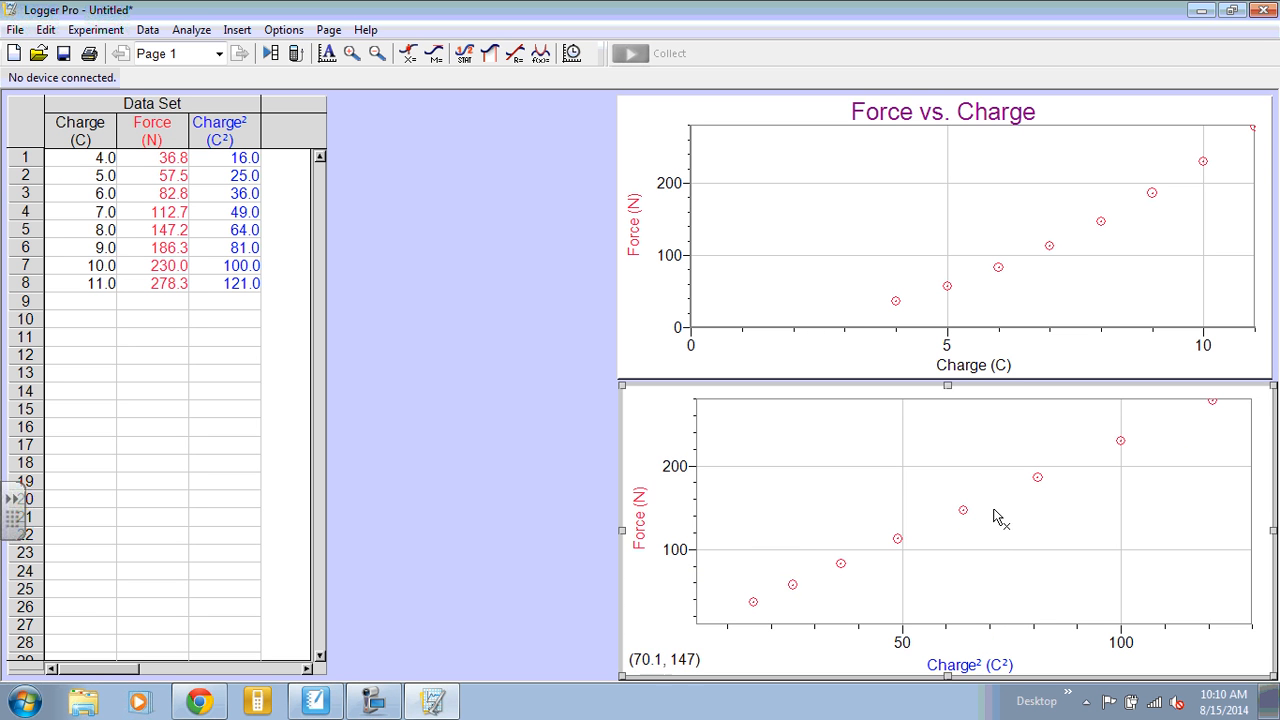
{"action": "mouse_move", "coordinate": [917, 450]}
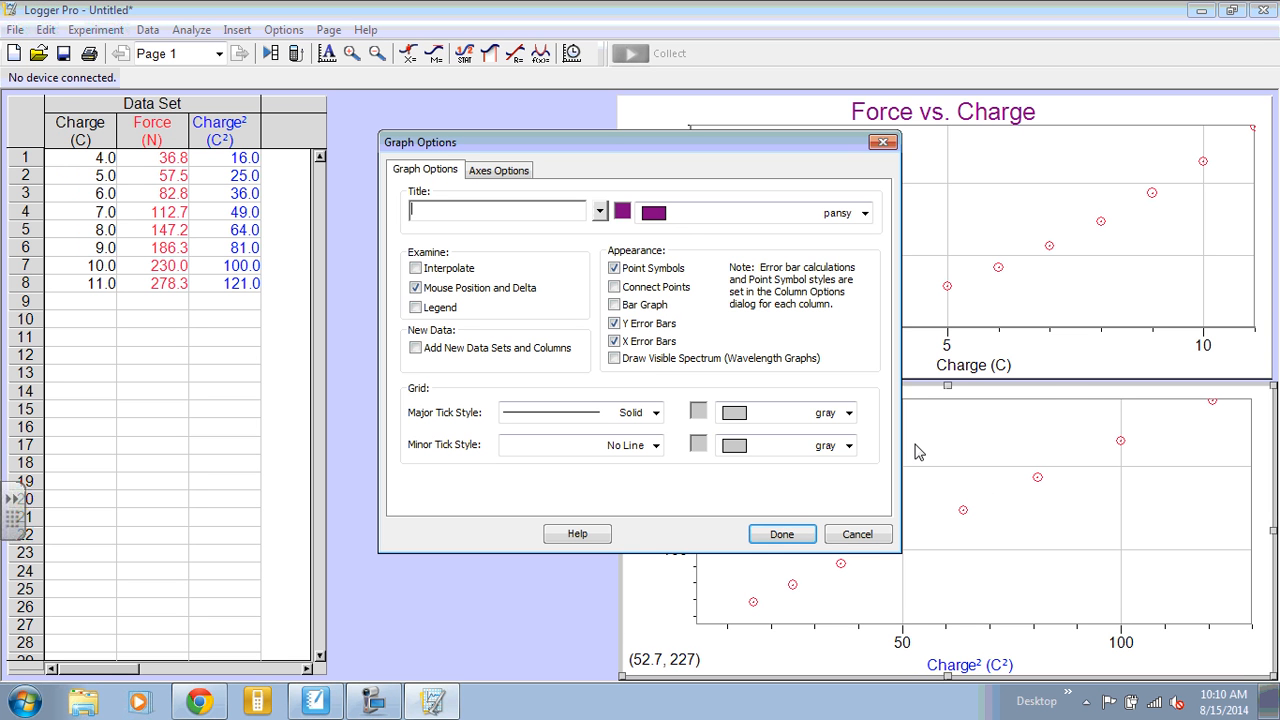
- Enter the second graph's title 'Force vs. Charge²', using a superscript 2
{"action": "type", "text": "Force vs. Charge"}
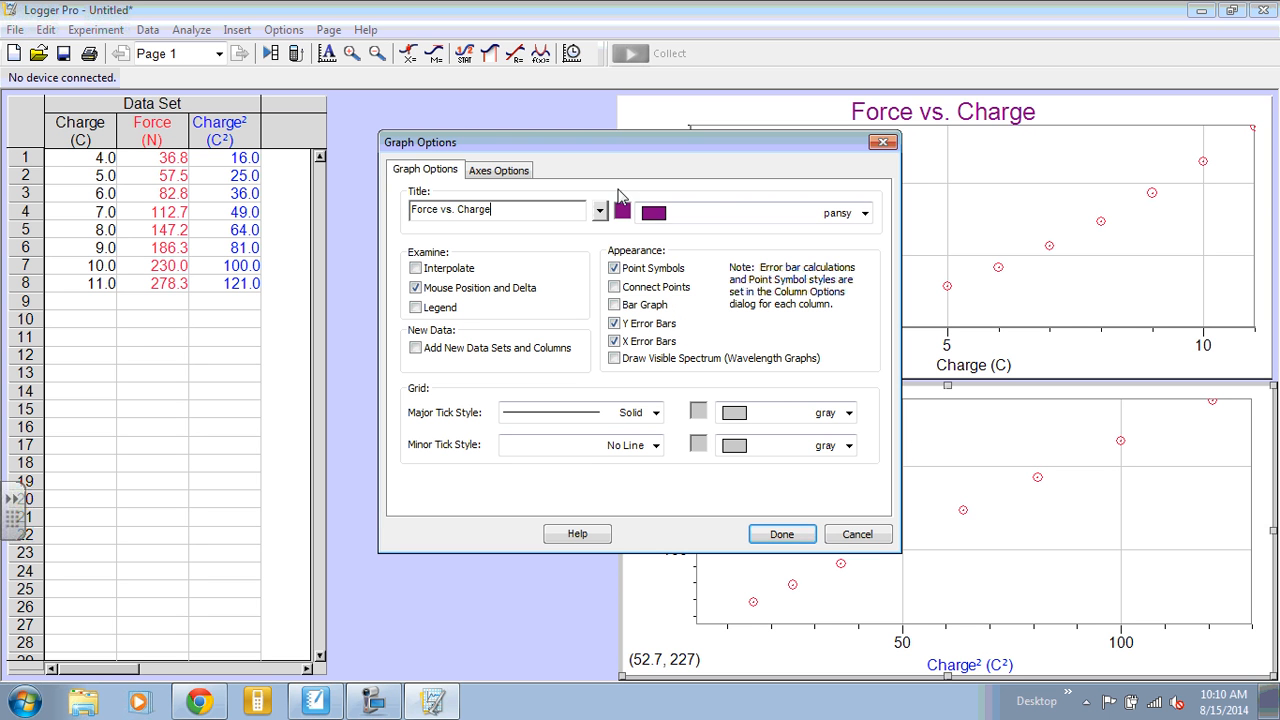
{"action": "left_click", "coordinate": [599, 211]}
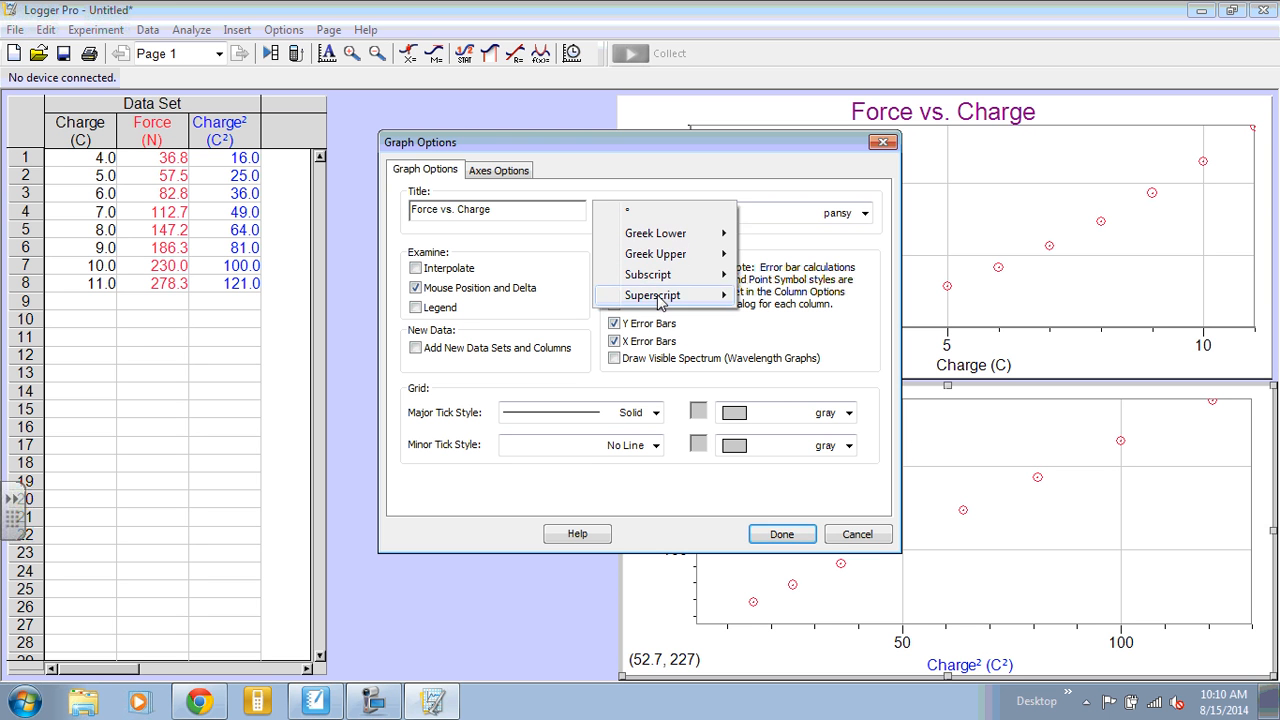
{"action": "left_click", "coordinate": [651, 295]}
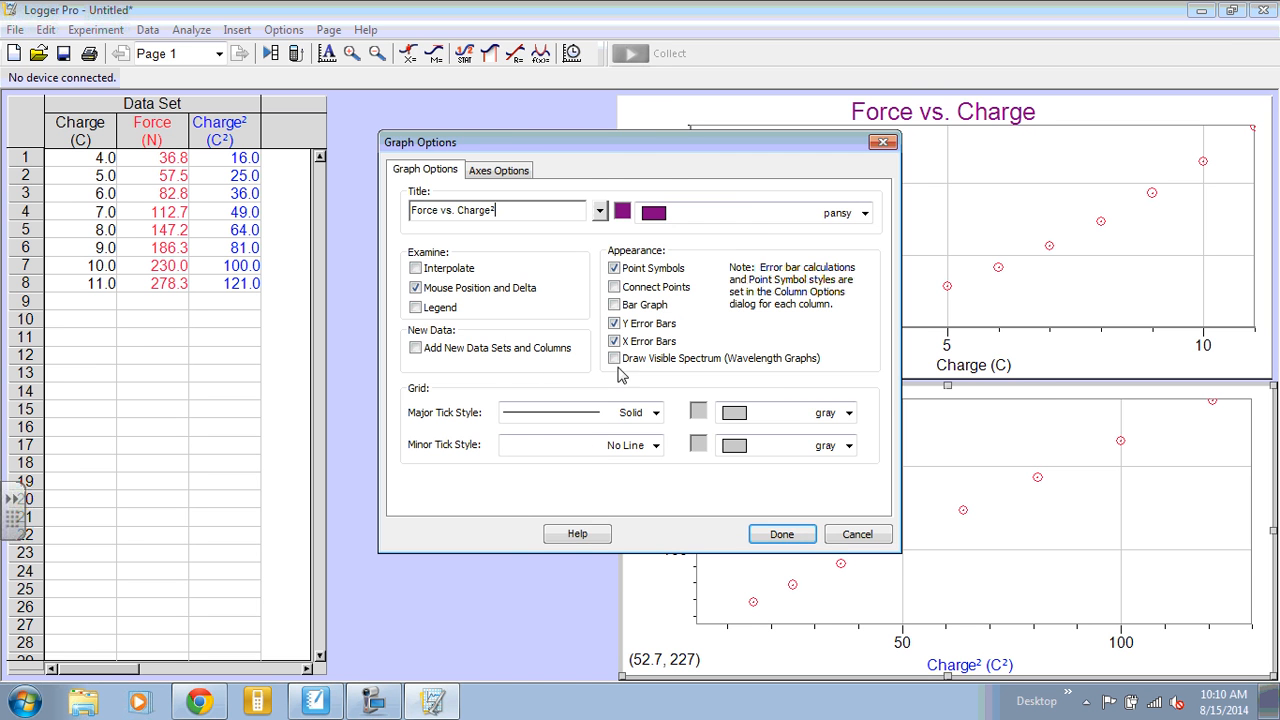
{"action": "left_click", "coordinate": [781, 533]}
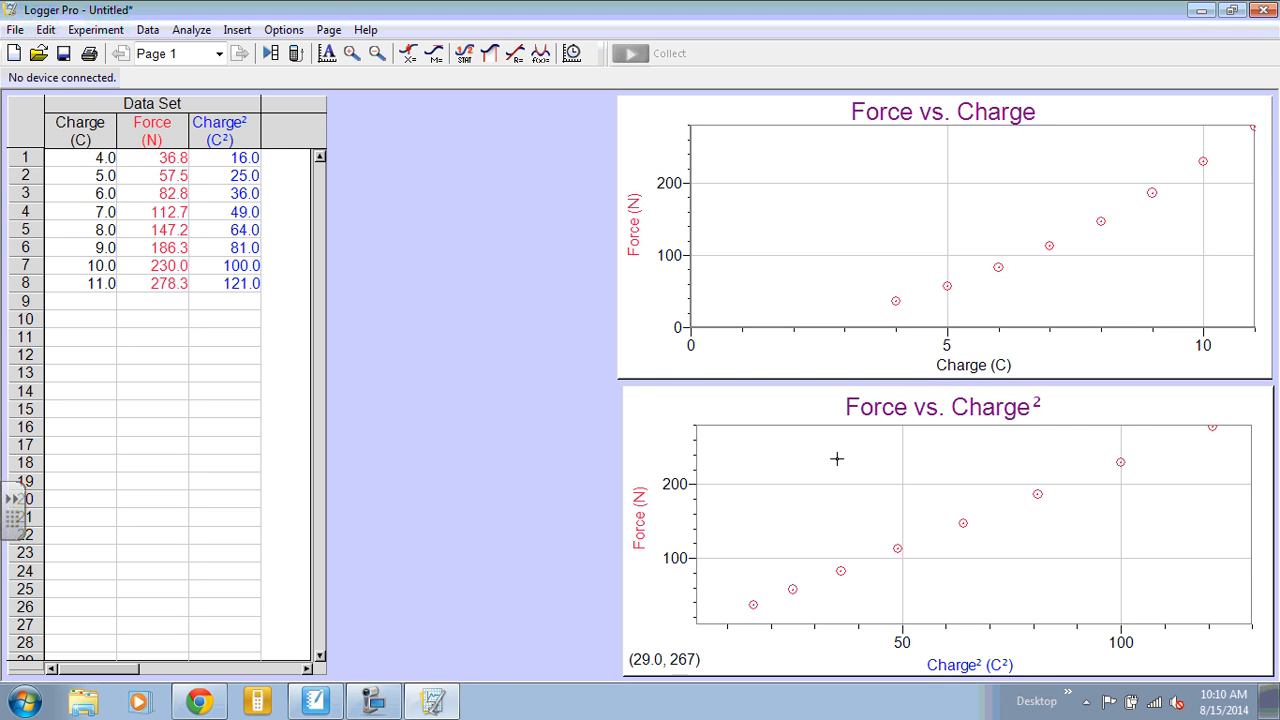
{"action": "mouse_move", "coordinate": [662, 430]}
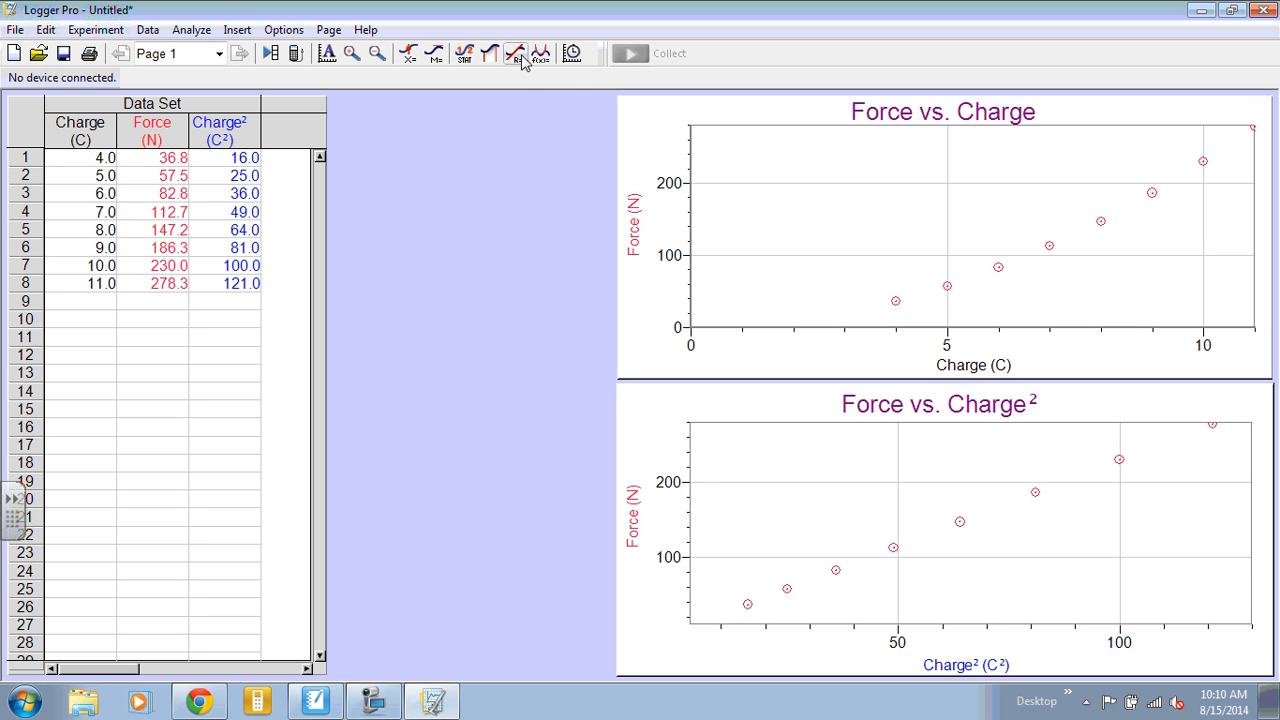
{"action": "mouse_move", "coordinate": [738, 397]}
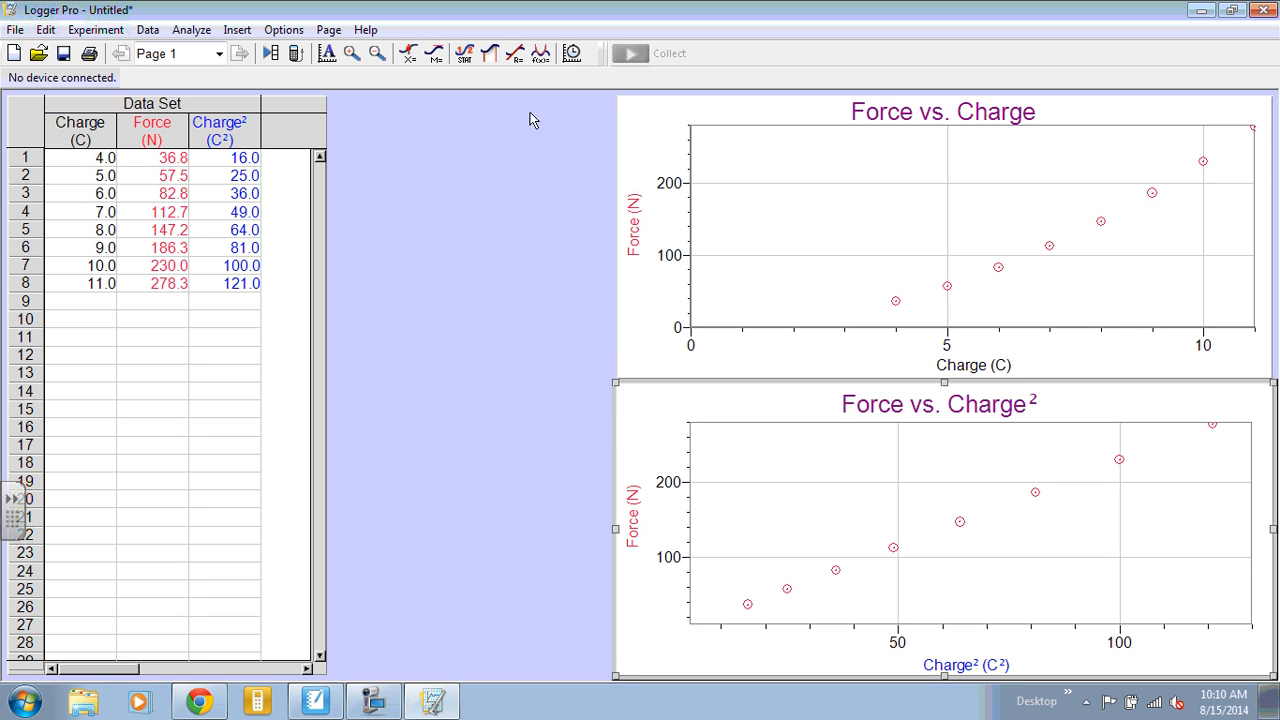
{"action": "mouse_move", "coordinate": [516, 53]}
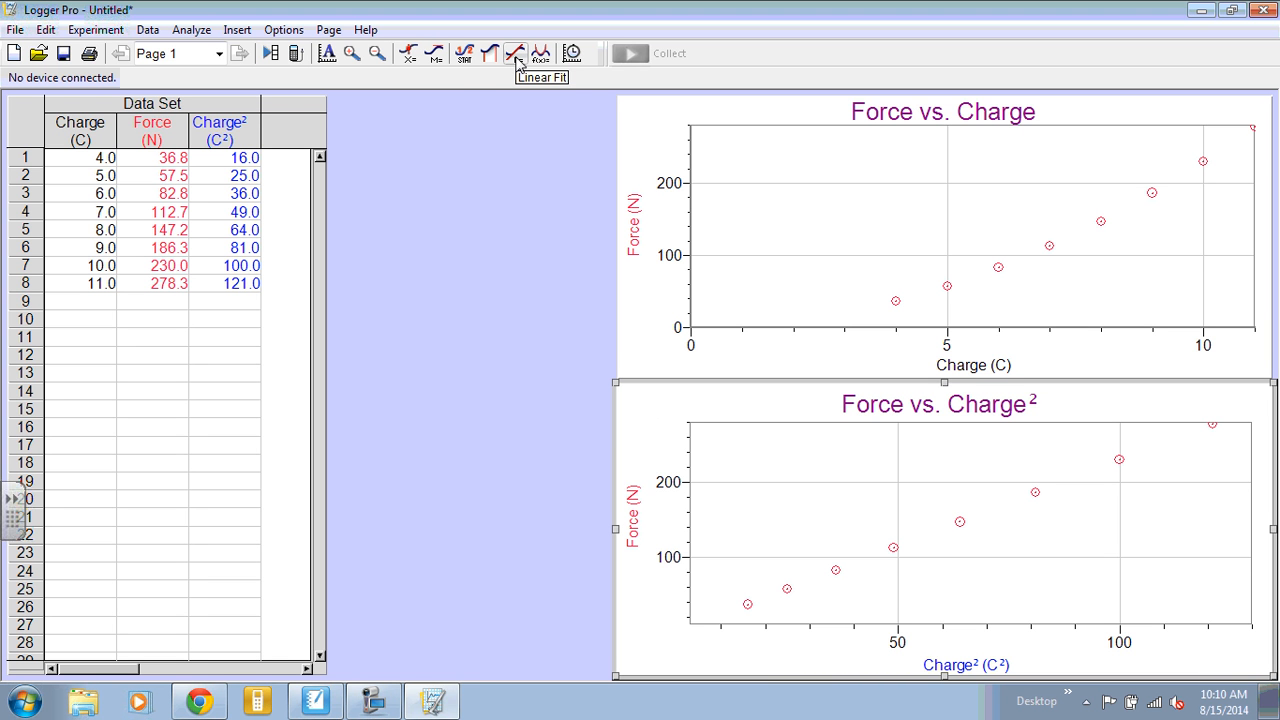
- Apply a linear fit to the Force vs. Charge² graph, giving slope 2.300 N/C²
{"action": "left_click", "coordinate": [516, 54]}
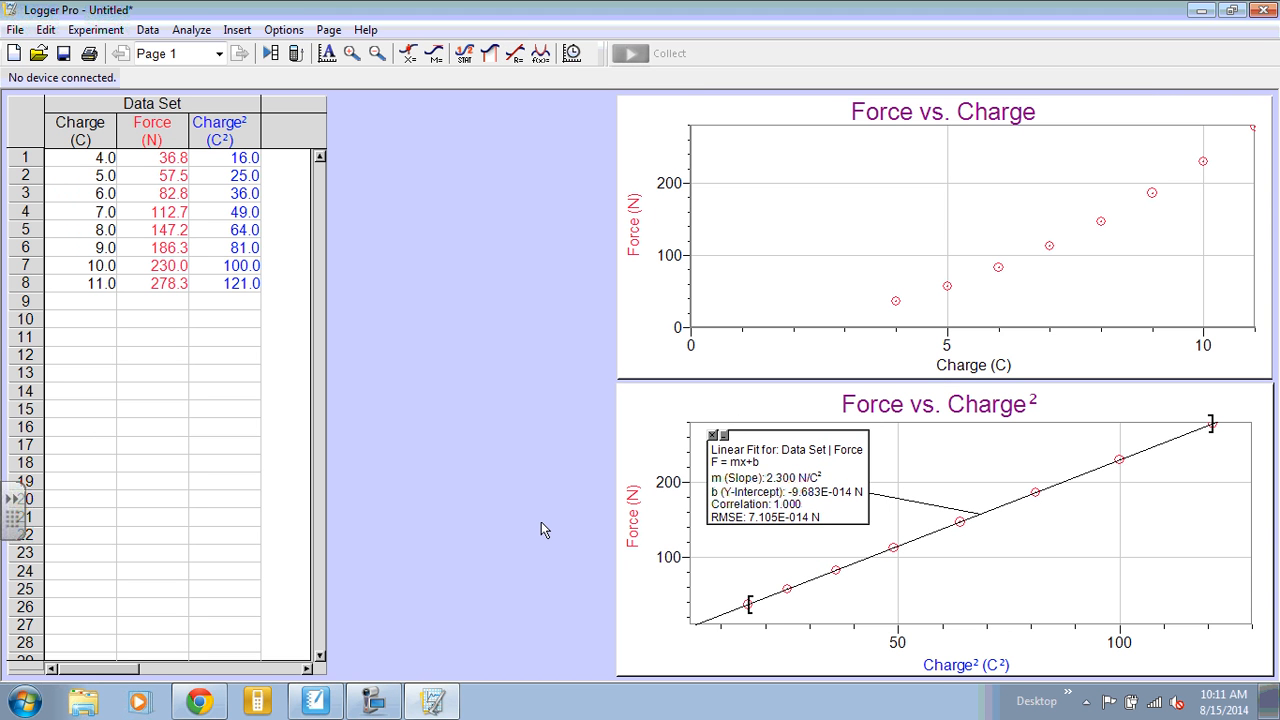
{"action": "mouse_move", "coordinate": [613, 347]}
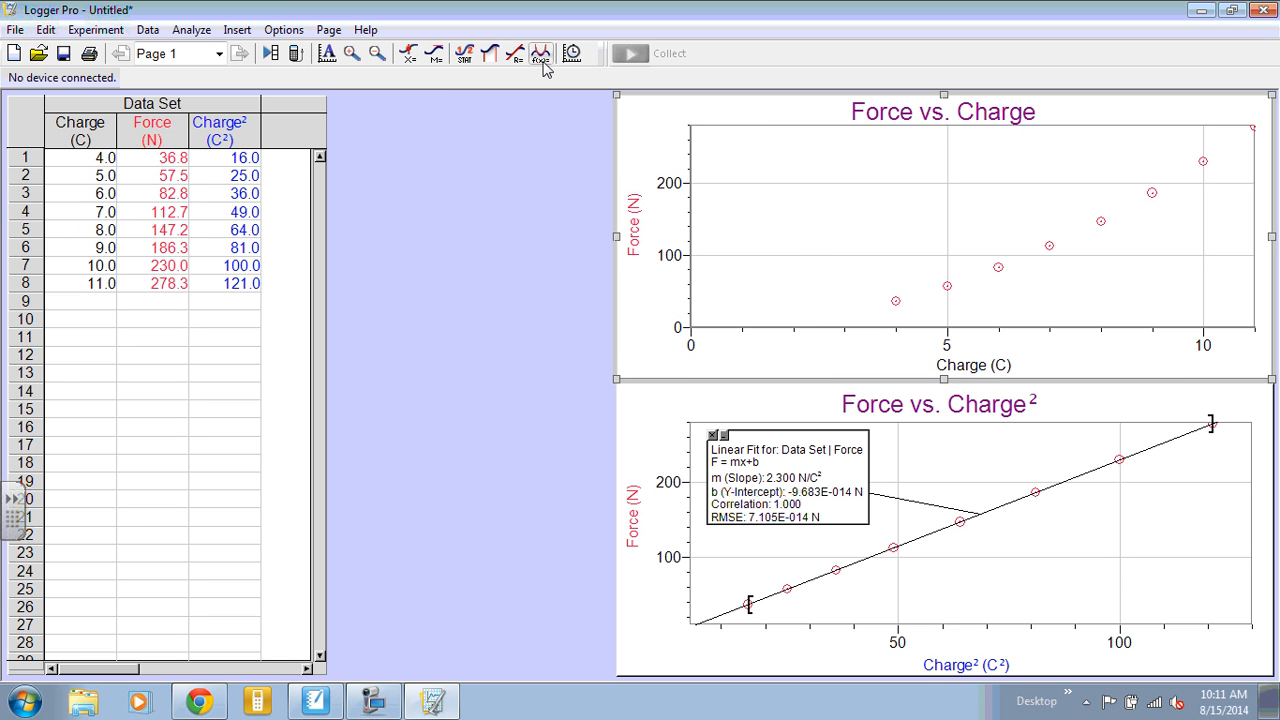
- Fit Aq²+Bq+C to Force vs. Charge (A = 2.300) and move the results box upper-left
{"action": "left_click", "coordinate": [540, 54]}
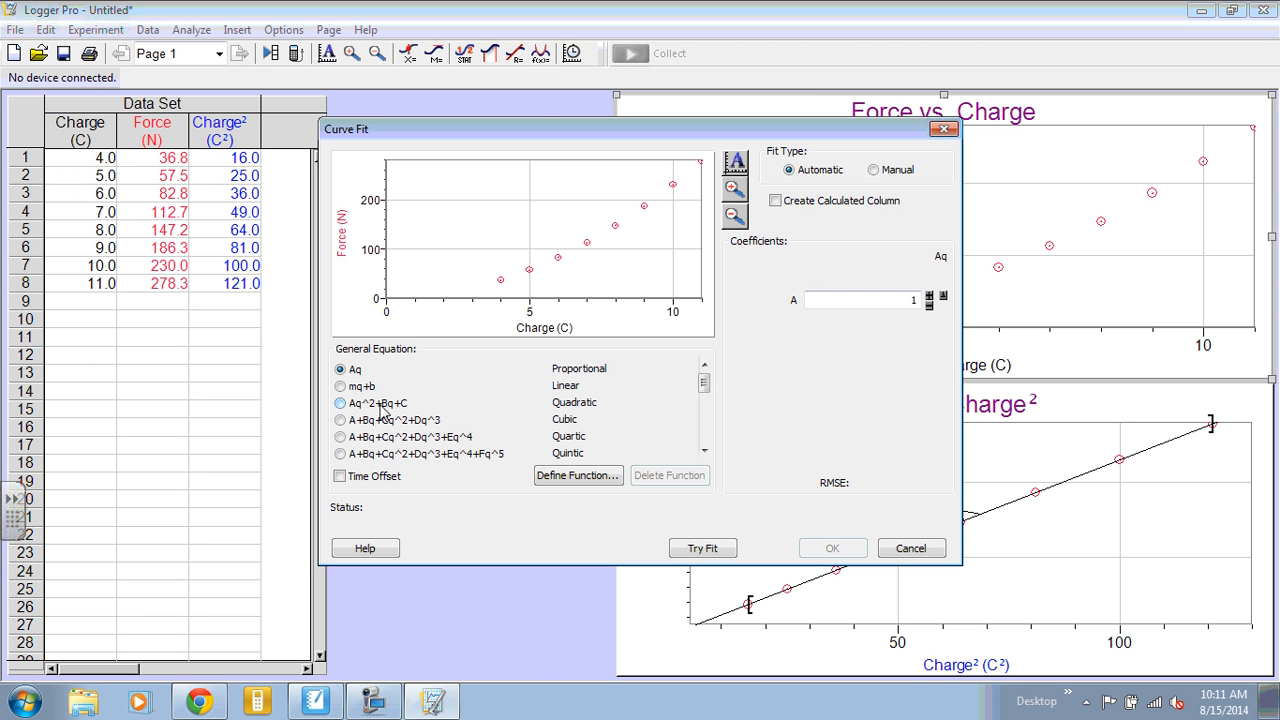
{"action": "left_click", "coordinate": [340, 402]}
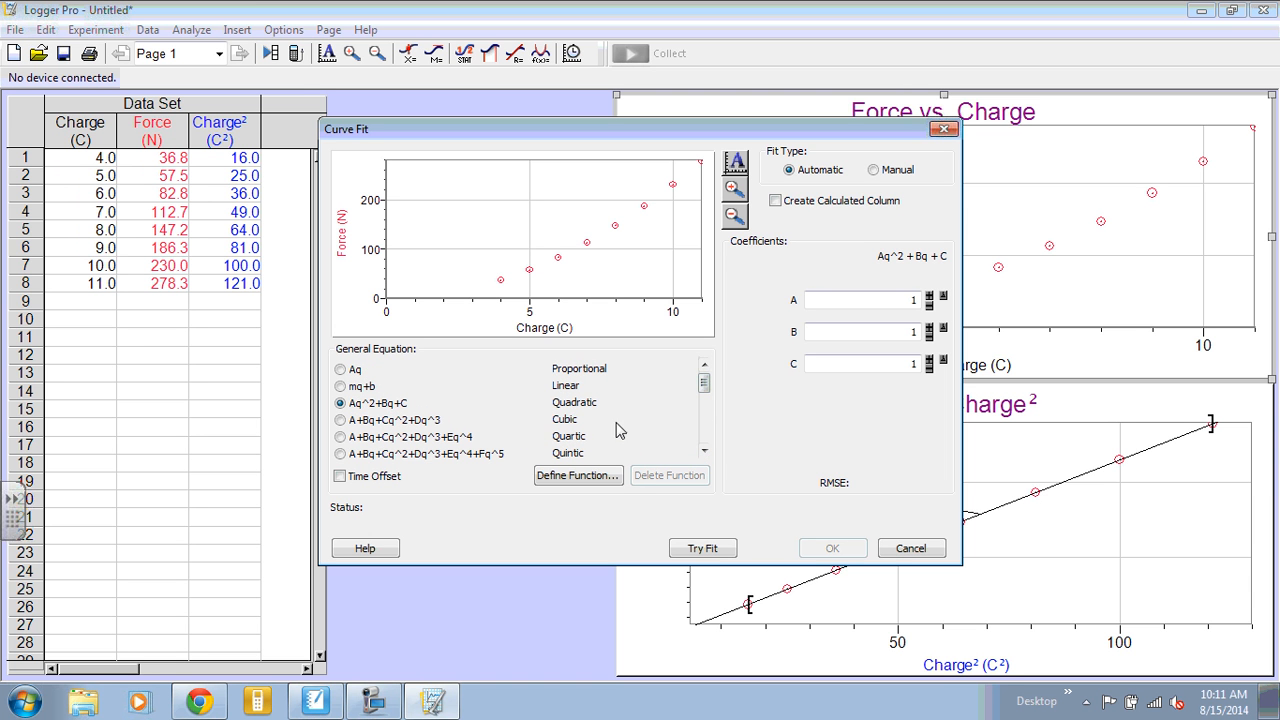
{"action": "left_click", "coordinate": [702, 548]}
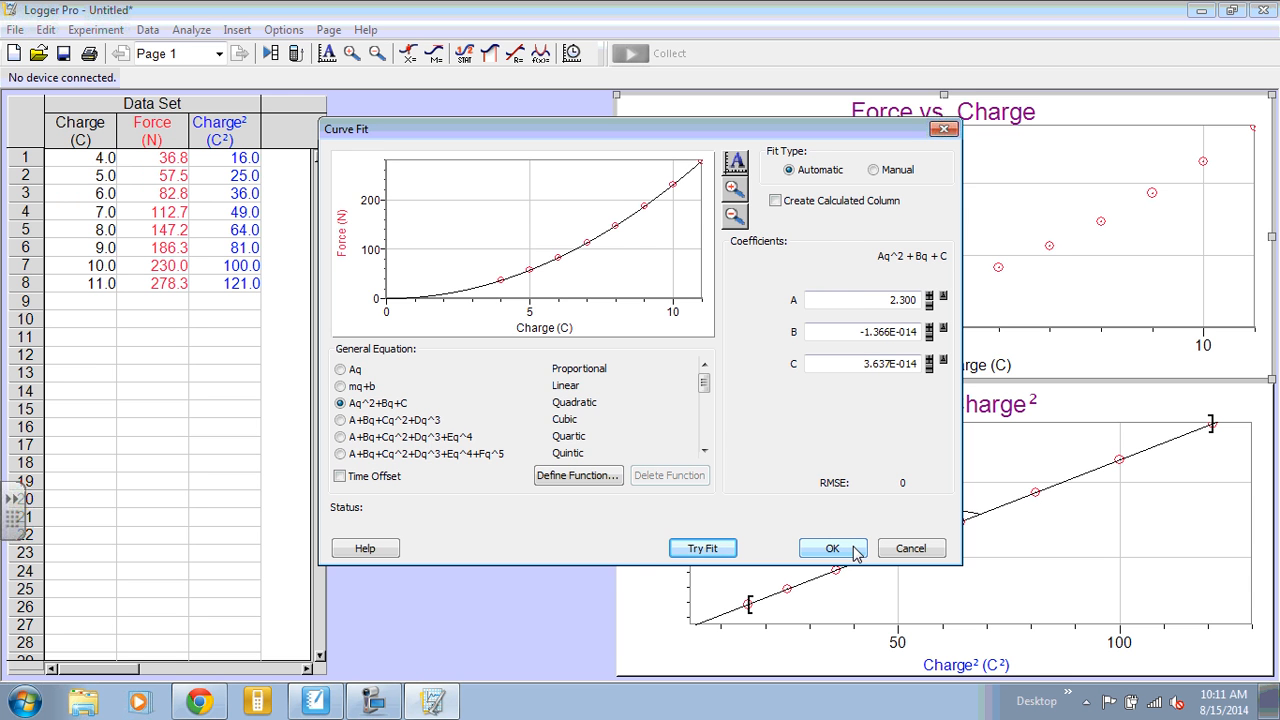
{"action": "left_click", "coordinate": [831, 548]}
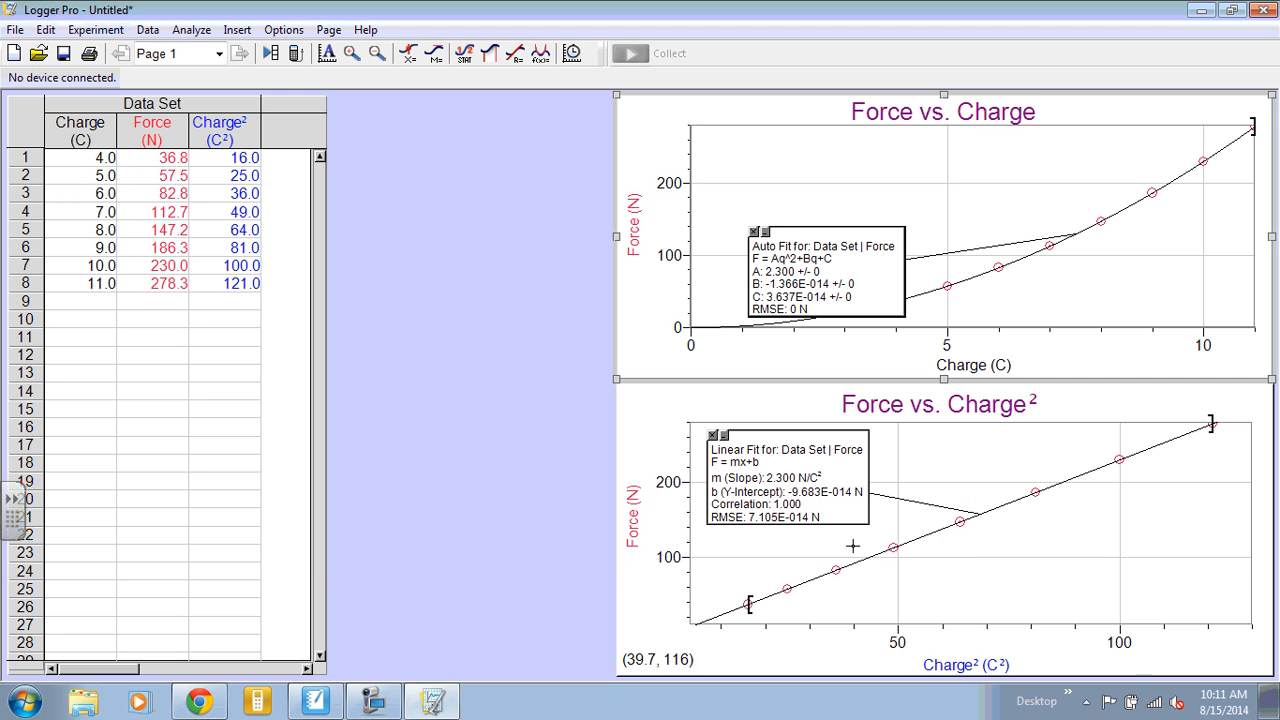
{"action": "left_click_drag", "start_coordinate": [825, 275], "coordinate": [795, 200]}
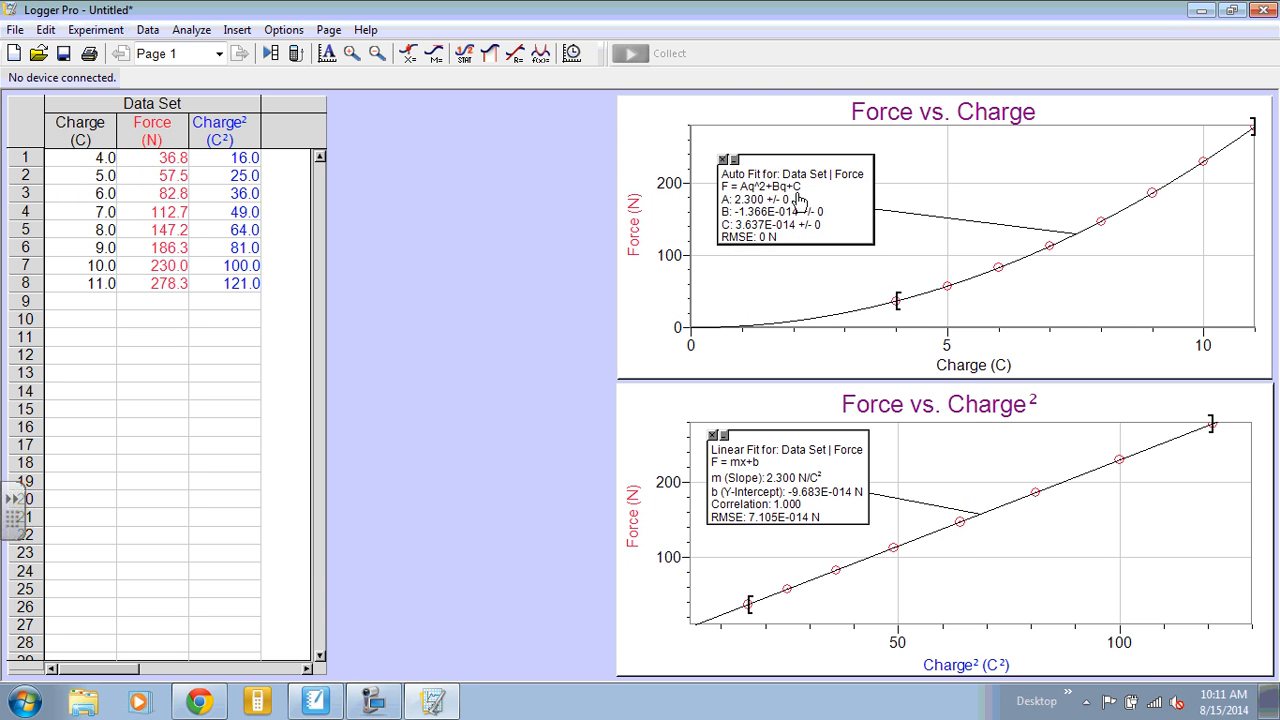
{"action": "mouse_move", "coordinate": [218, 609]}
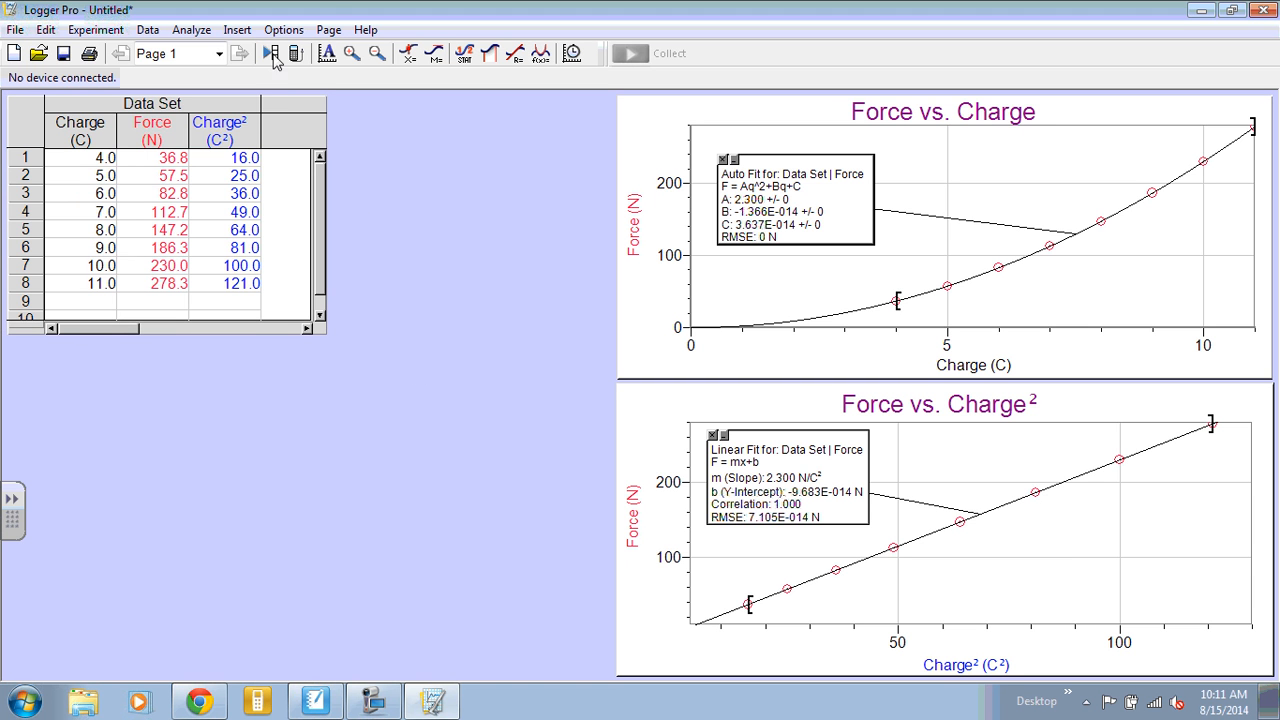
- Insert a text box from the Insert menu and widen it below the data table
{"action": "left_click", "coordinate": [237, 29]}
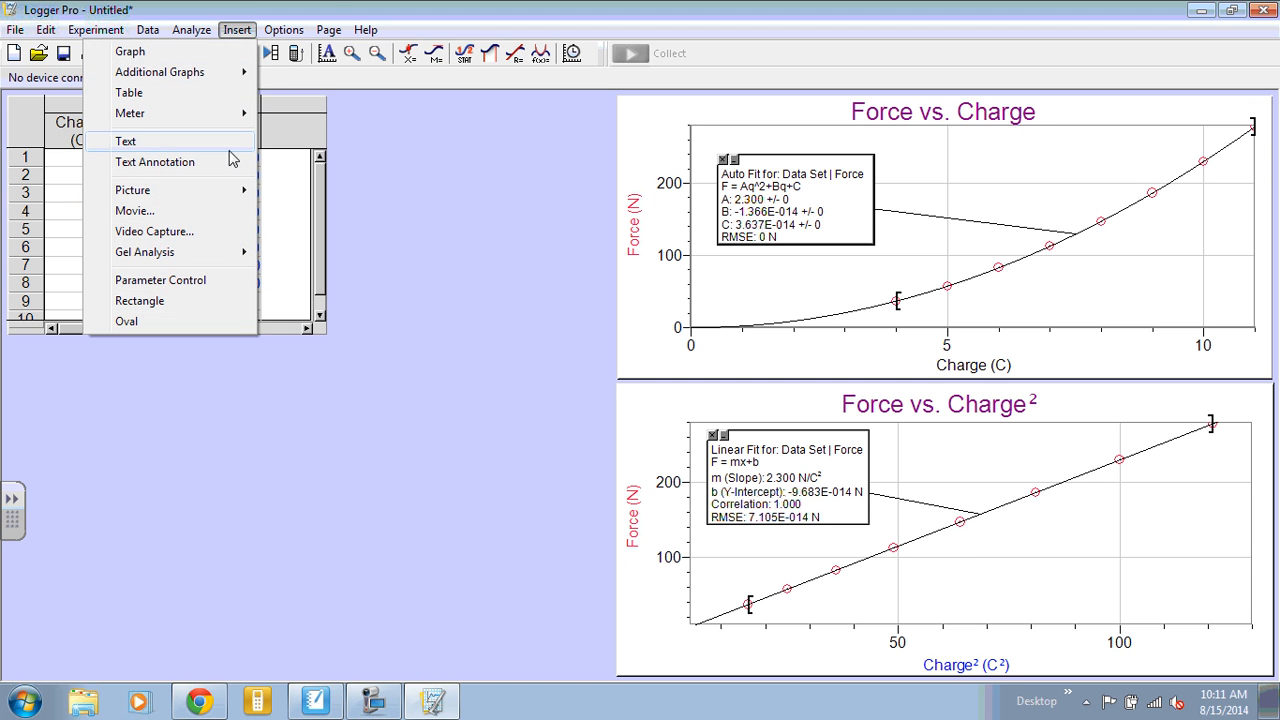
{"action": "left_click", "coordinate": [125, 140]}
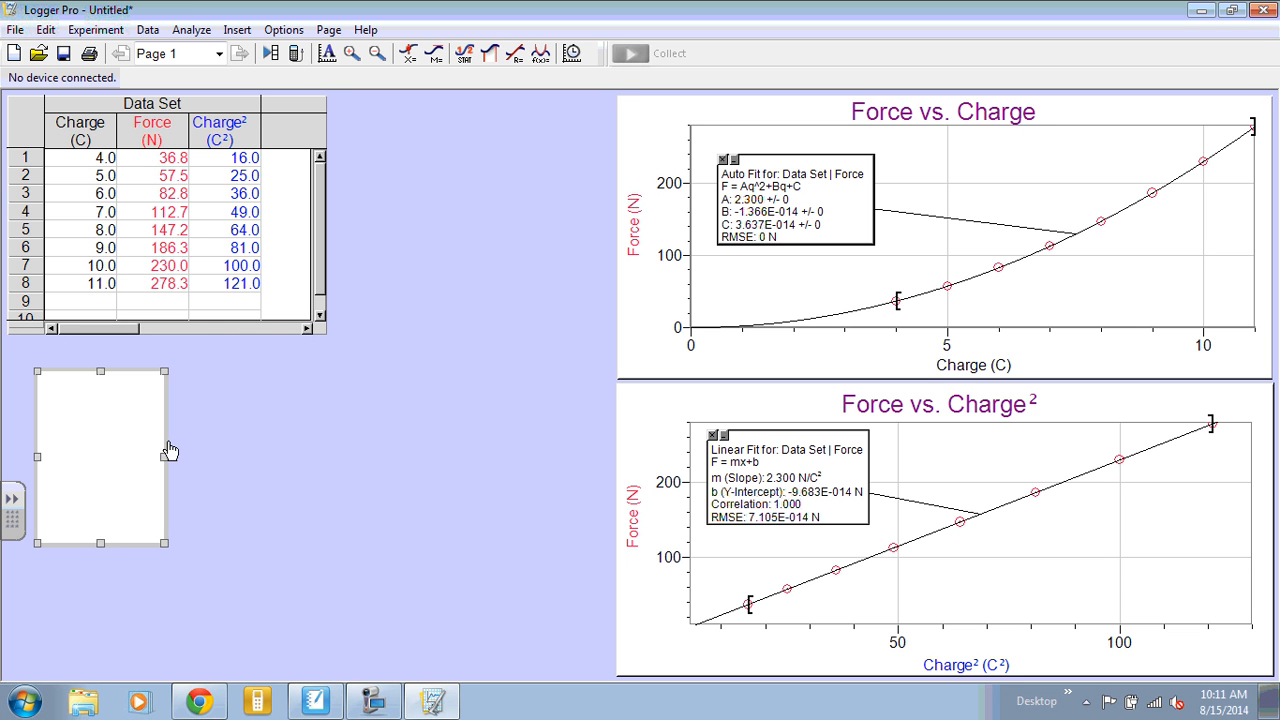
{"action": "left_click_drag", "start_coordinate": [165, 457], "coordinate": [416, 456]}
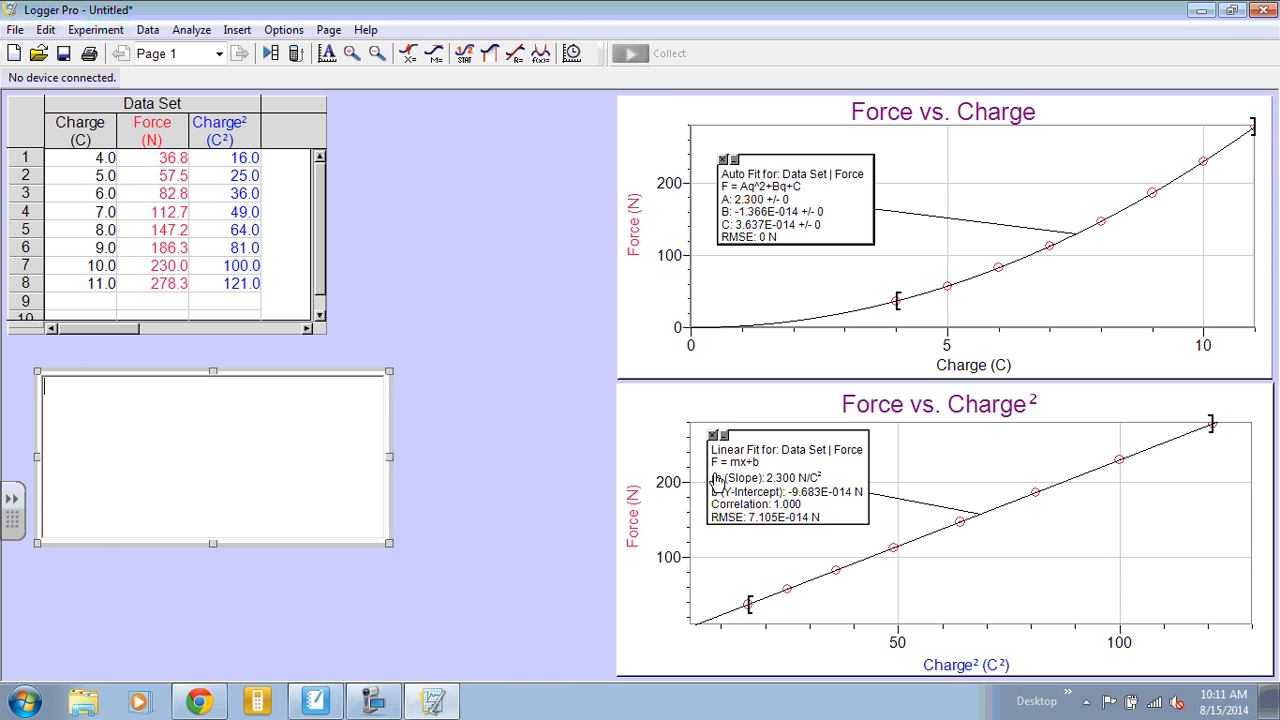
{"action": "mouse_move", "coordinate": [732, 480]}
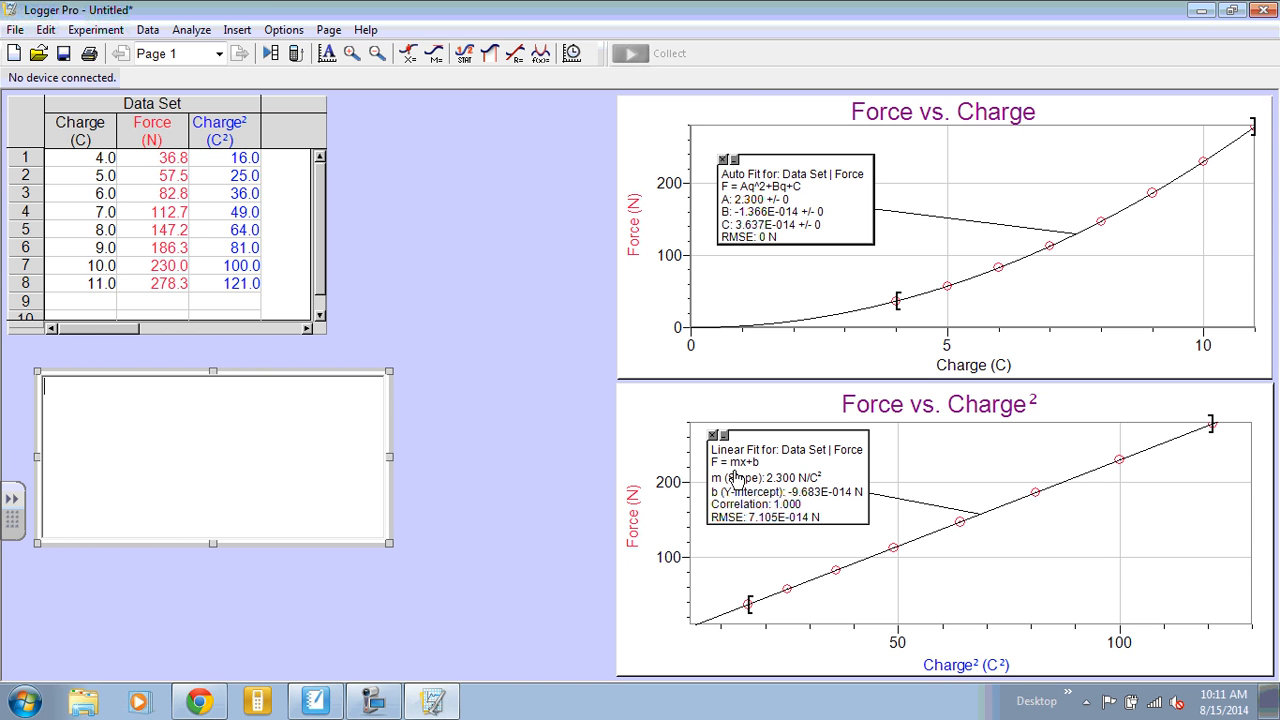
{"action": "mouse_move", "coordinate": [730, 480]}
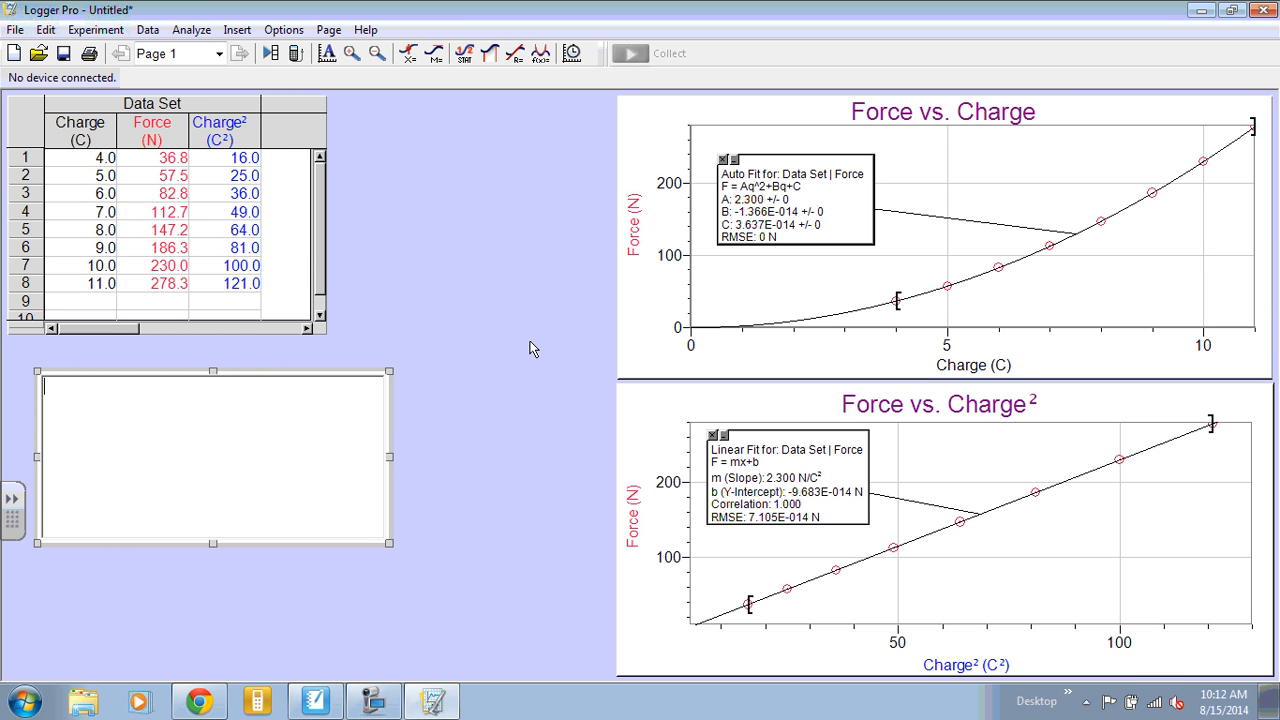
- Type 'F(N) = 2.3 (N/C' into the text box
{"action": "type", "text": "F"}
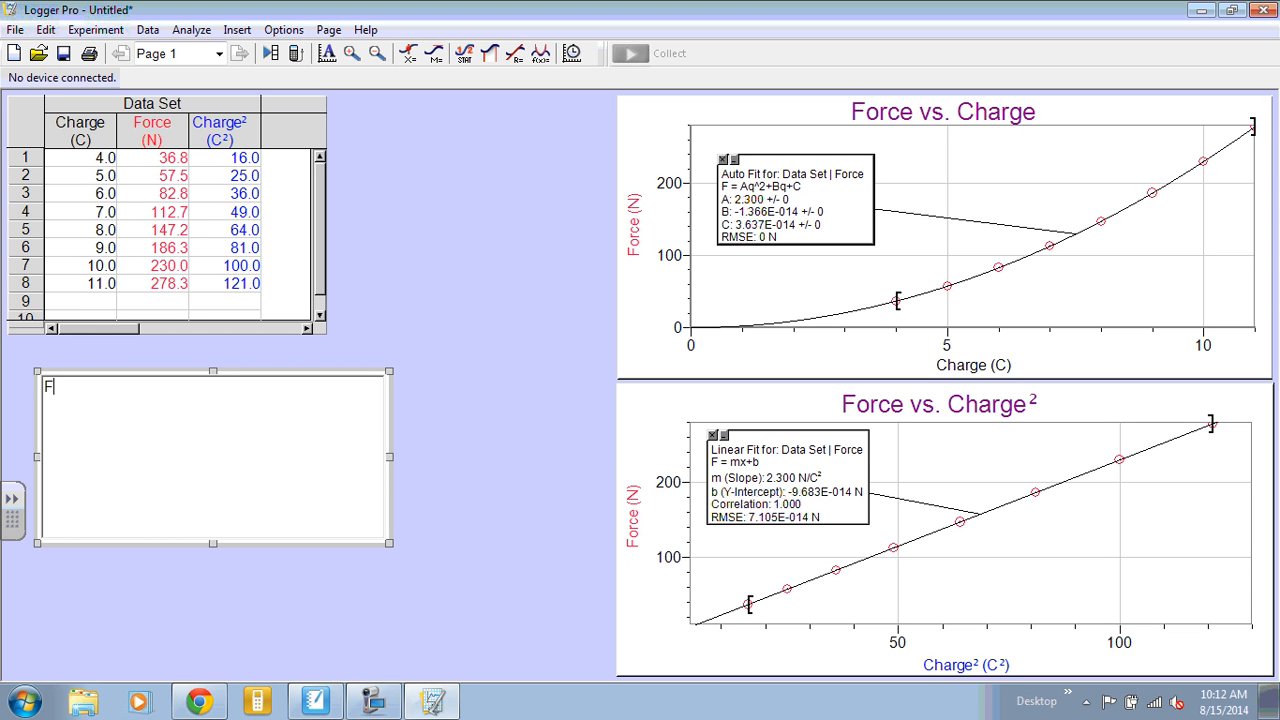
{"action": "type", "text": "N"}
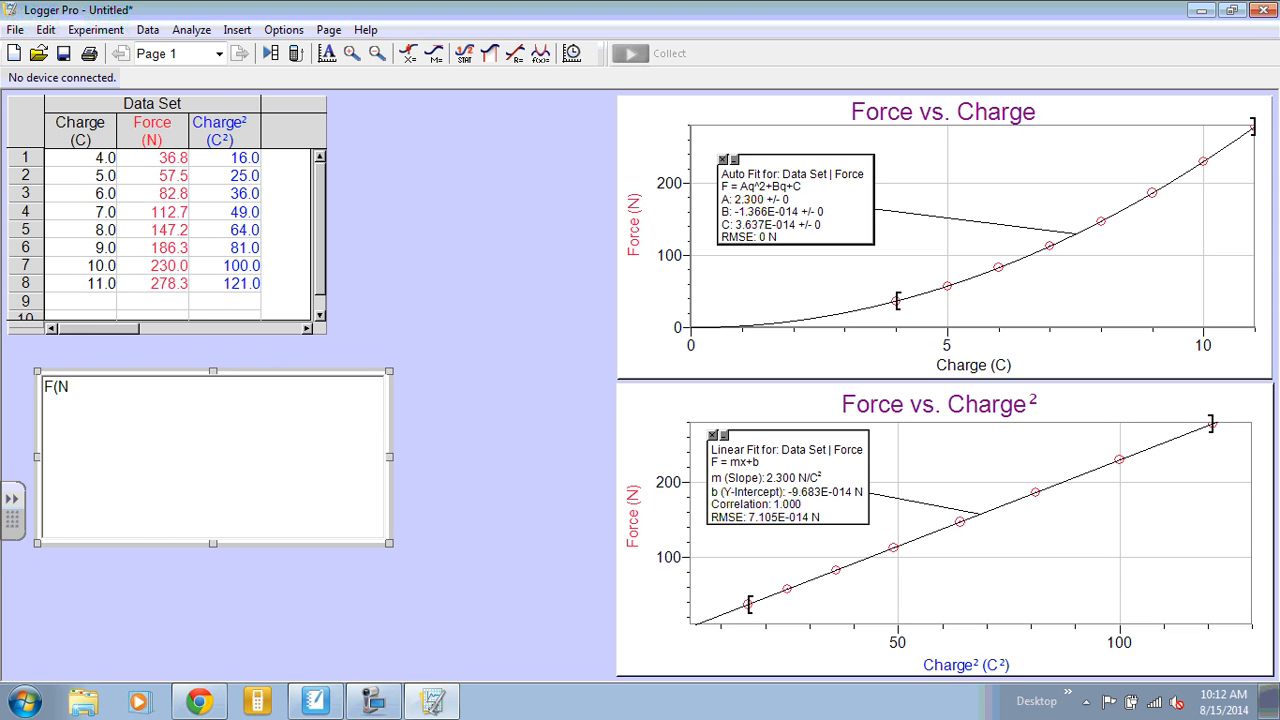
{"action": "type", "text": ")"}
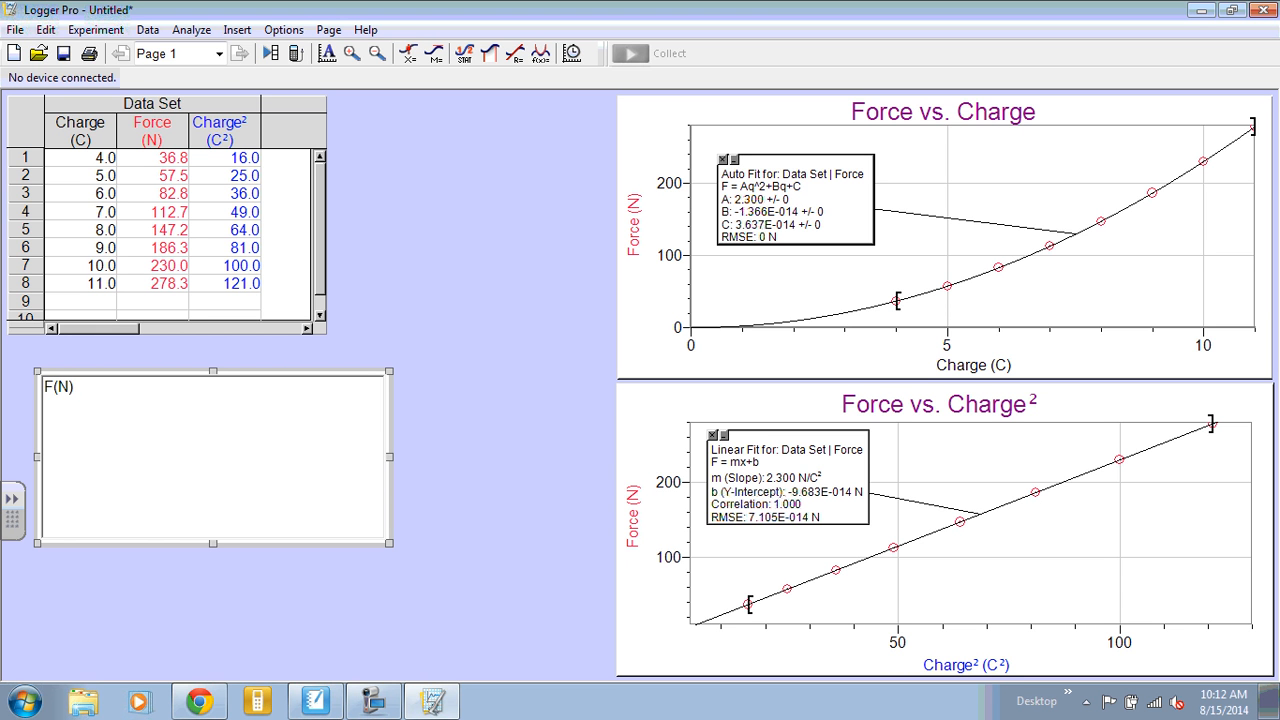
{"action": "type", "text": "="}
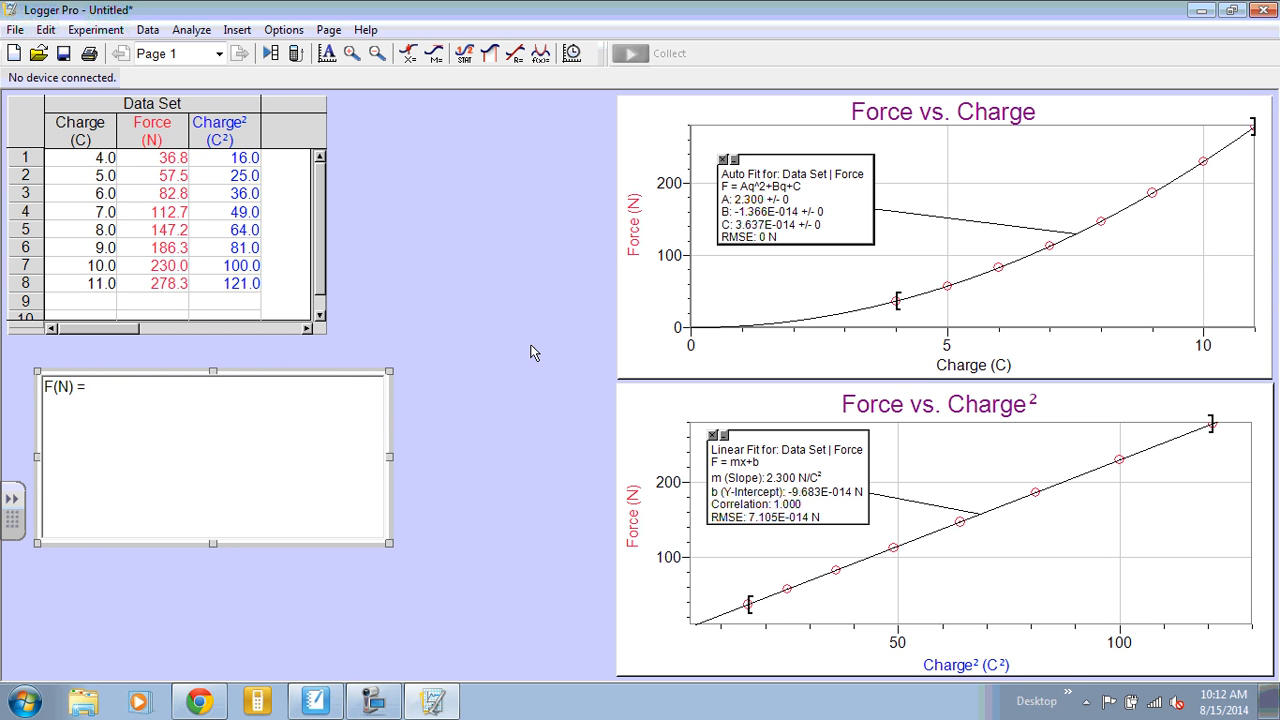
{"action": "mouse_move", "coordinate": [725, 497]}
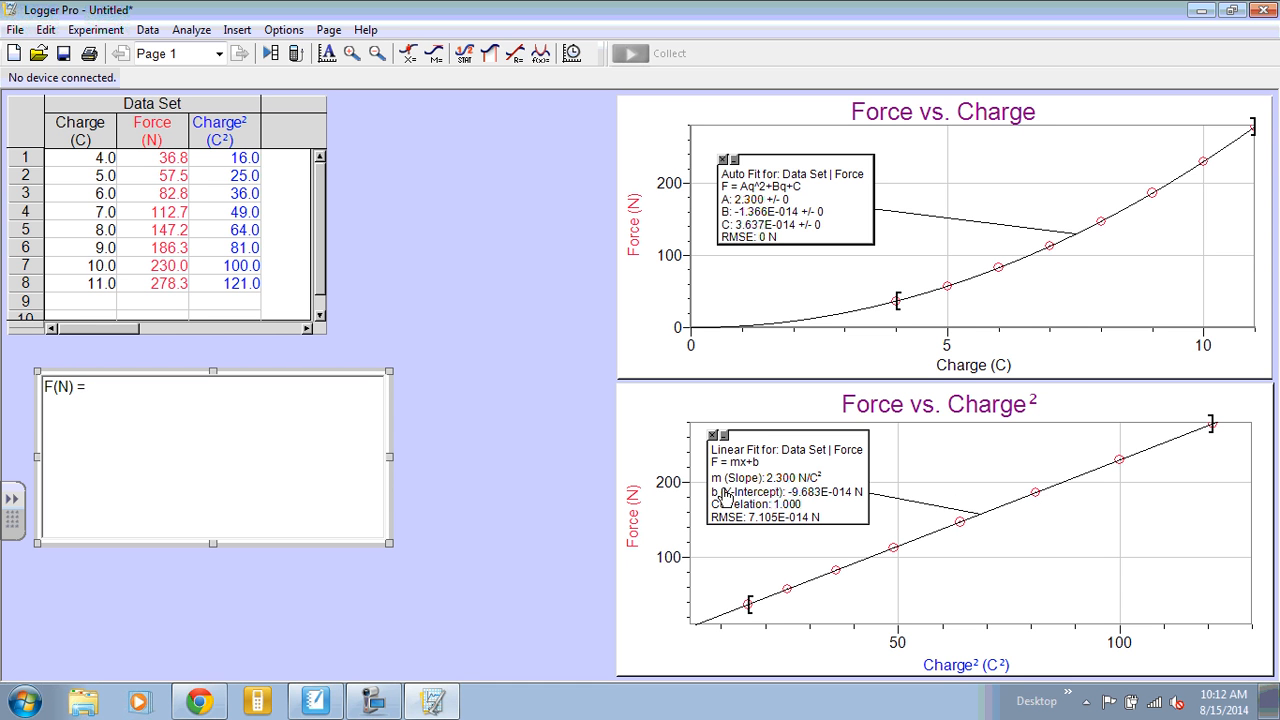
{"action": "mouse_move", "coordinate": [785, 490]}
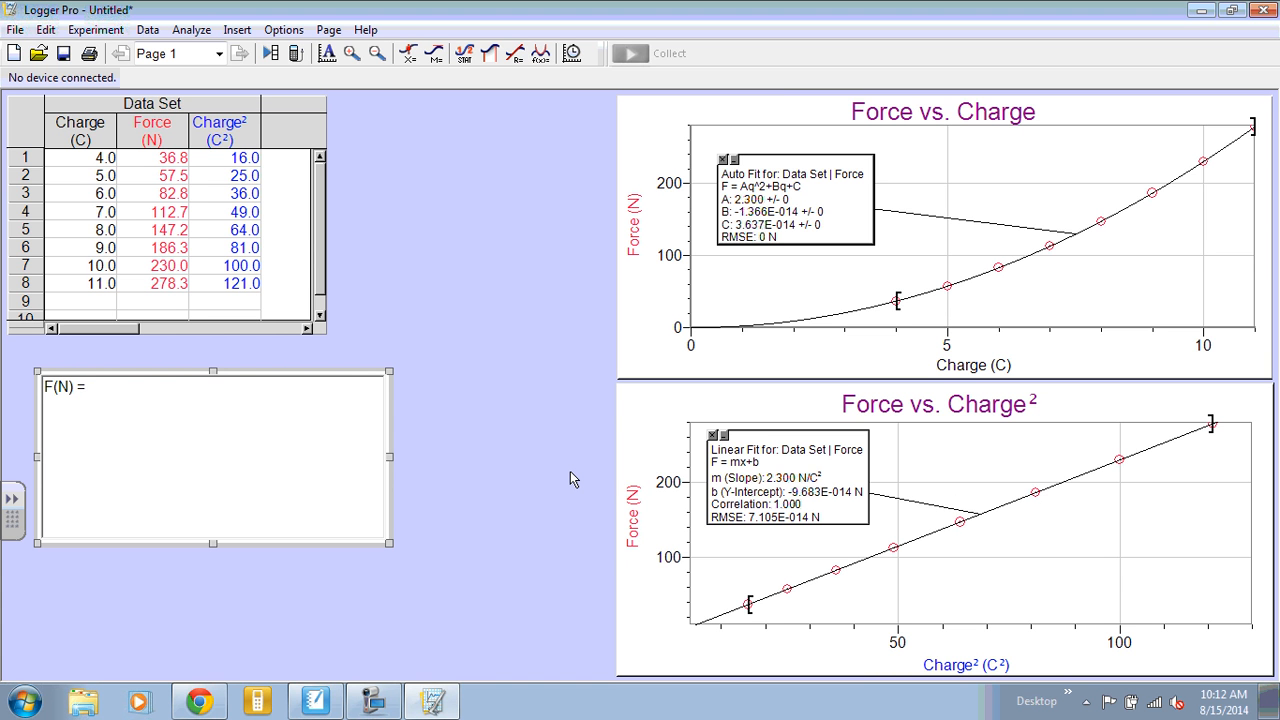
{"action": "type", "text": "2.3"}
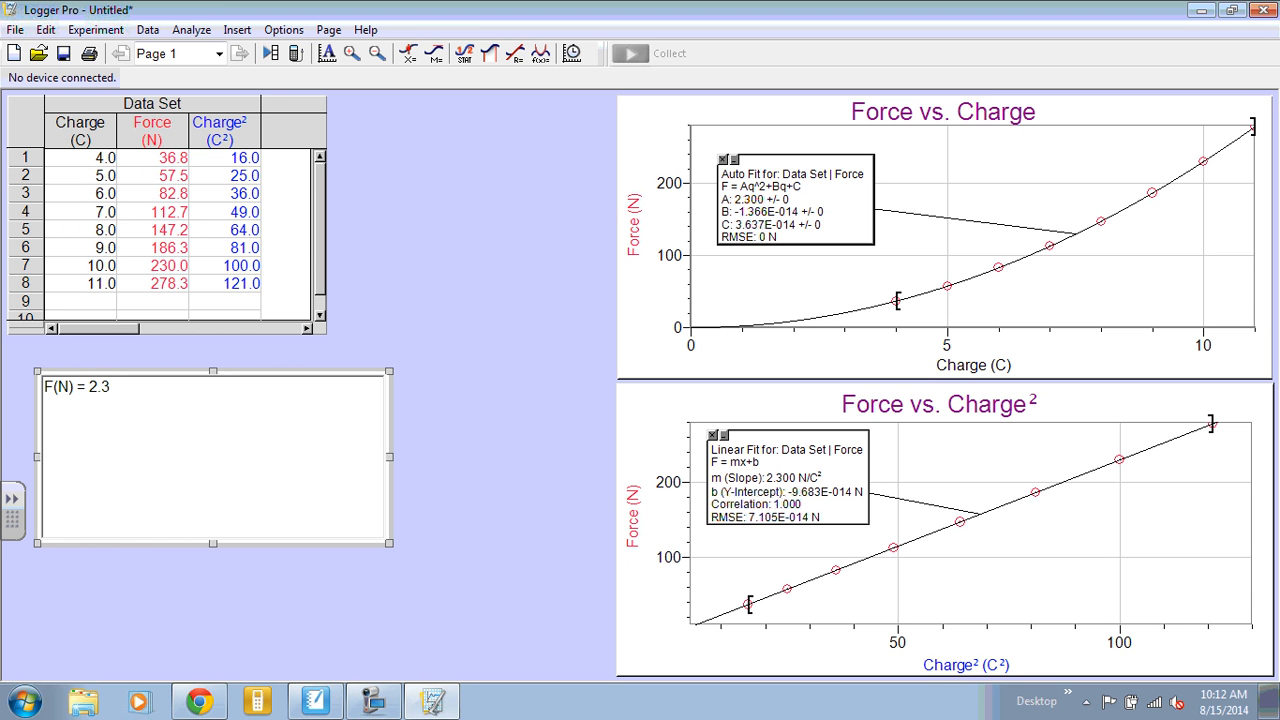
{"action": "type", "text": "("}
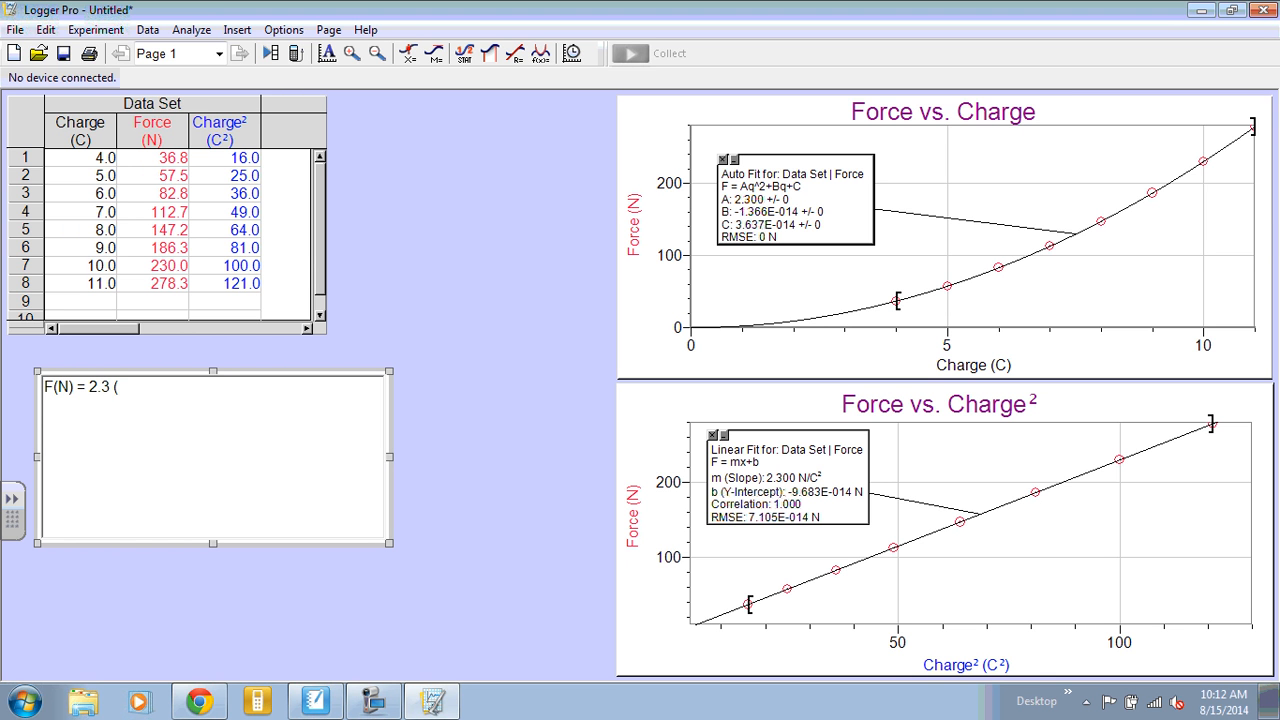
{"action": "type", "text": "N/"}
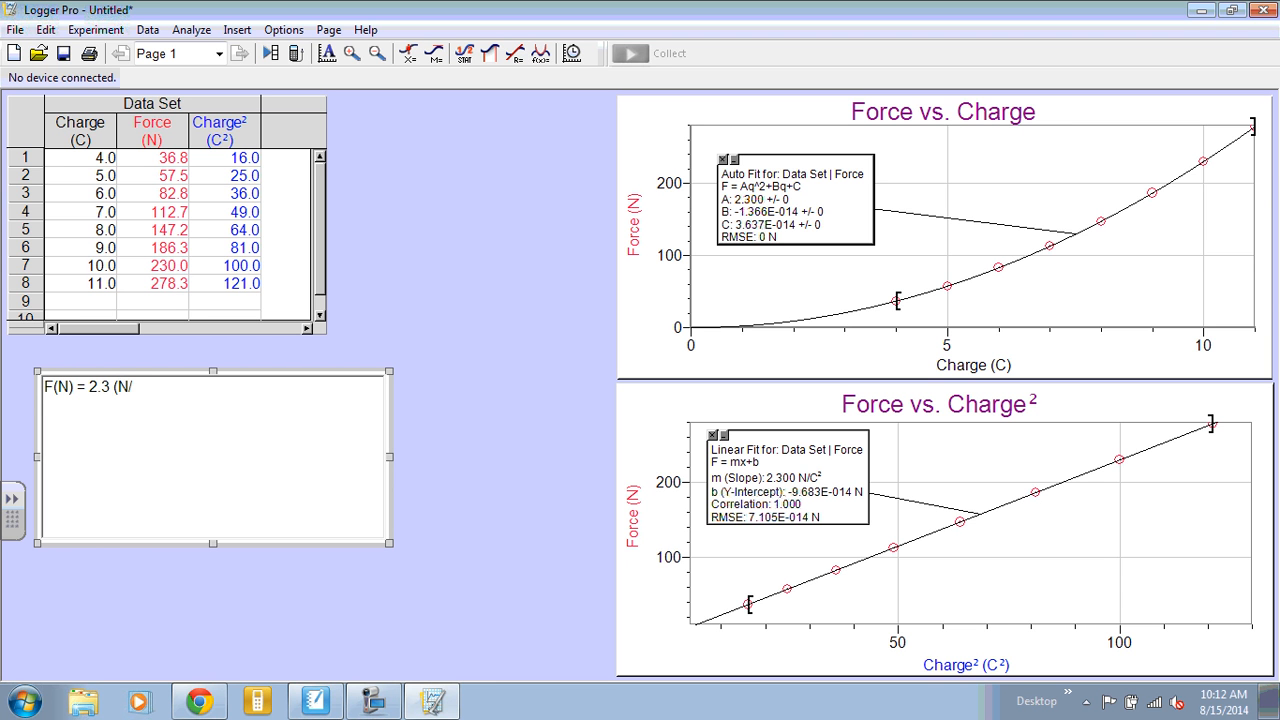
{"action": "type", "text": "C"}
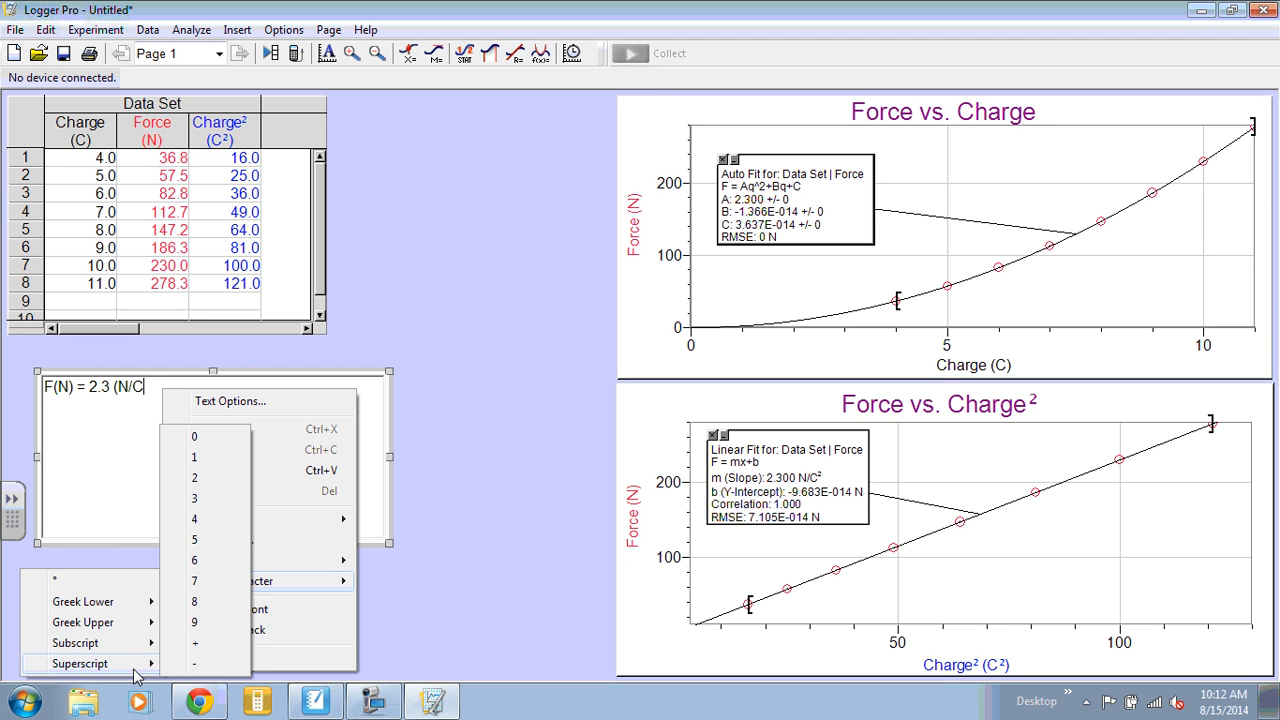
{"action": "mouse_move", "coordinate": [205, 477]}
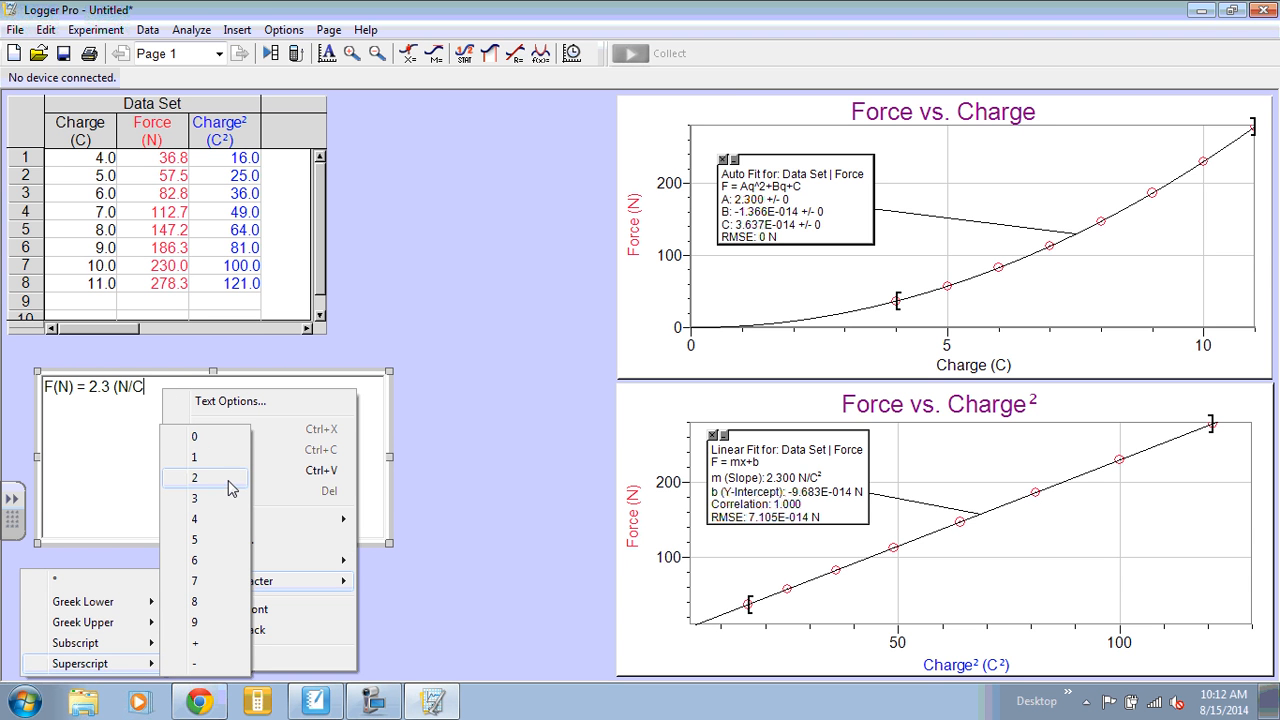
- Add a superscript 2 after C, then continue the equation with ')*q²(C²)+'
{"action": "left_click", "coordinate": [193, 477]}
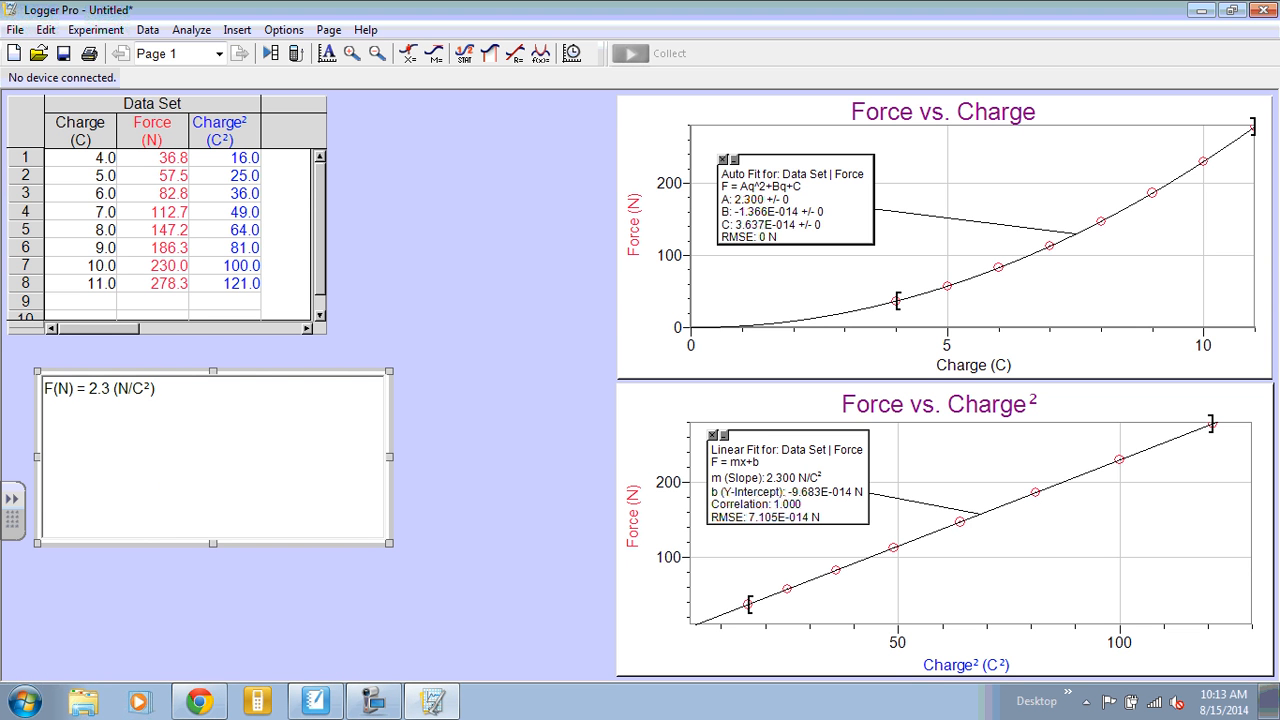
{"action": "type", "text": "*"}
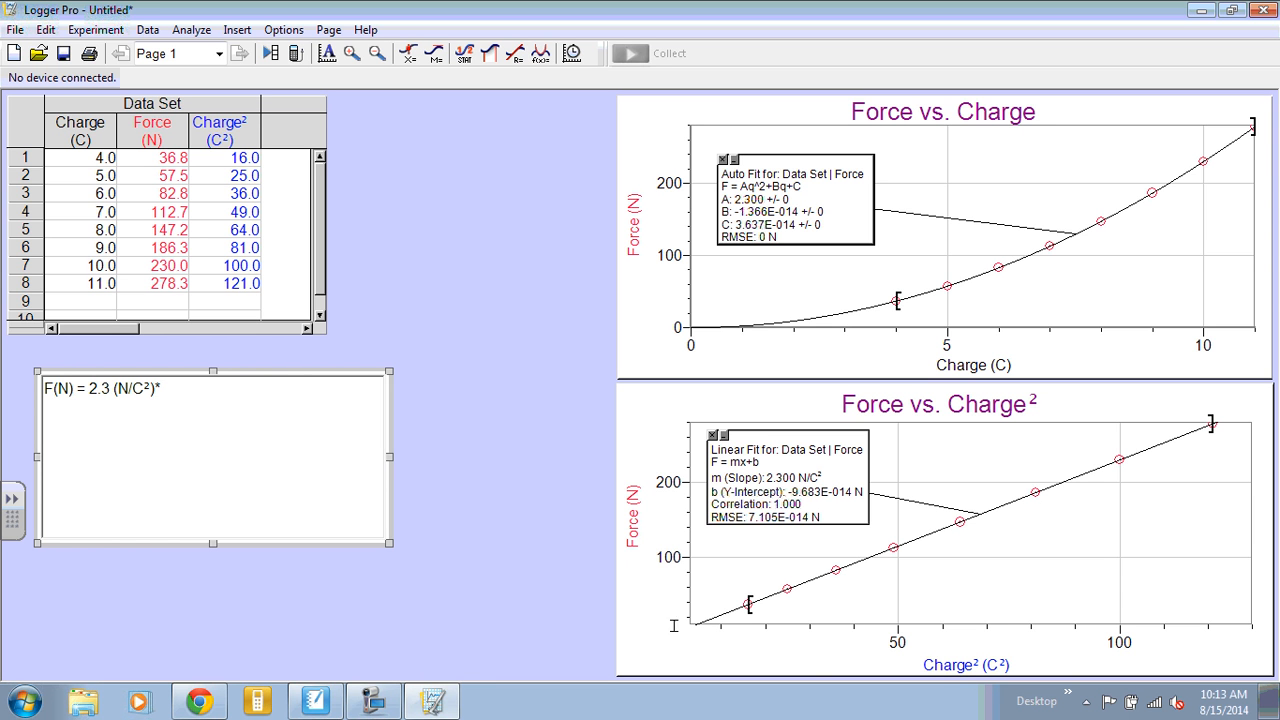
{"action": "mouse_move", "coordinate": [866, 672]}
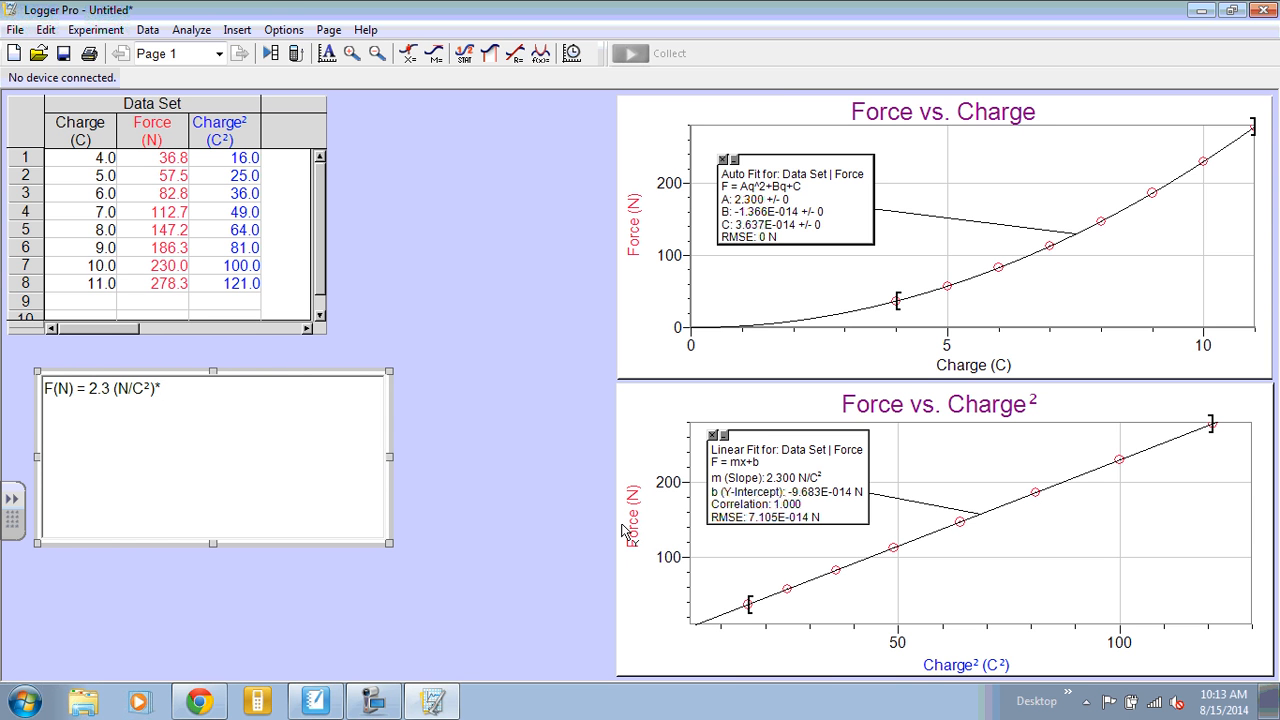
{"action": "mouse_move", "coordinate": [277, 417]}
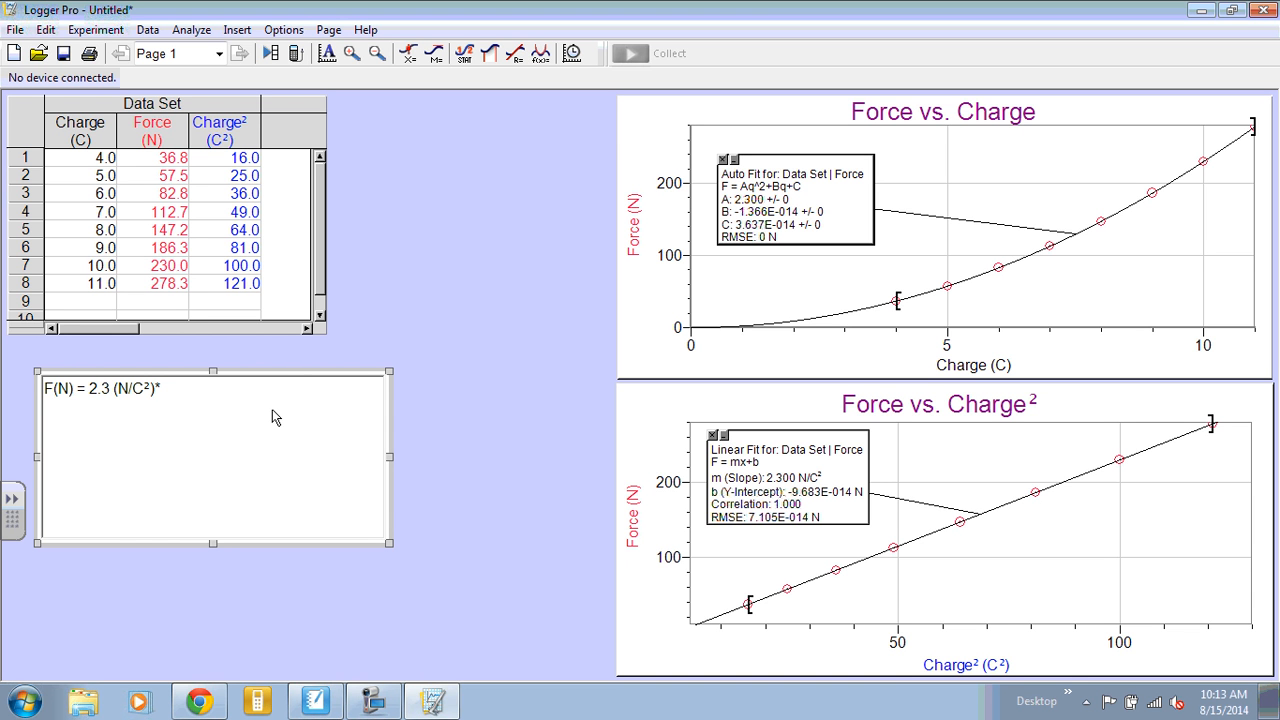
{"action": "type", "text": "q"}
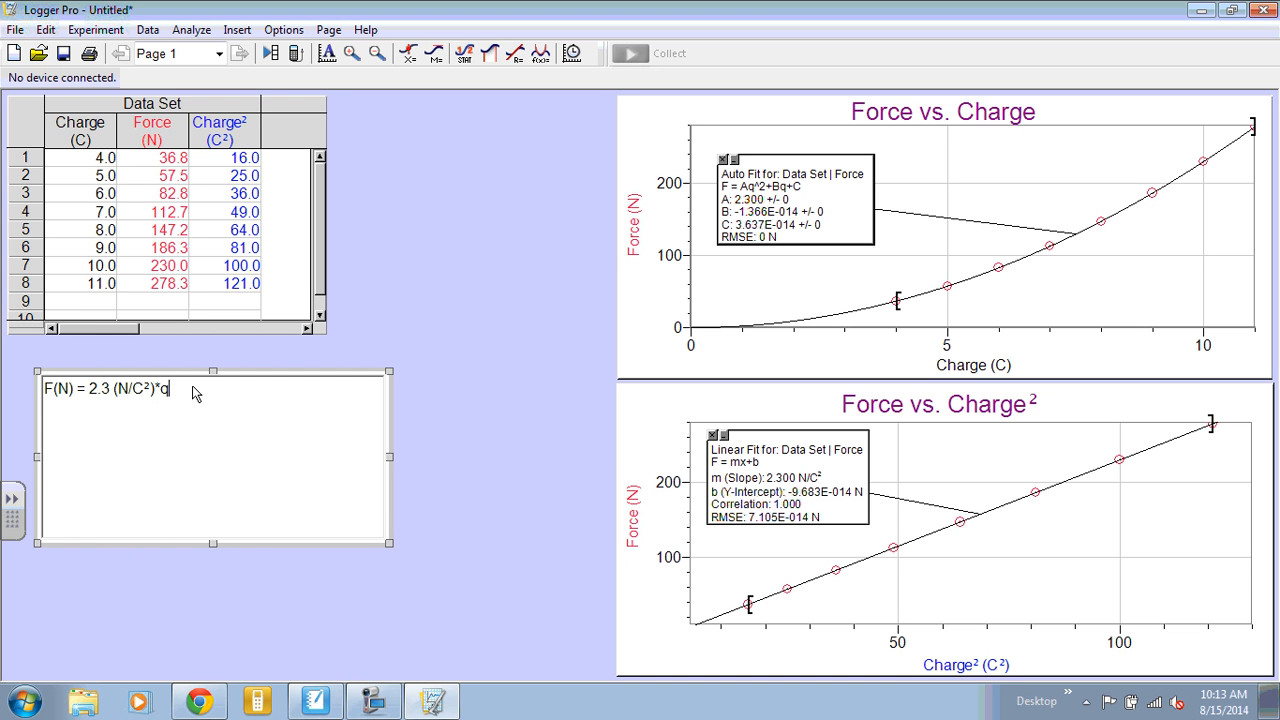
{"action": "type", "text": "²"}
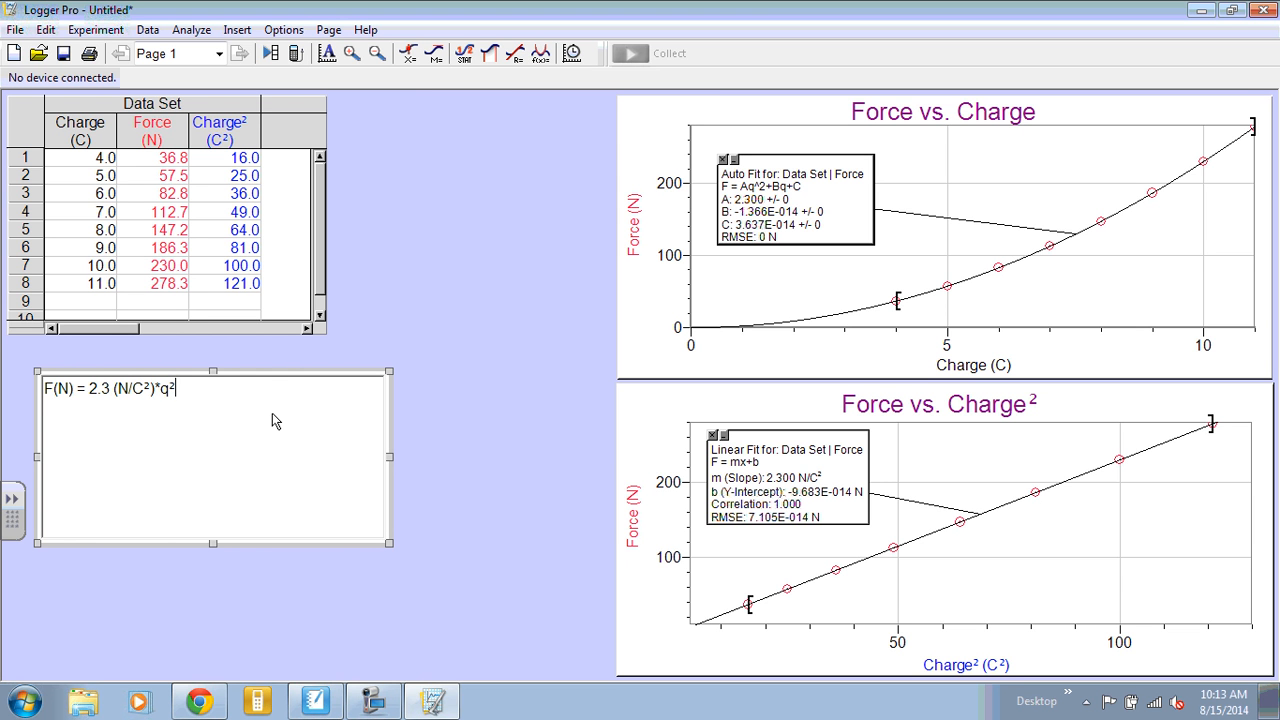
{"action": "type", "text": "("}
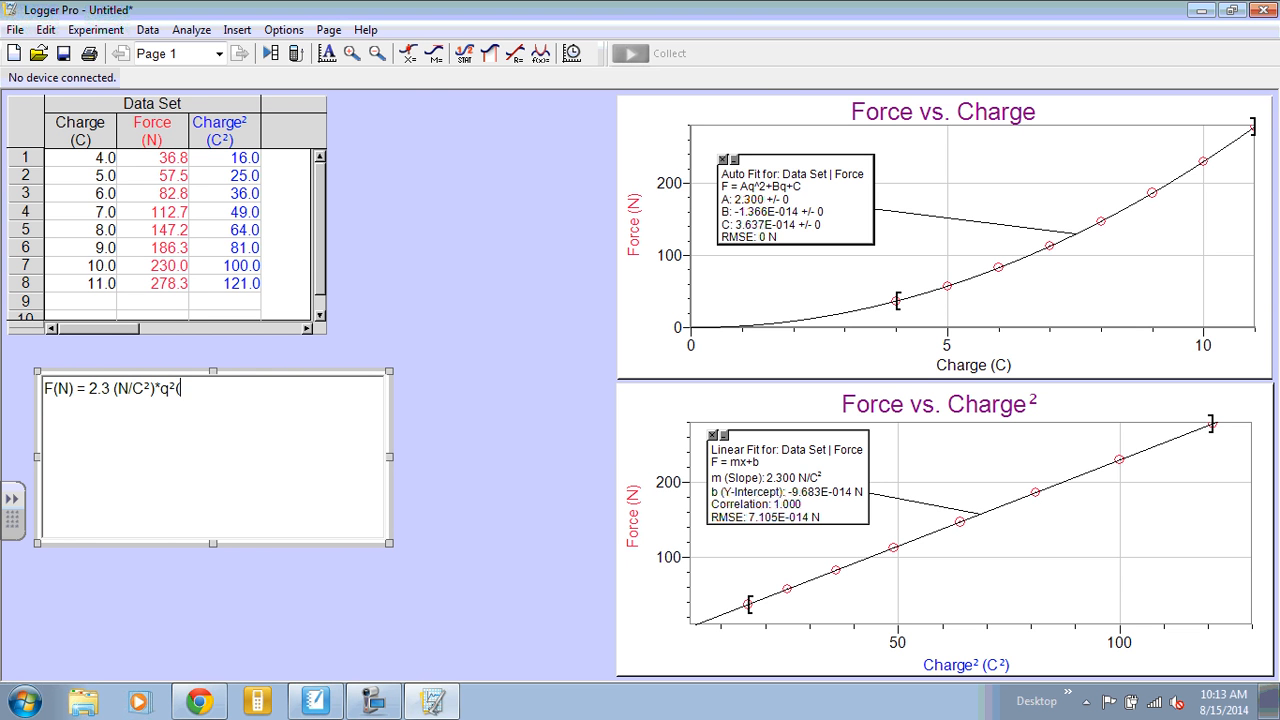
{"action": "type", "text": "C"}
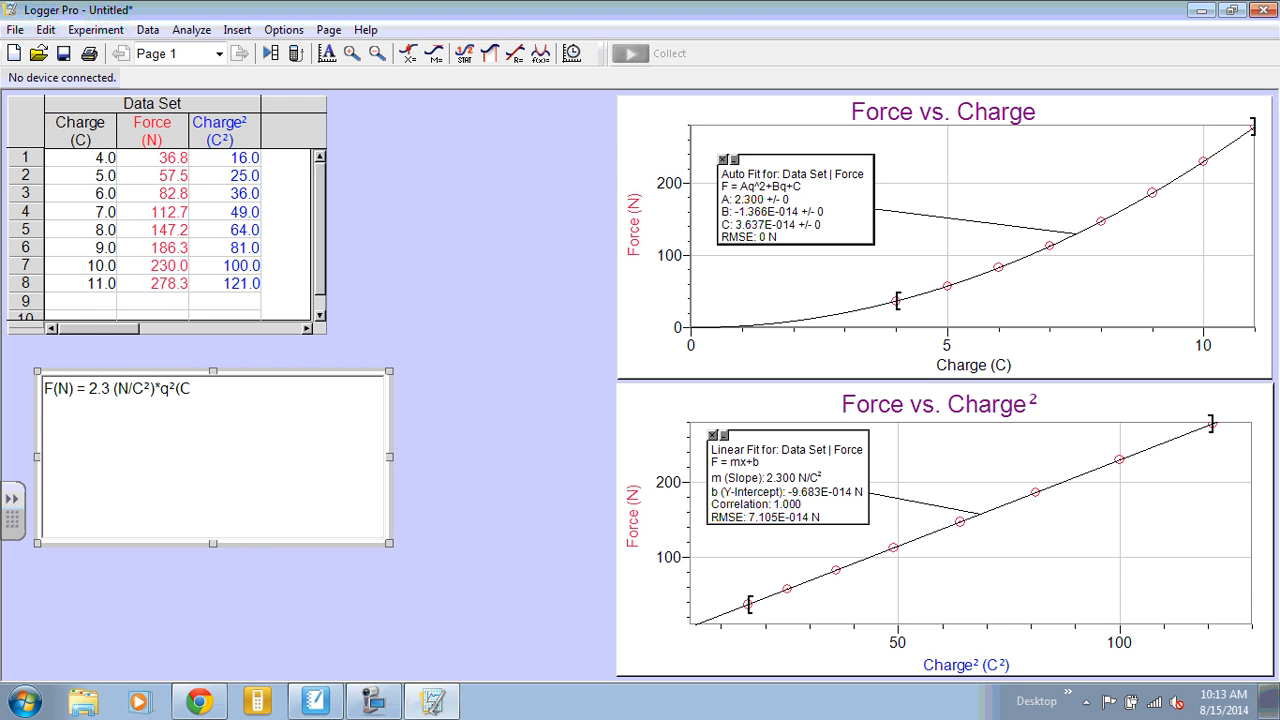
{"action": "type", "text": "²"}
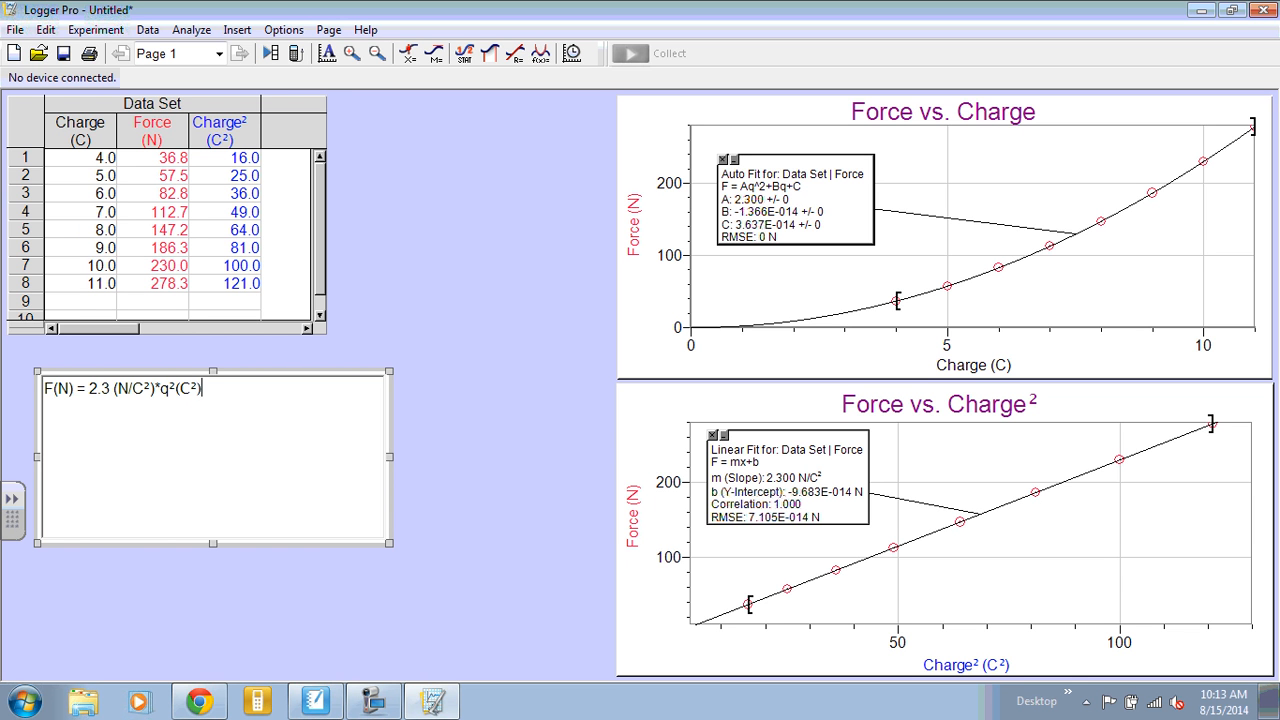
{"action": "type", "text": "+"}
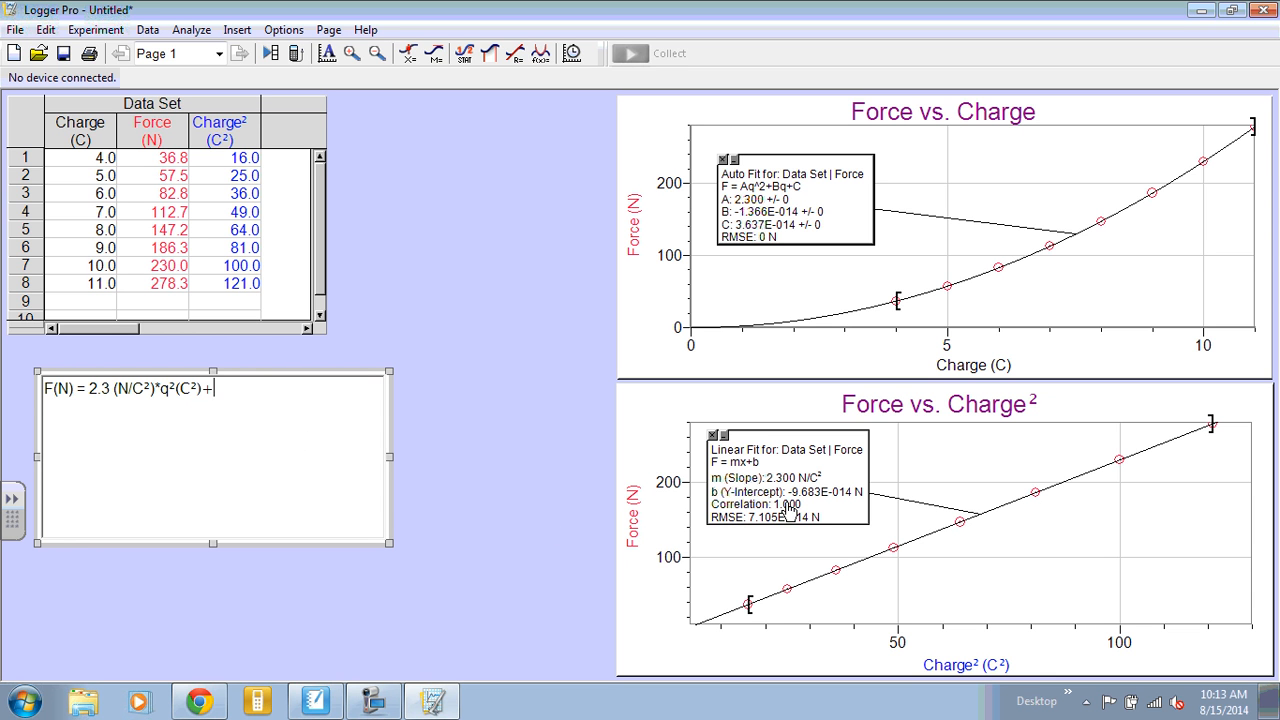
{"action": "mouse_move", "coordinate": [832, 503]}
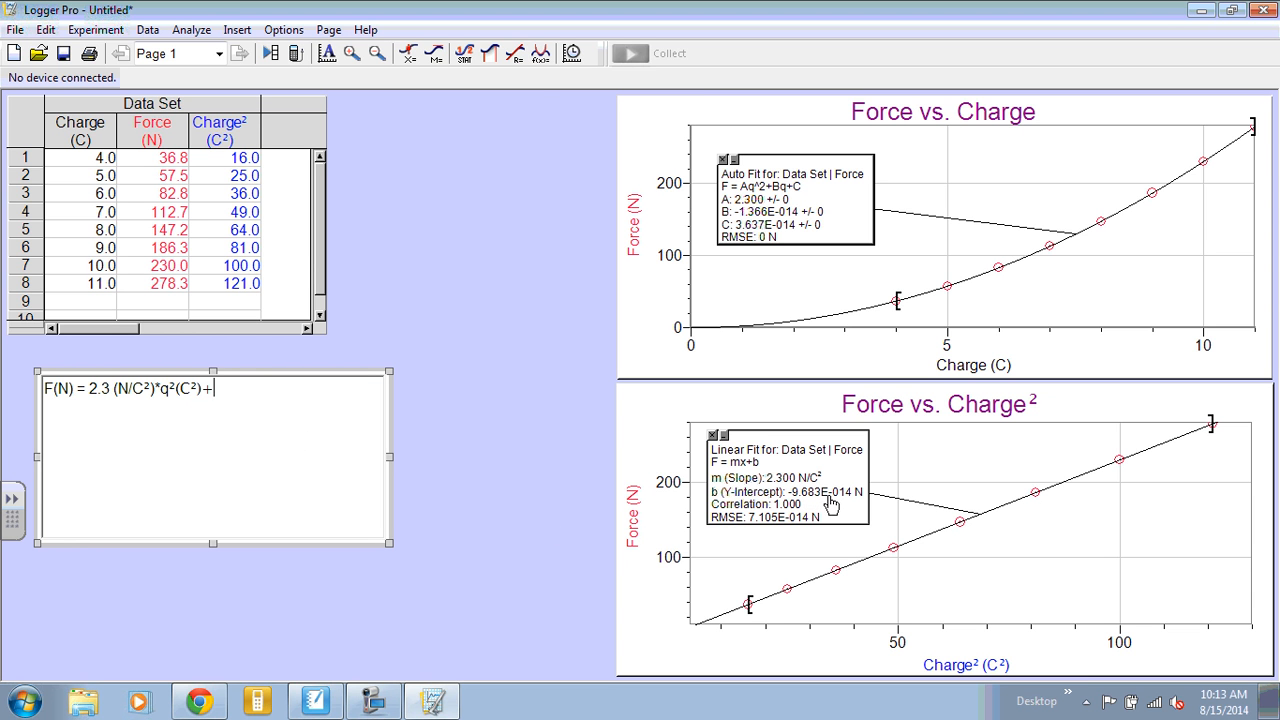
{"action": "mouse_move", "coordinate": [500, 495]}
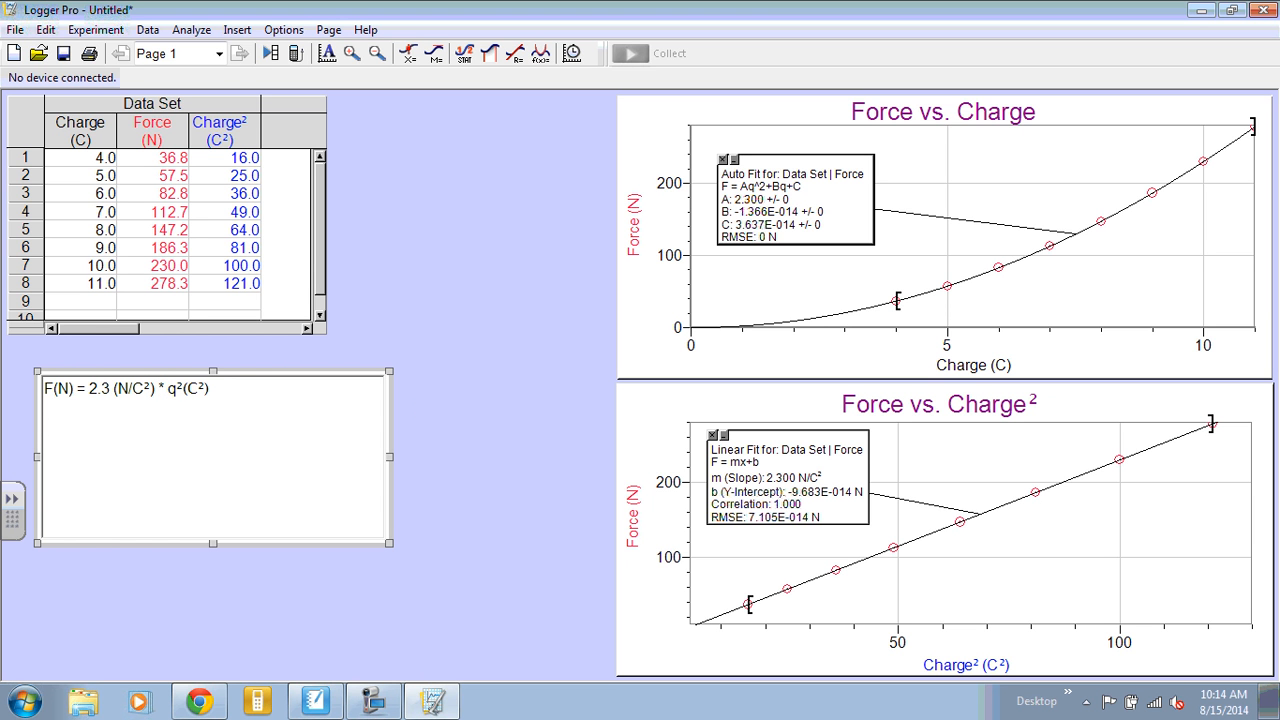
- Type the second equation line 'F=2.3q²' in the text box
{"action": "type", "text": "F="}
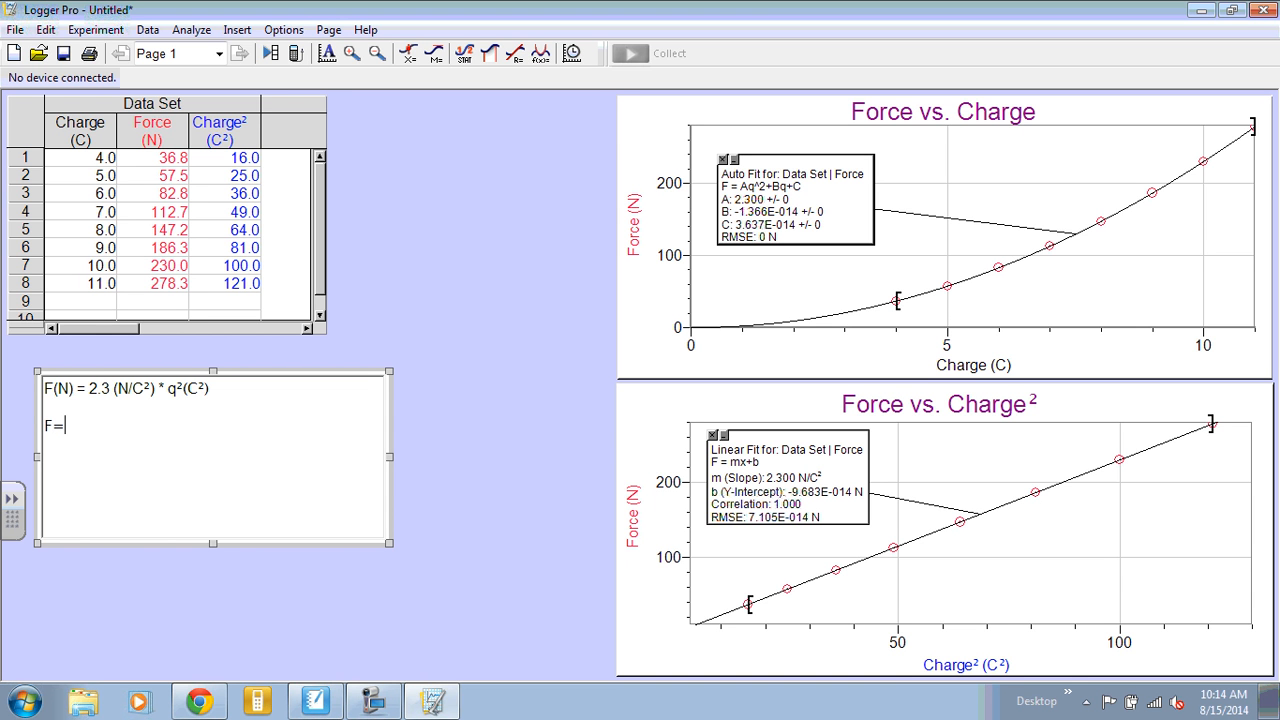
{"action": "type", "text": "2.3"}
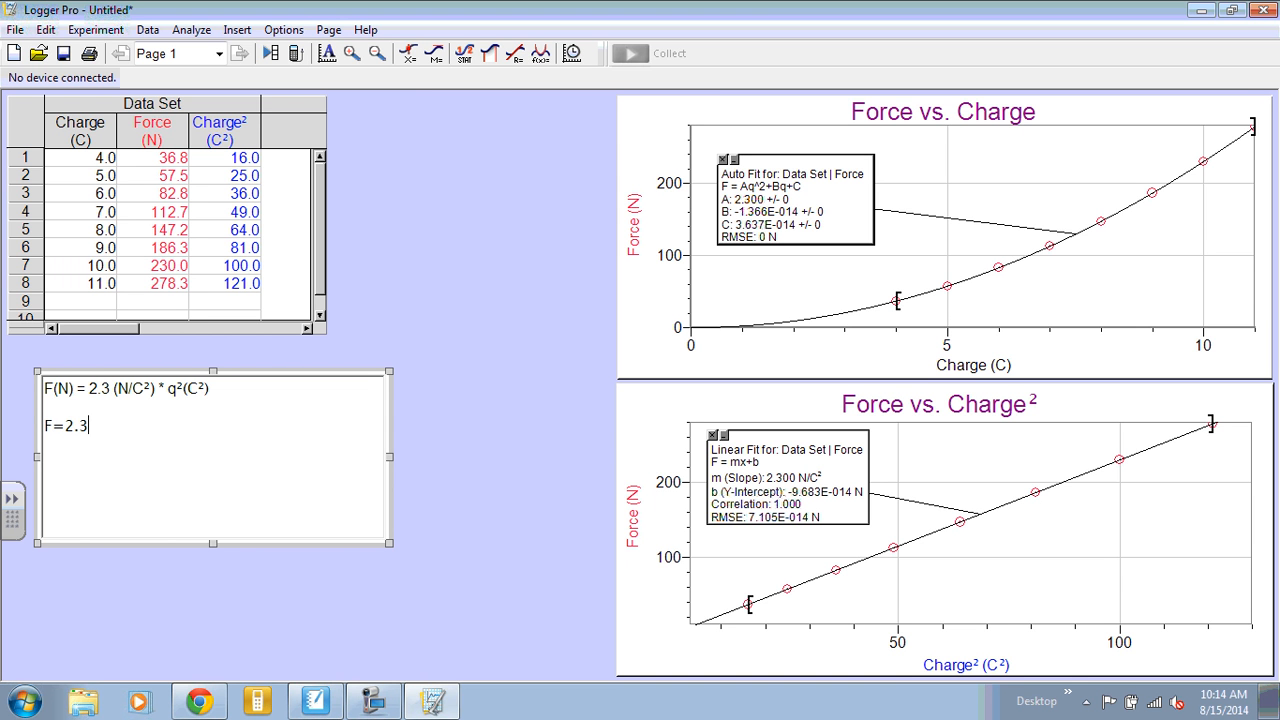
{"action": "type", "text": "q"}
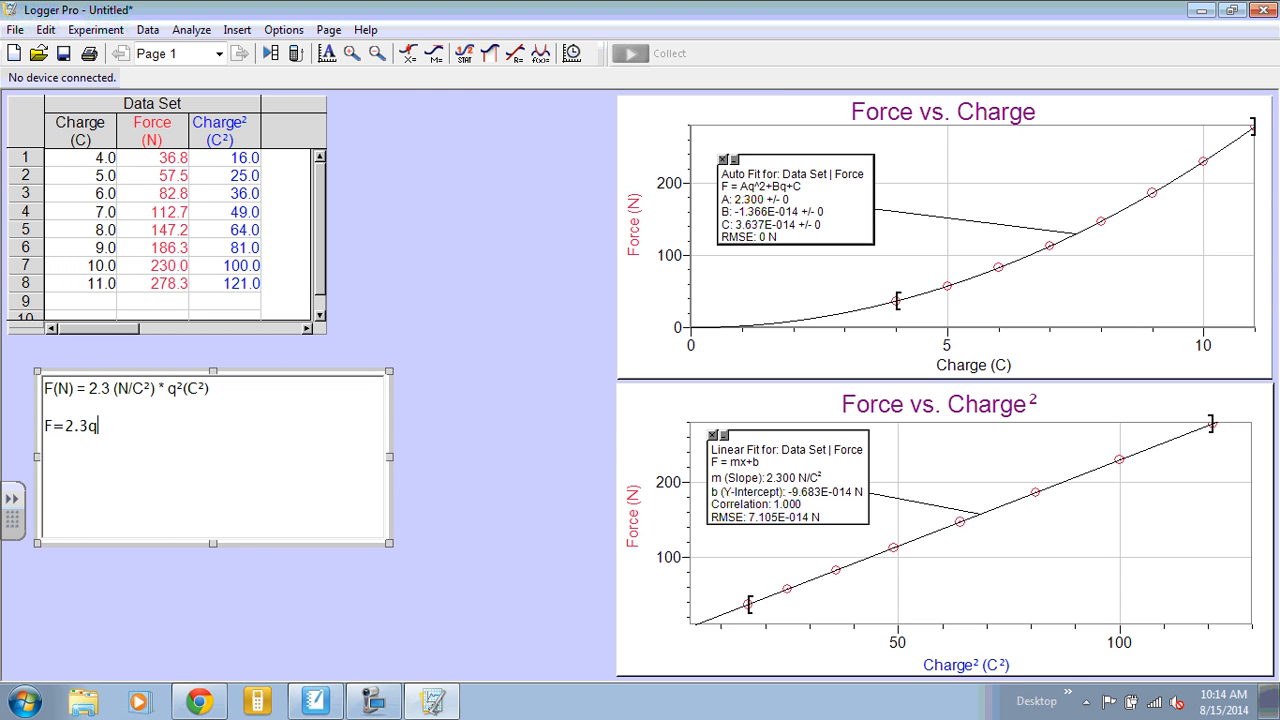
{"action": "type", "text": "²"}
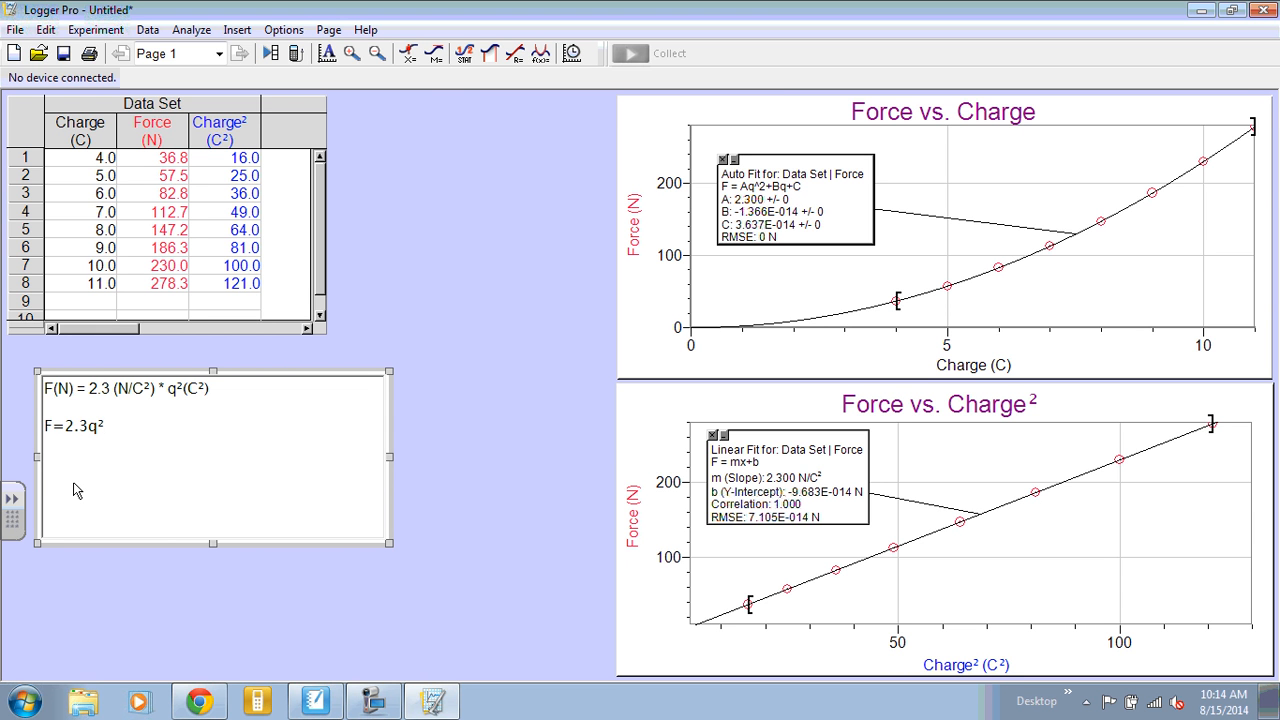
{"action": "mouse_move", "coordinate": [52, 445]}
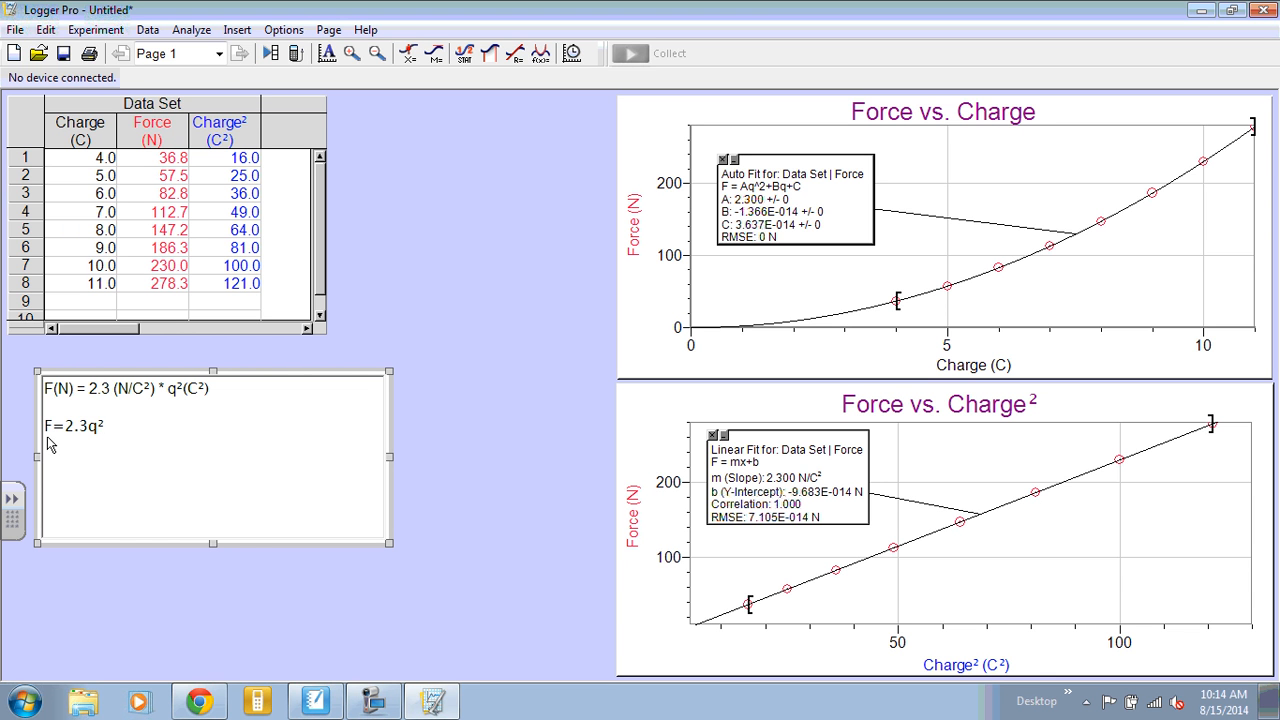
{"action": "mouse_move", "coordinate": [52, 444]}
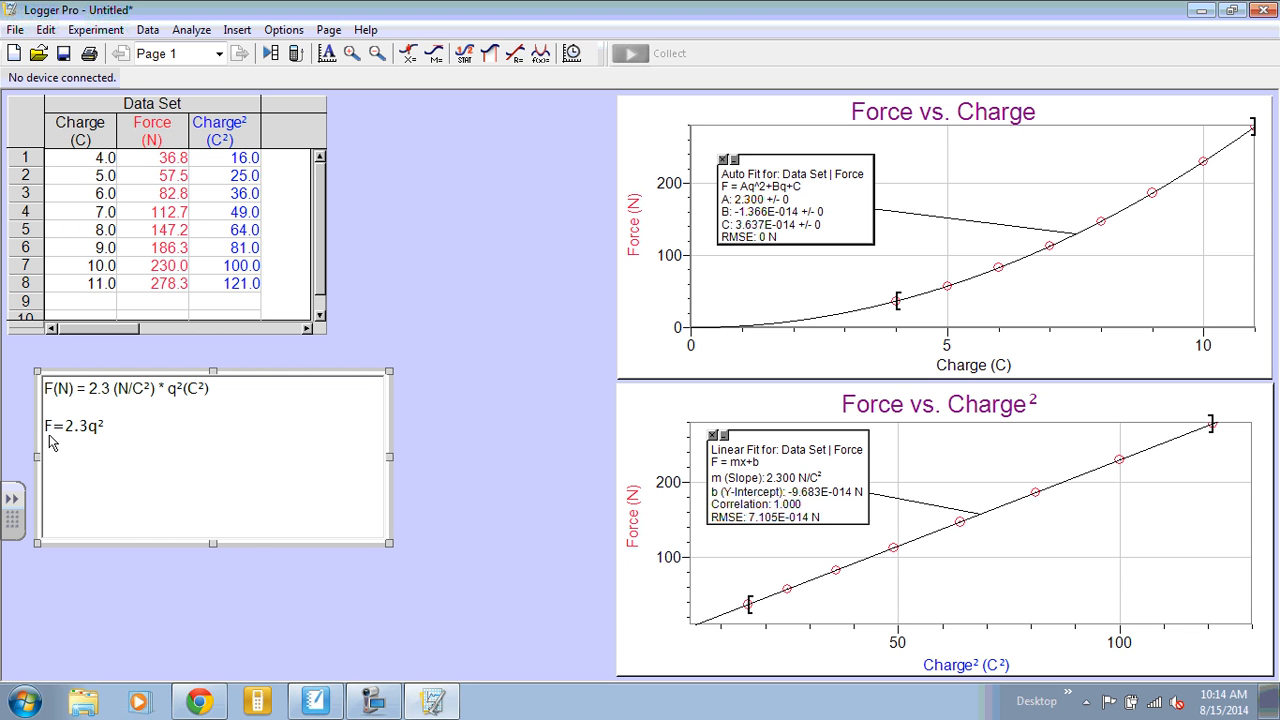
{"action": "mouse_move", "coordinate": [361, 403]}
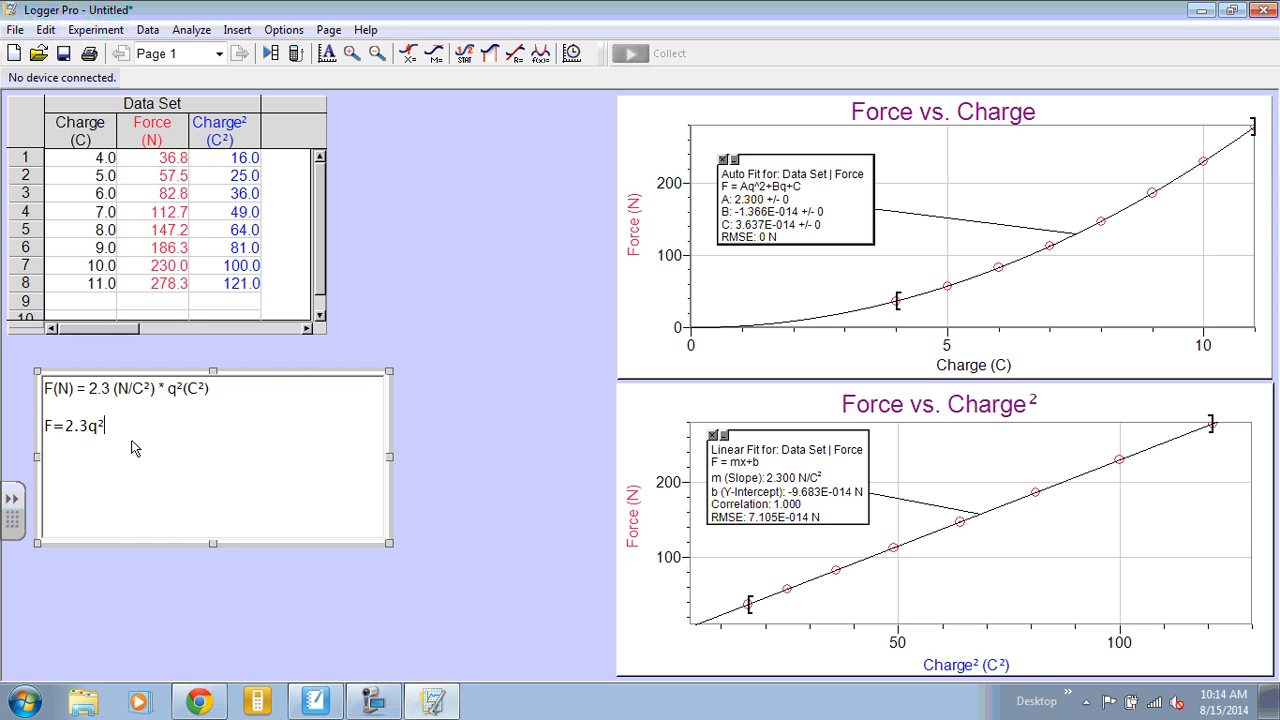
{"action": "mouse_move", "coordinate": [343, 421]}
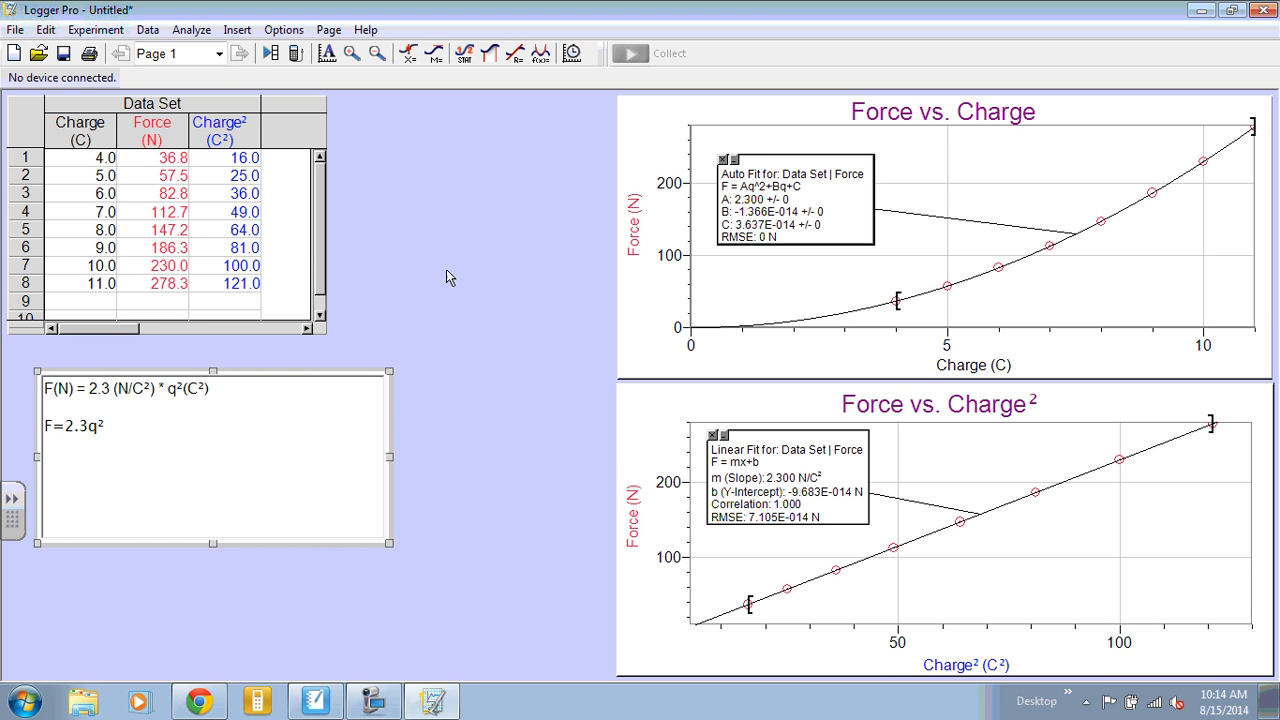
{"action": "mouse_move", "coordinate": [452, 275]}
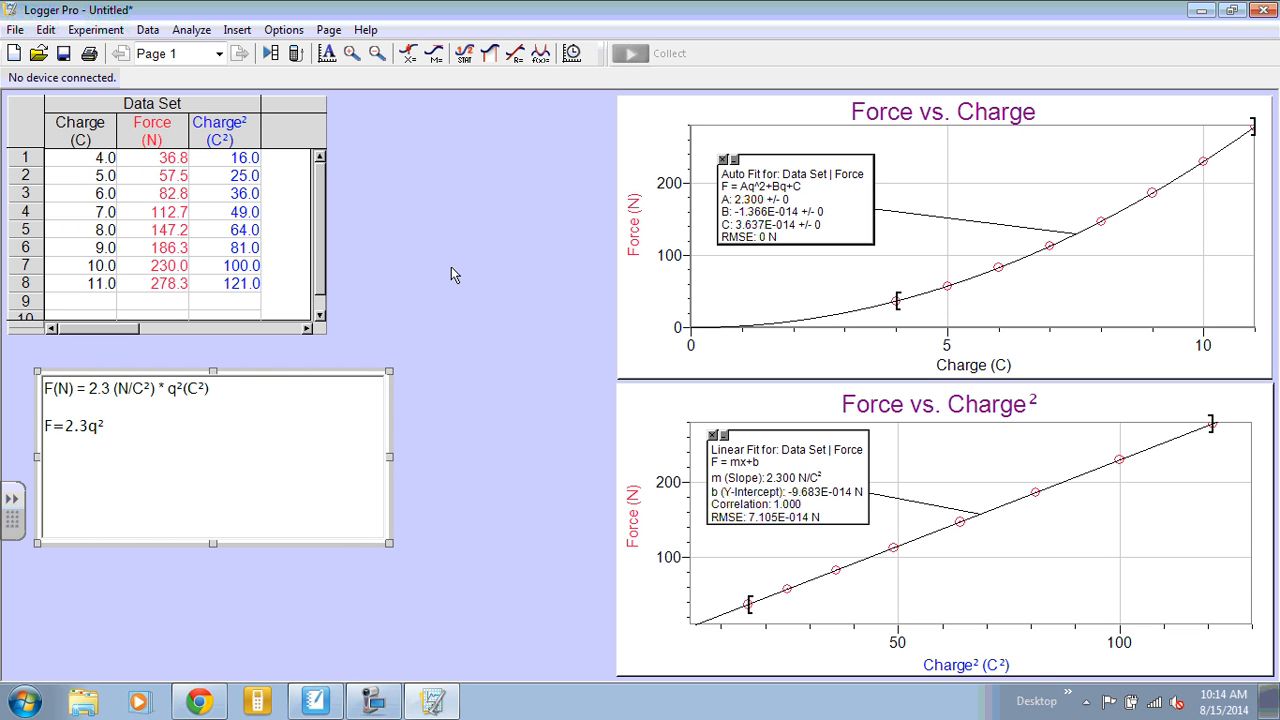
{"action": "mouse_move", "coordinate": [196, 107]}
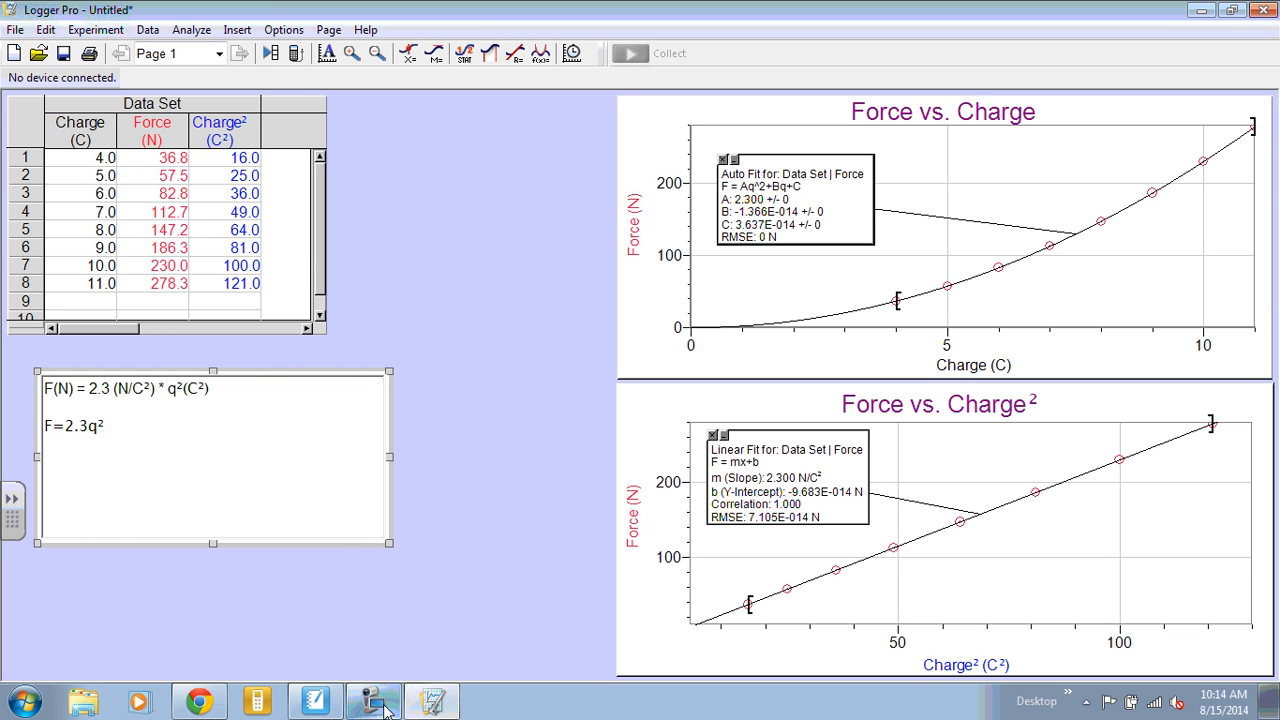
{"action": "left_click", "coordinate": [372, 700]}
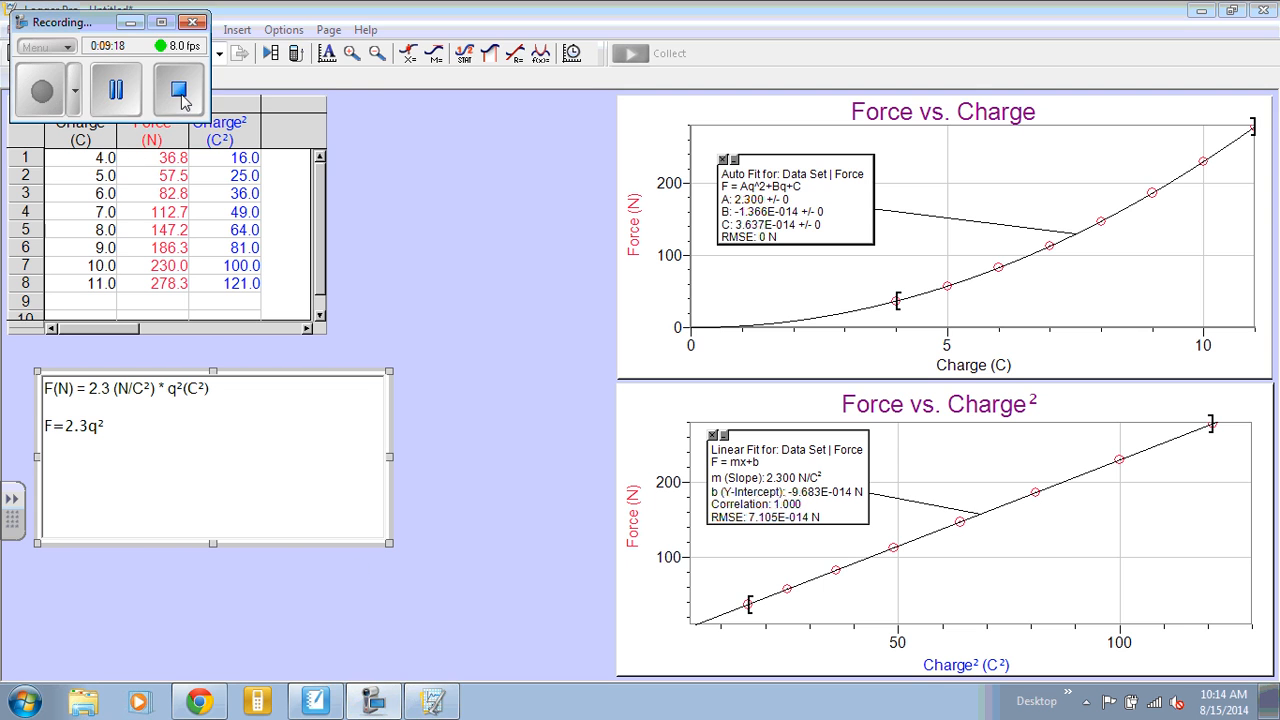